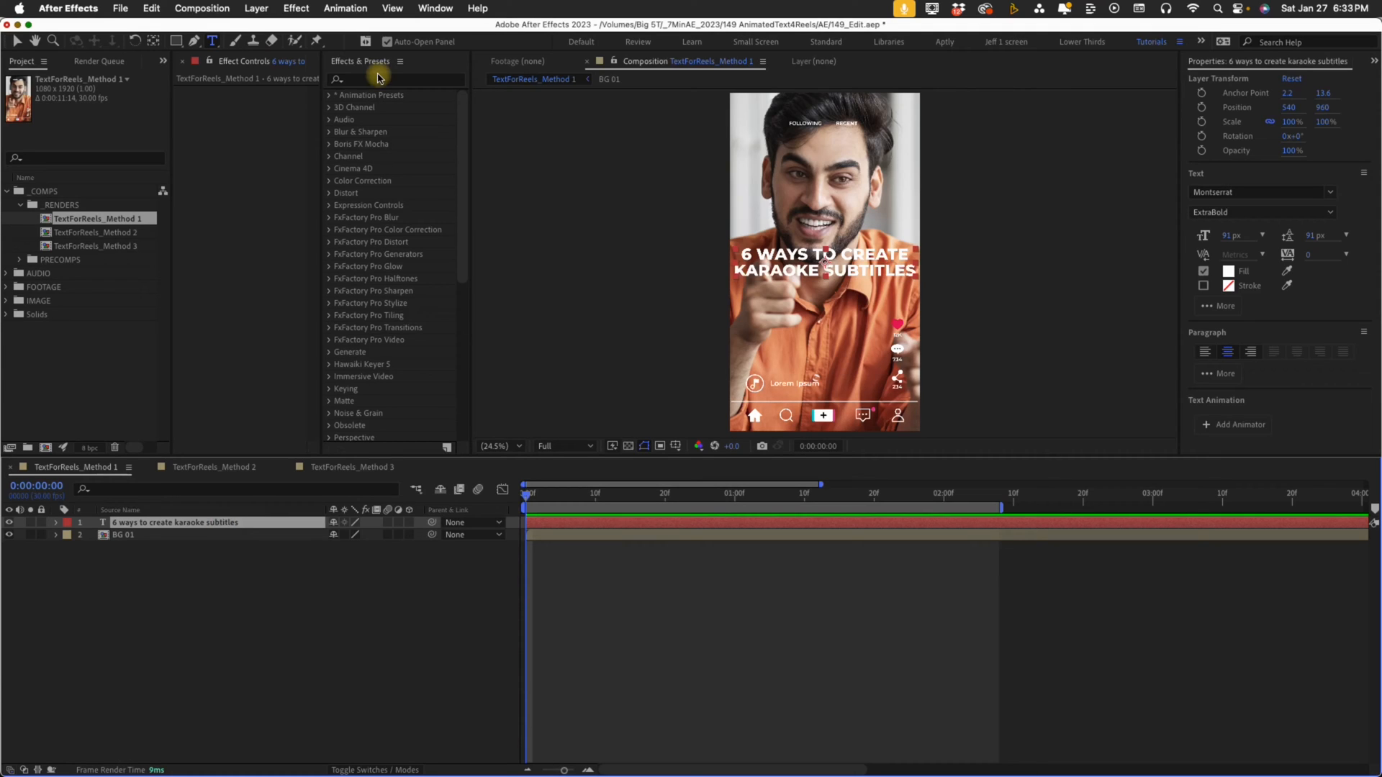
mouse_move(465, 95)
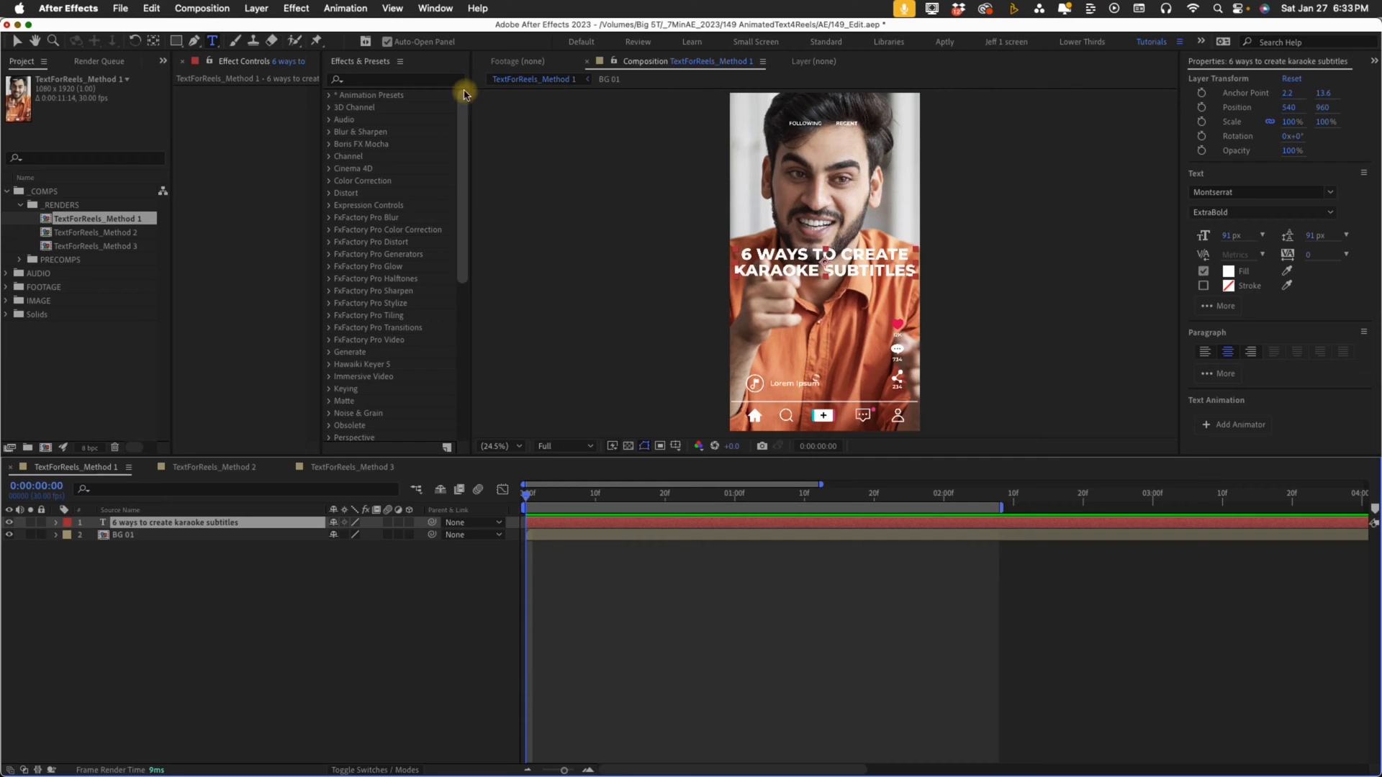
- Find 'lock anchor' in Effects & Presets and apply Lock Anchor Point to the title layer
click(392, 79)
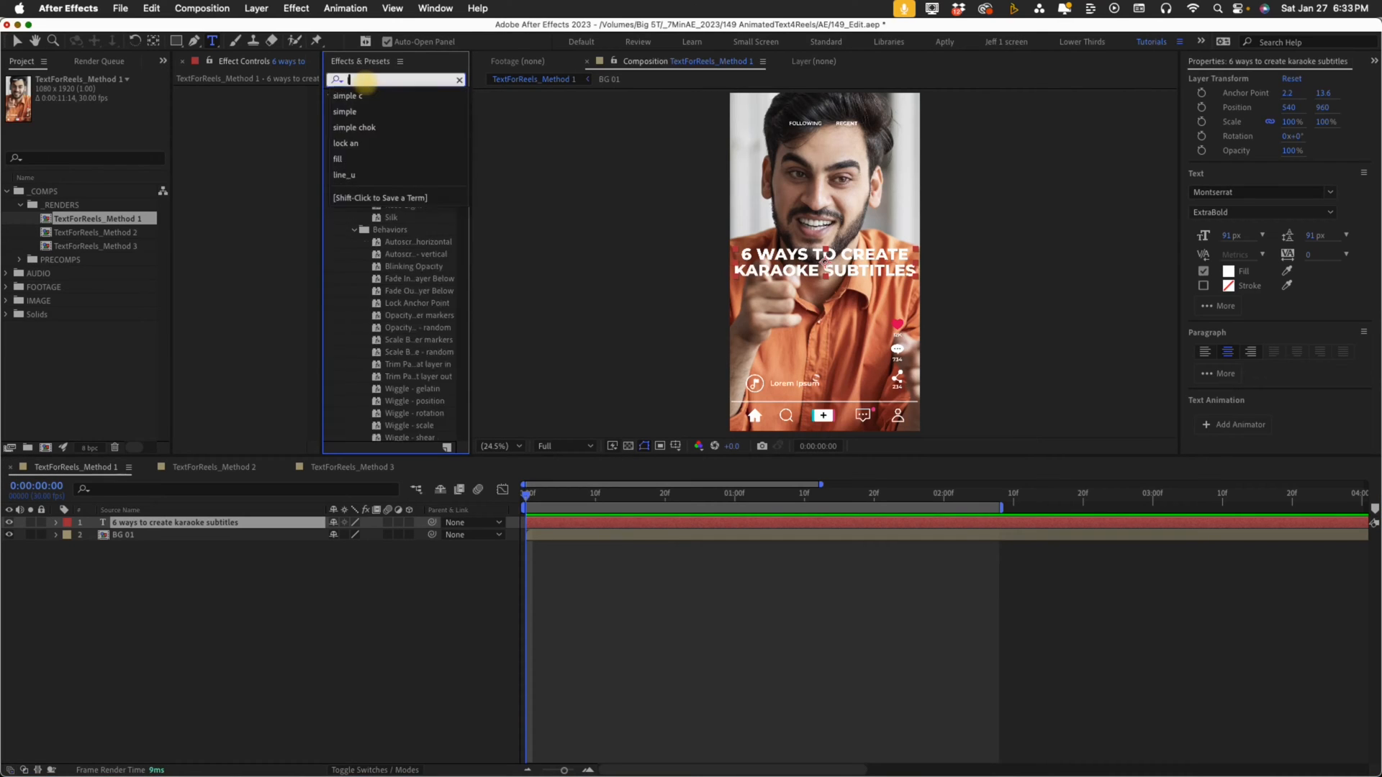
text(lock anchor)
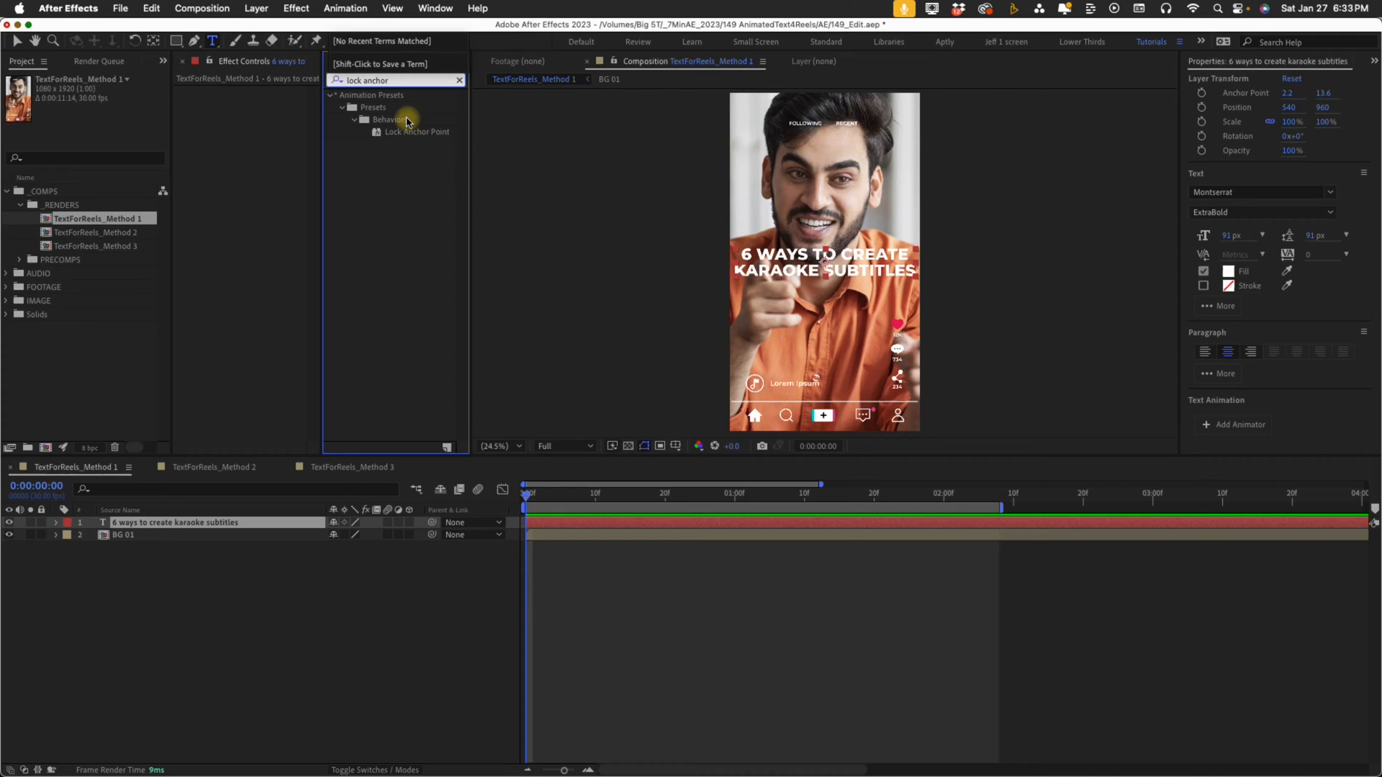
click(415, 131)
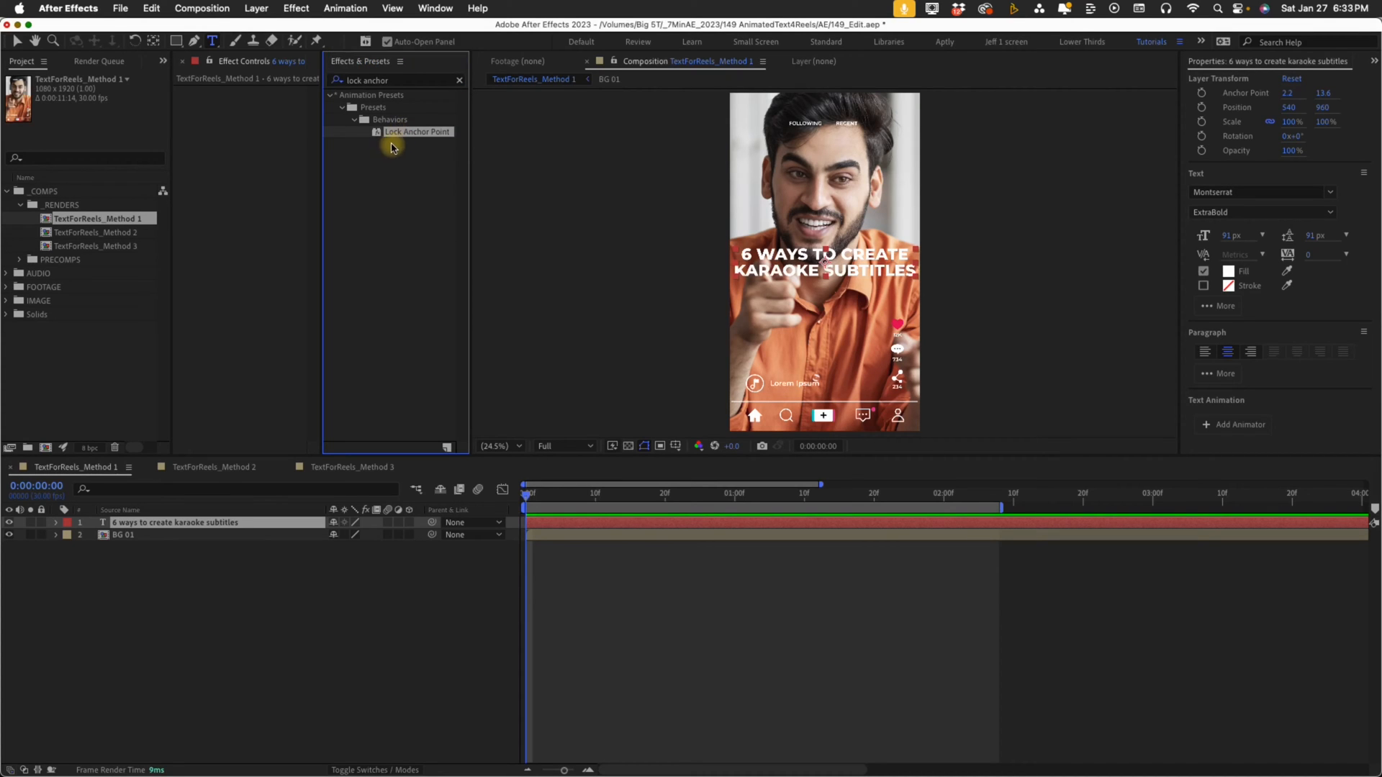
double_click(418, 131)
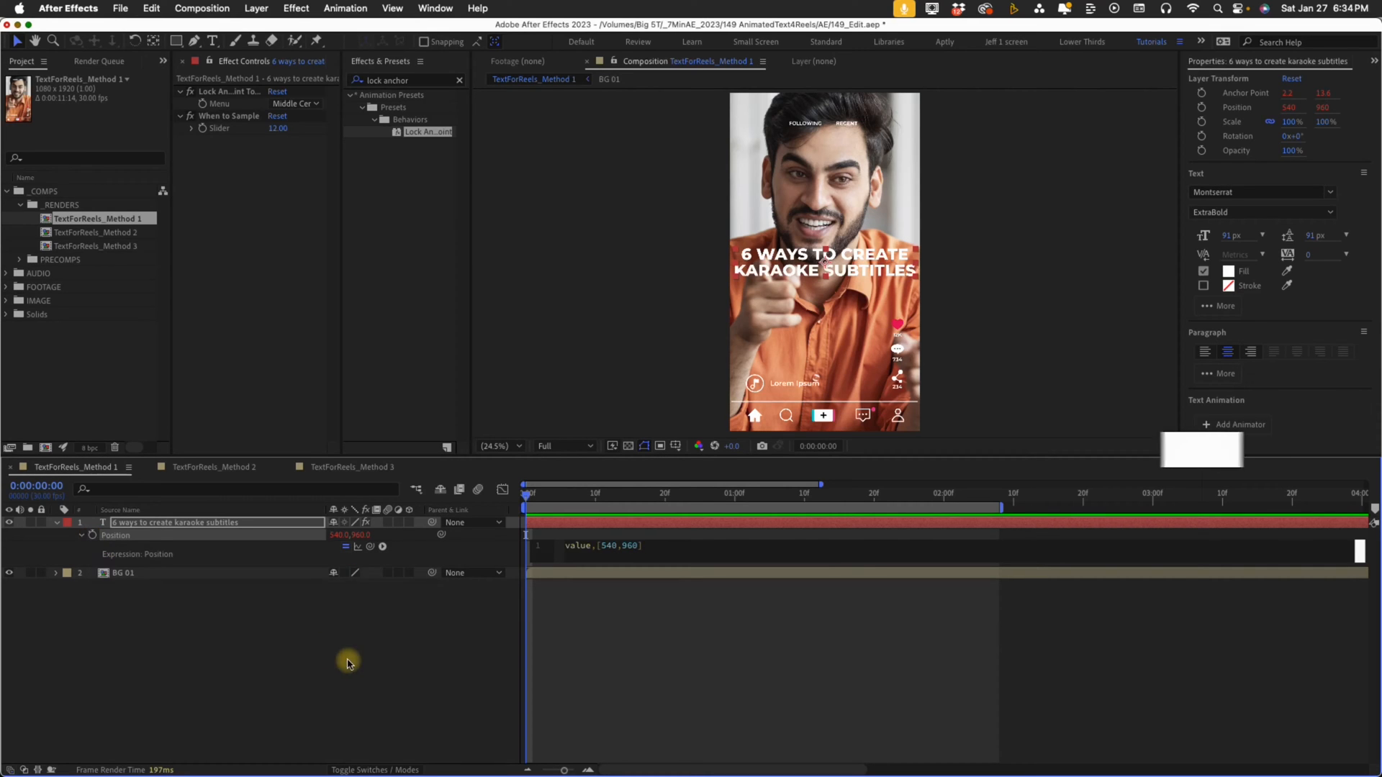
- Check the composition dimensions in Composition Settings, then cancel without changes
key(cmd+k)
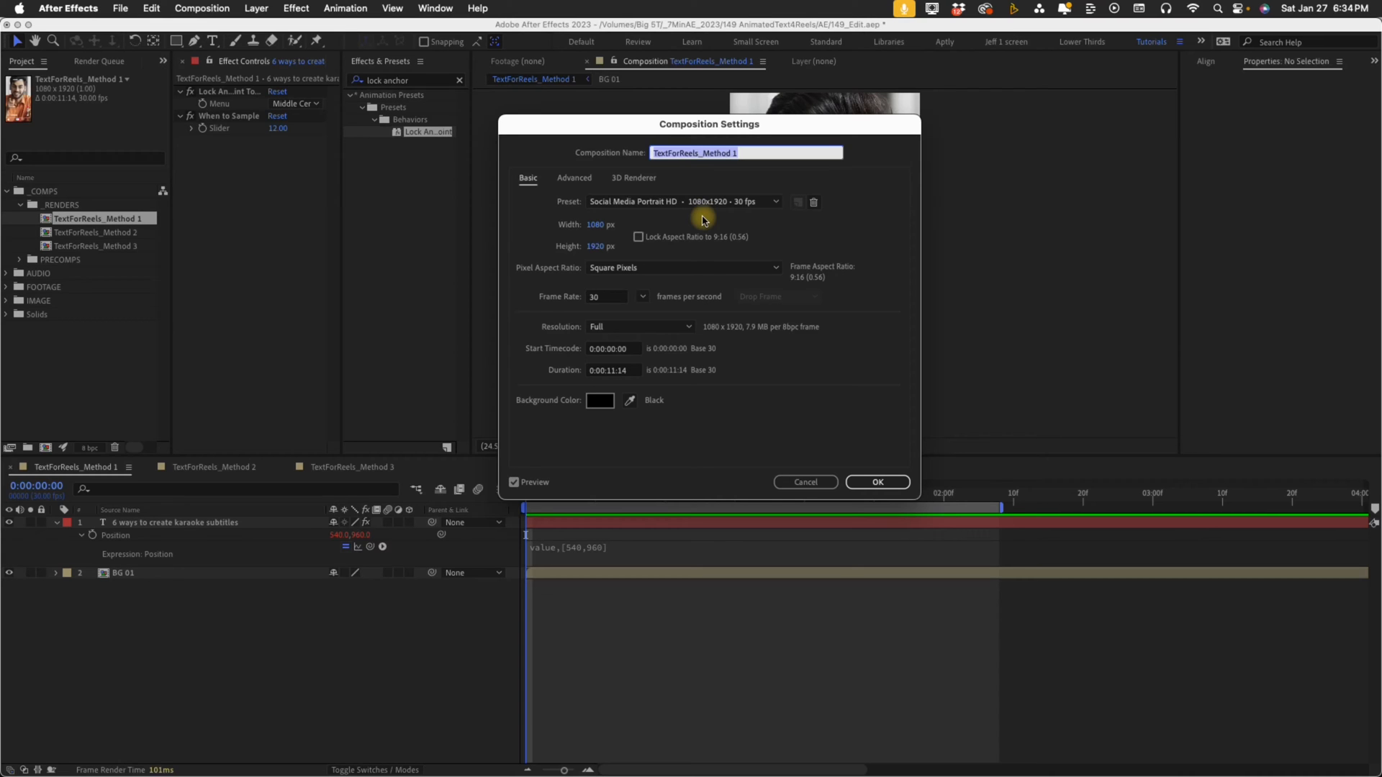
click(875, 483)
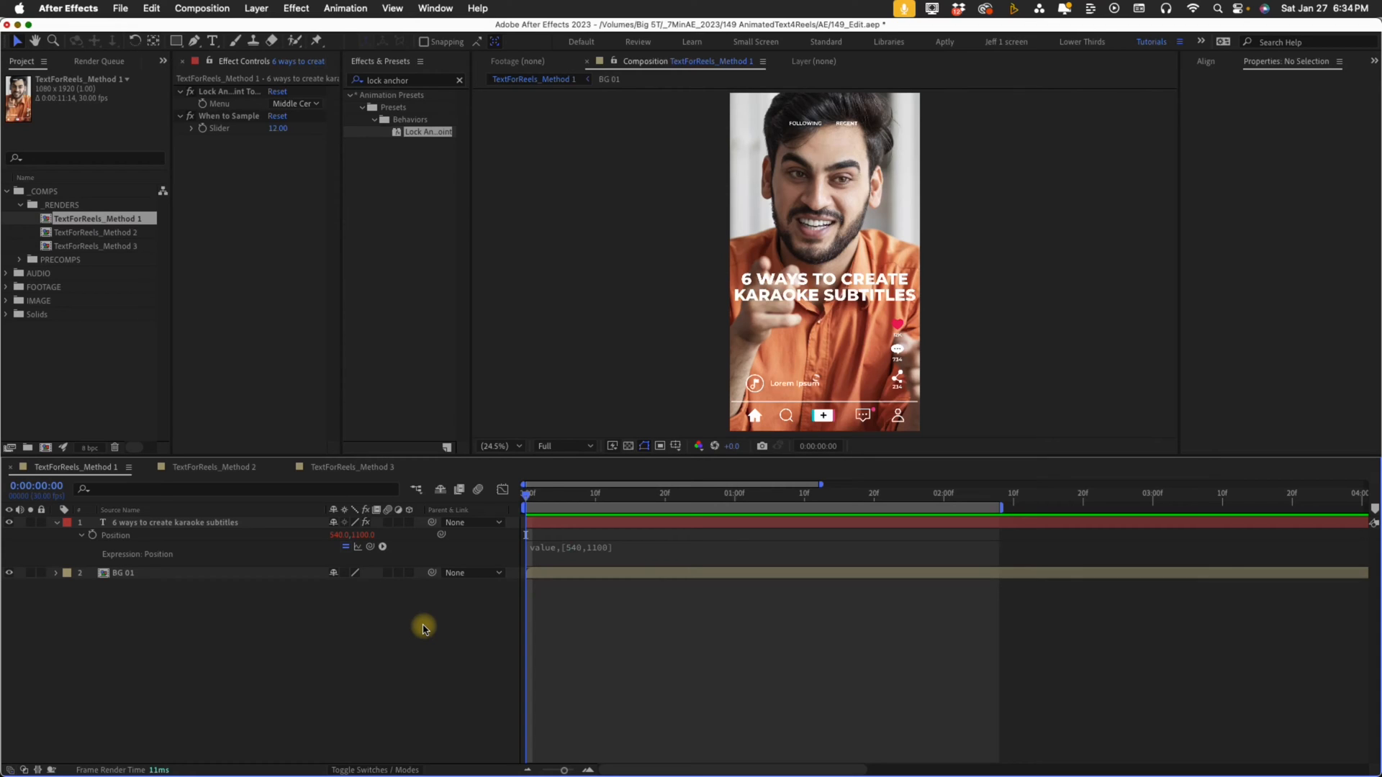
mouse_move(154, 505)
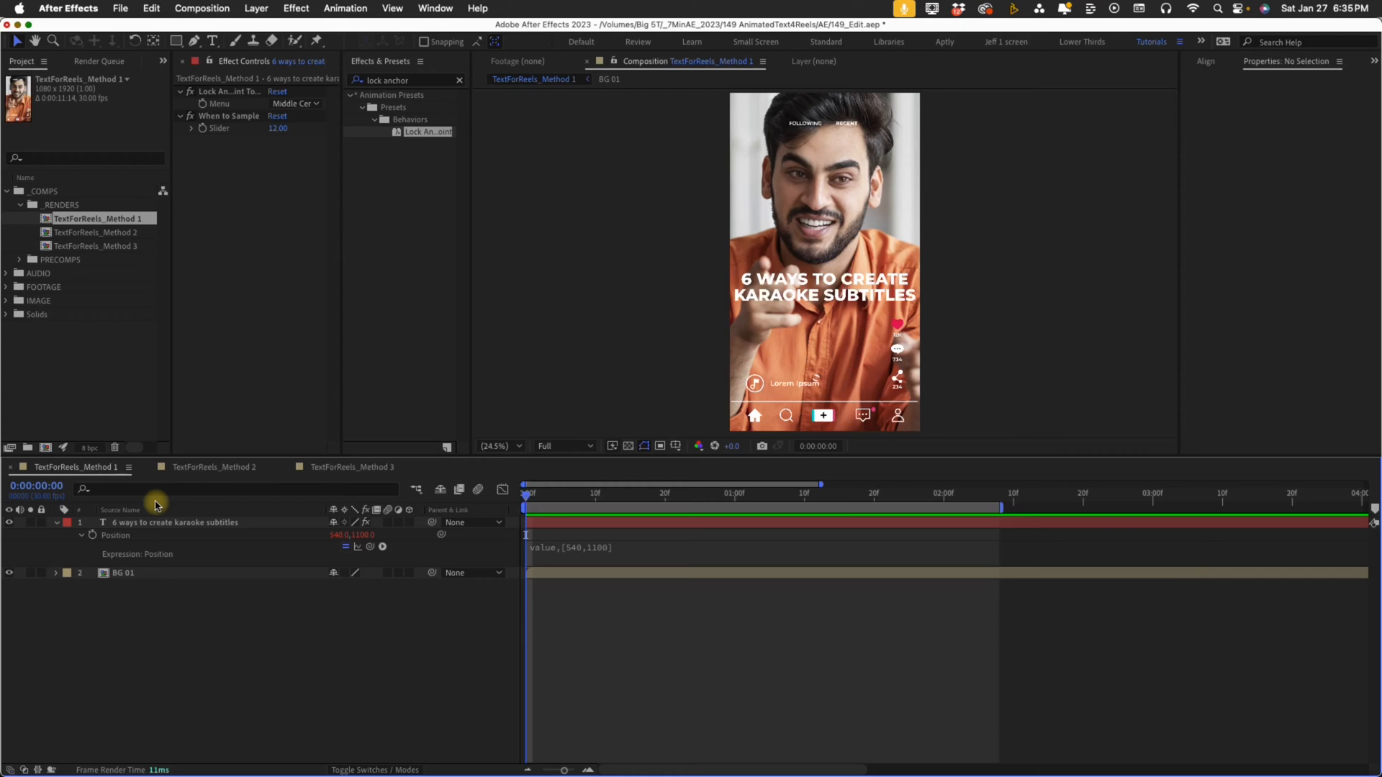
mouse_move(134, 502)
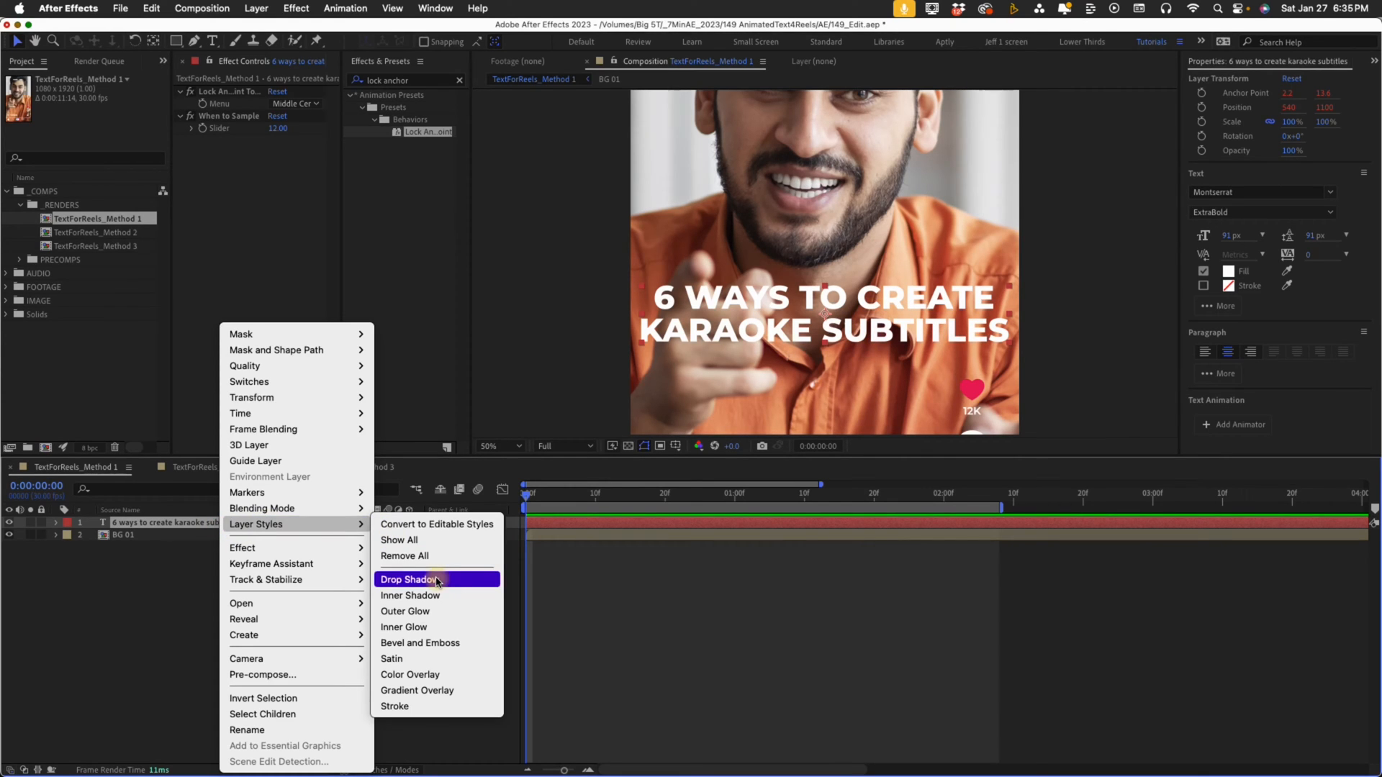
- Add a Drop Shadow layer style to the title and scrub its Size up for a softer shadow
click(406, 579)
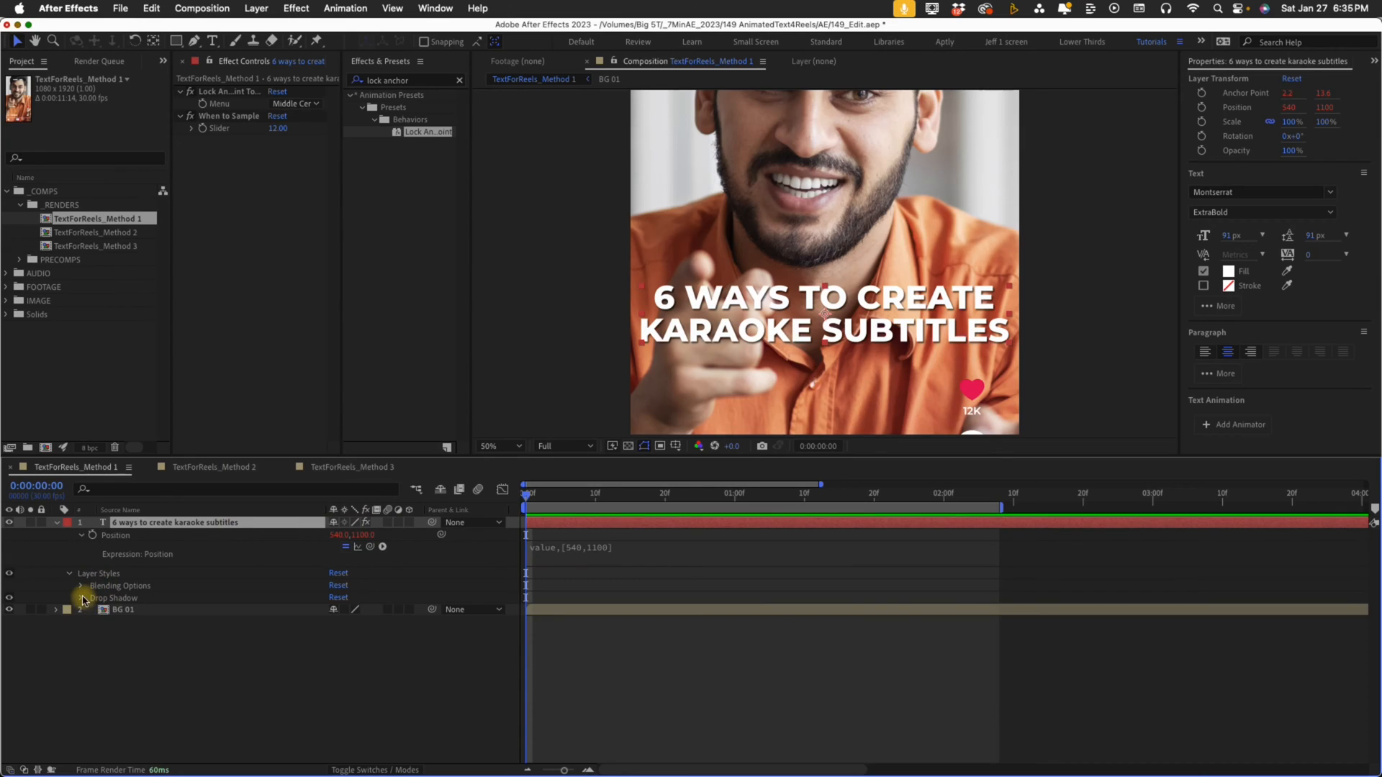
click(81, 599)
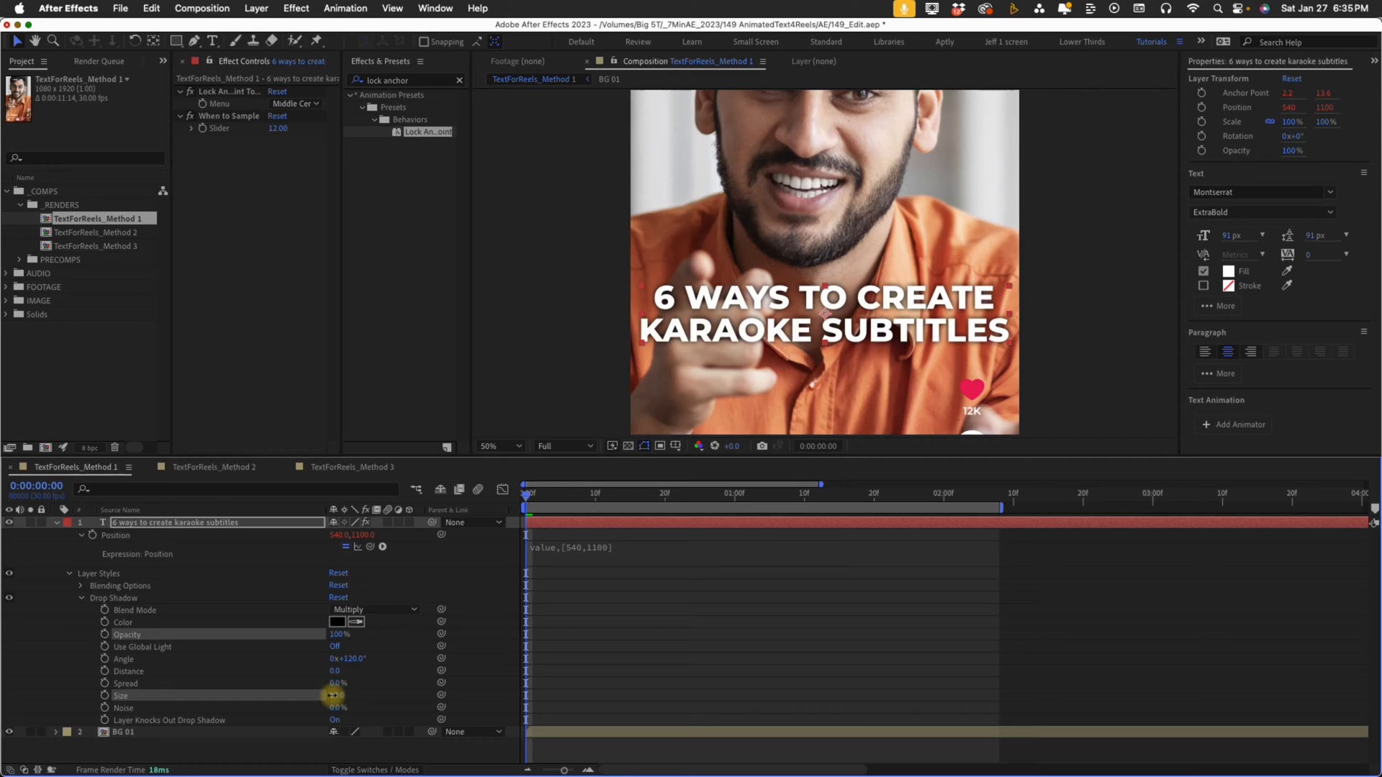
drag(336, 695, 368, 695)
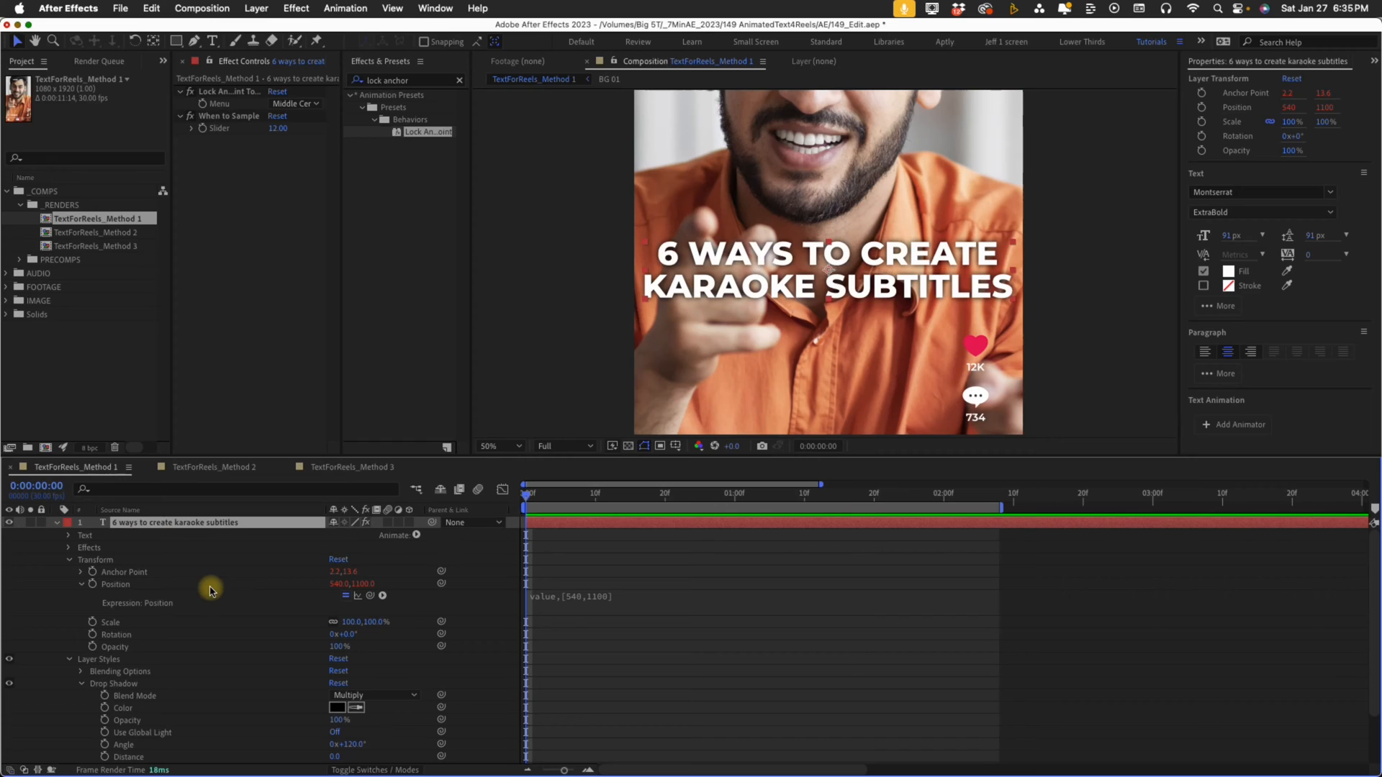
- Add an RGB Fill Color animator set to yellow and adjust the range selector's Based On setting
click(69, 559)
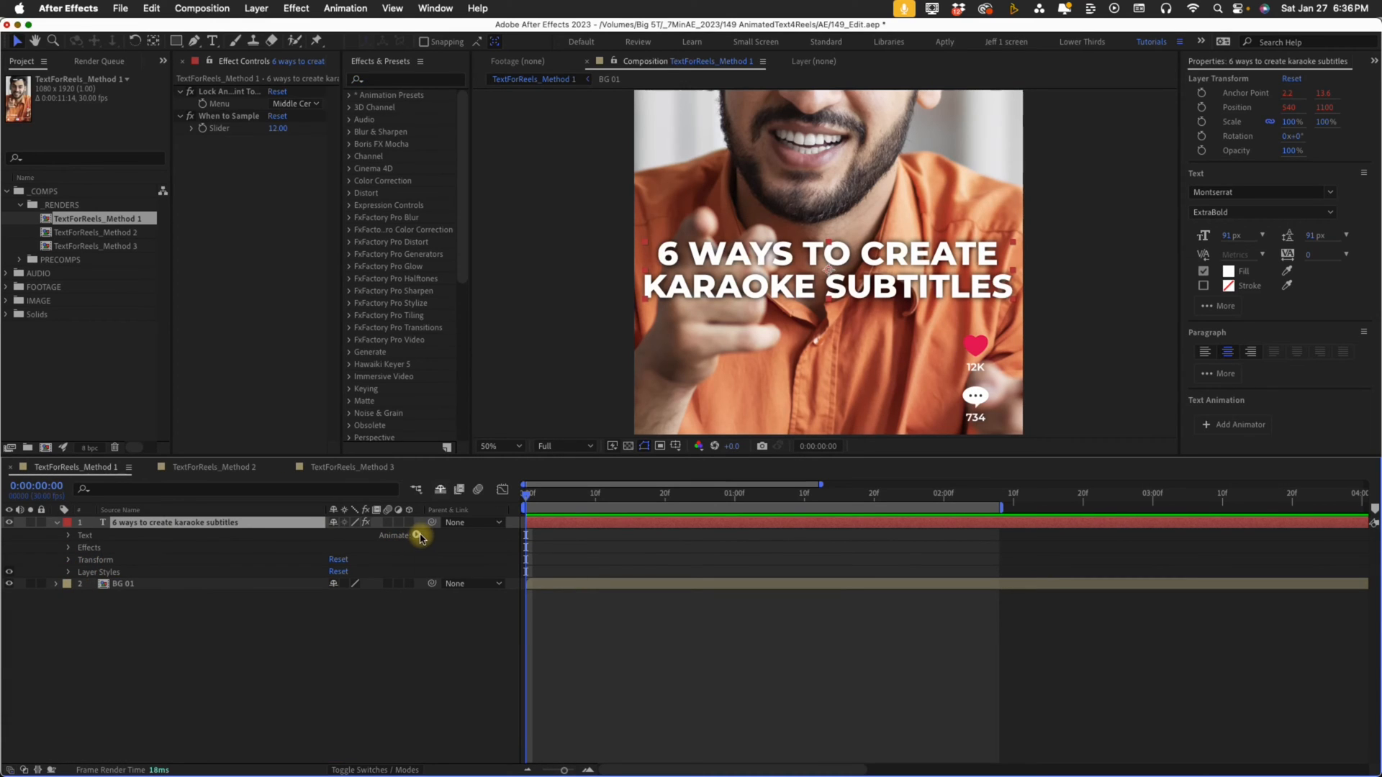
click(394, 536)
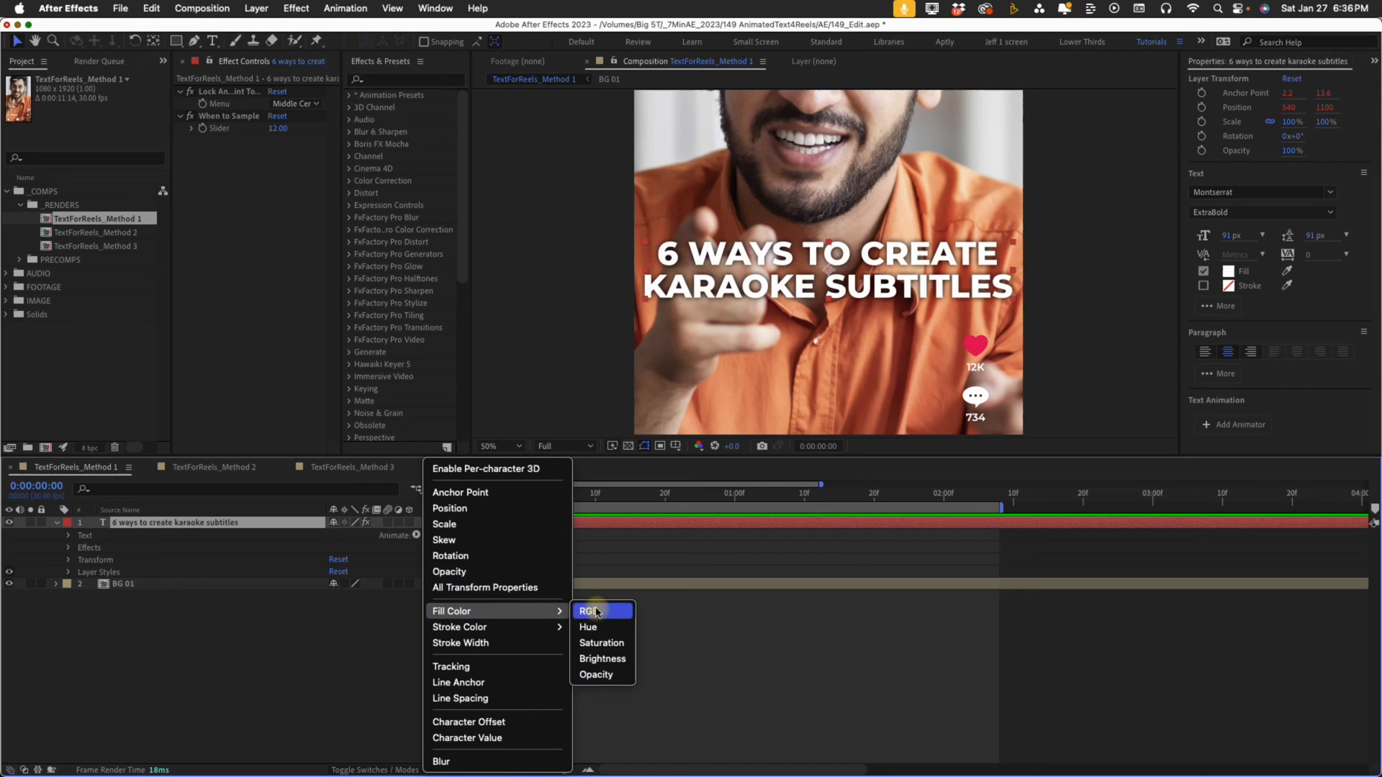
click(586, 610)
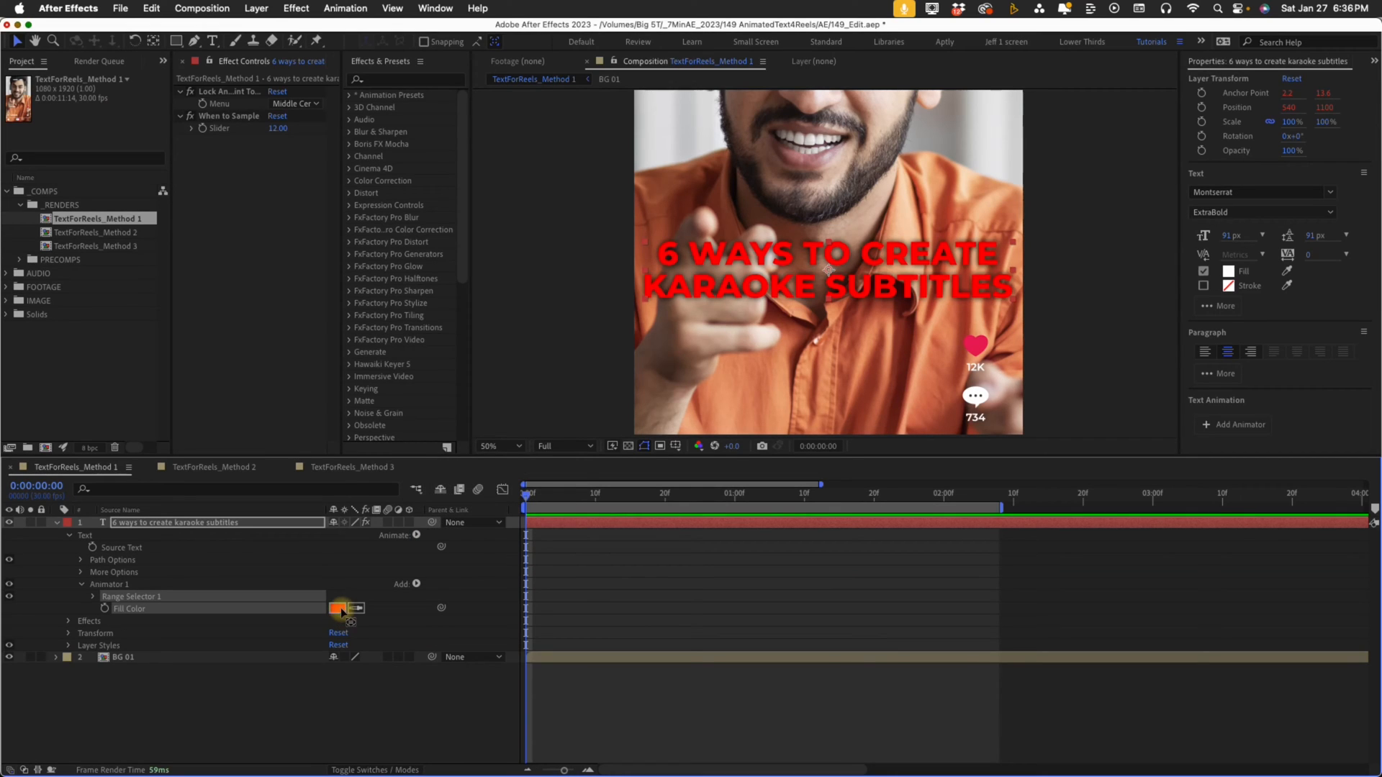
click(340, 607)
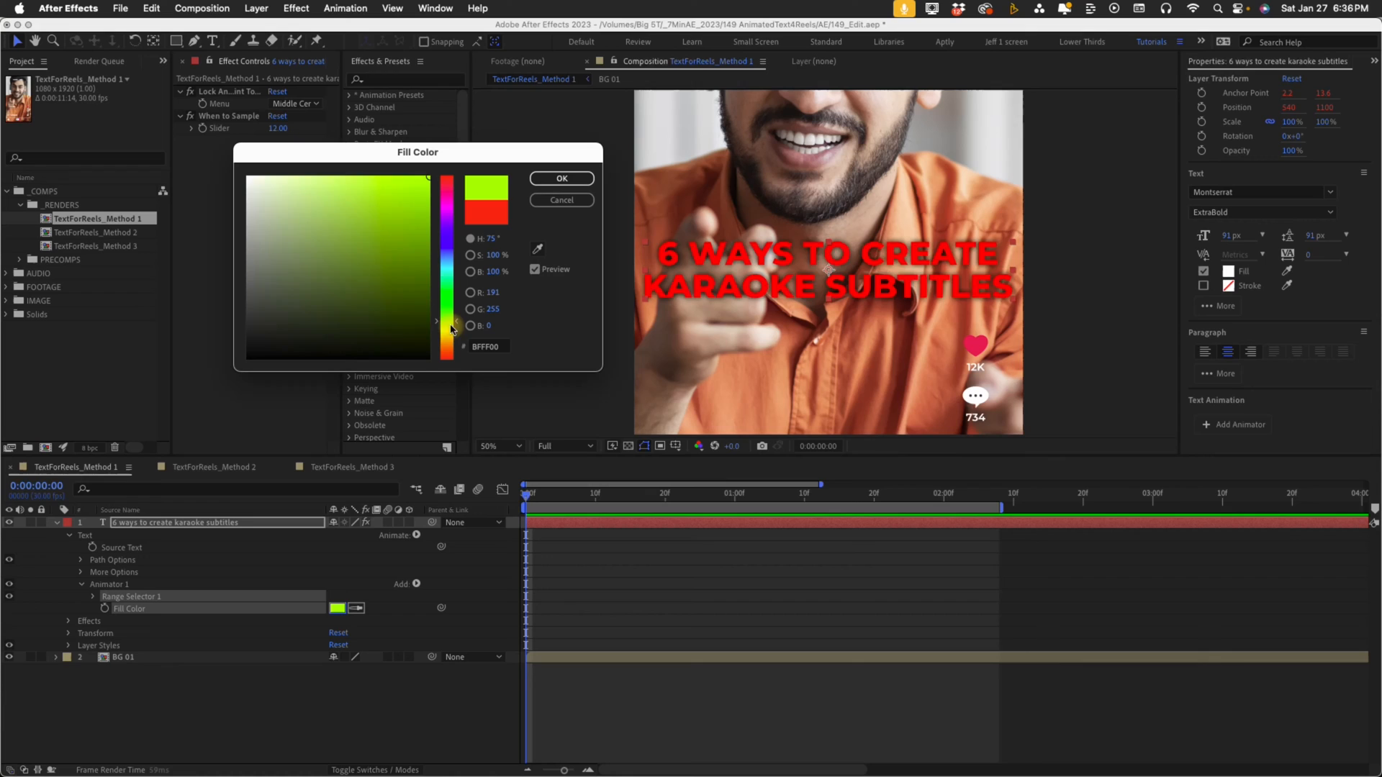
click(561, 178)
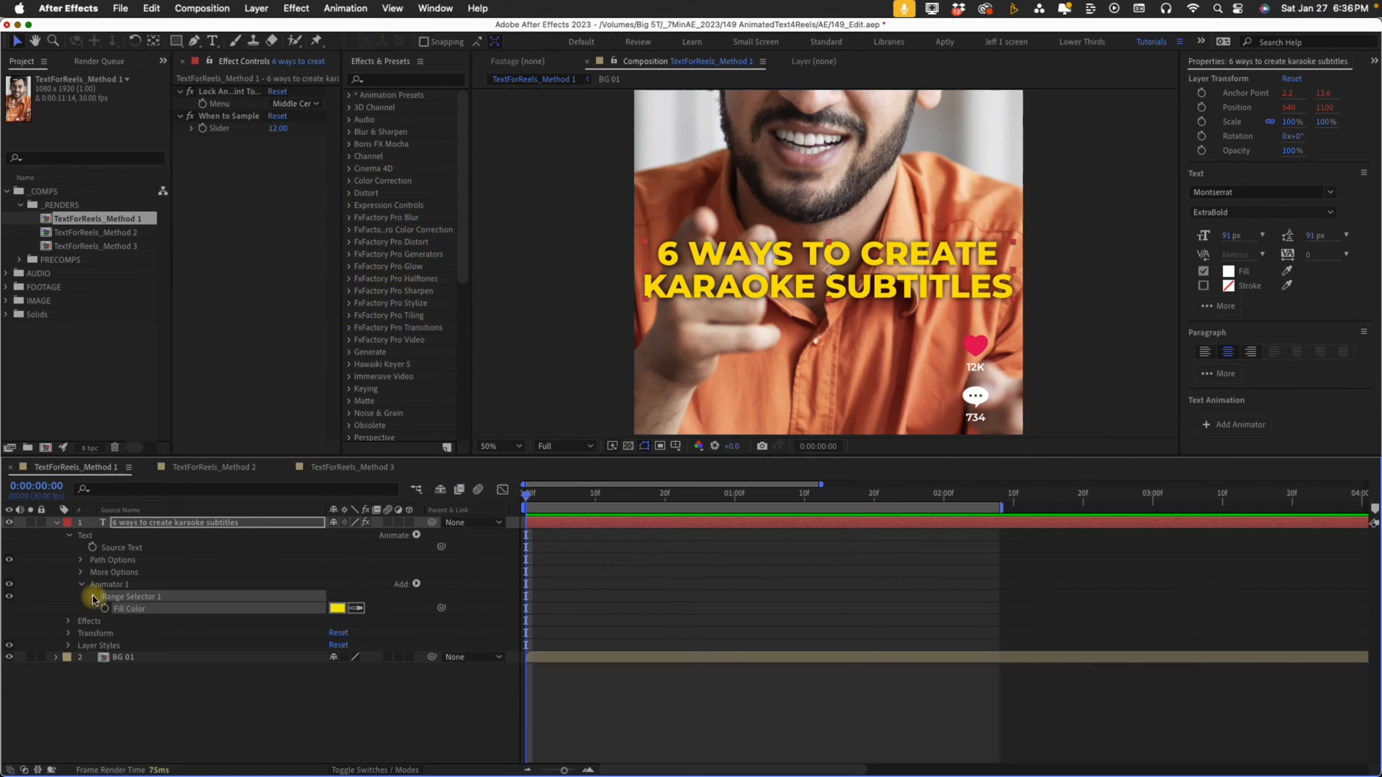
click(91, 595)
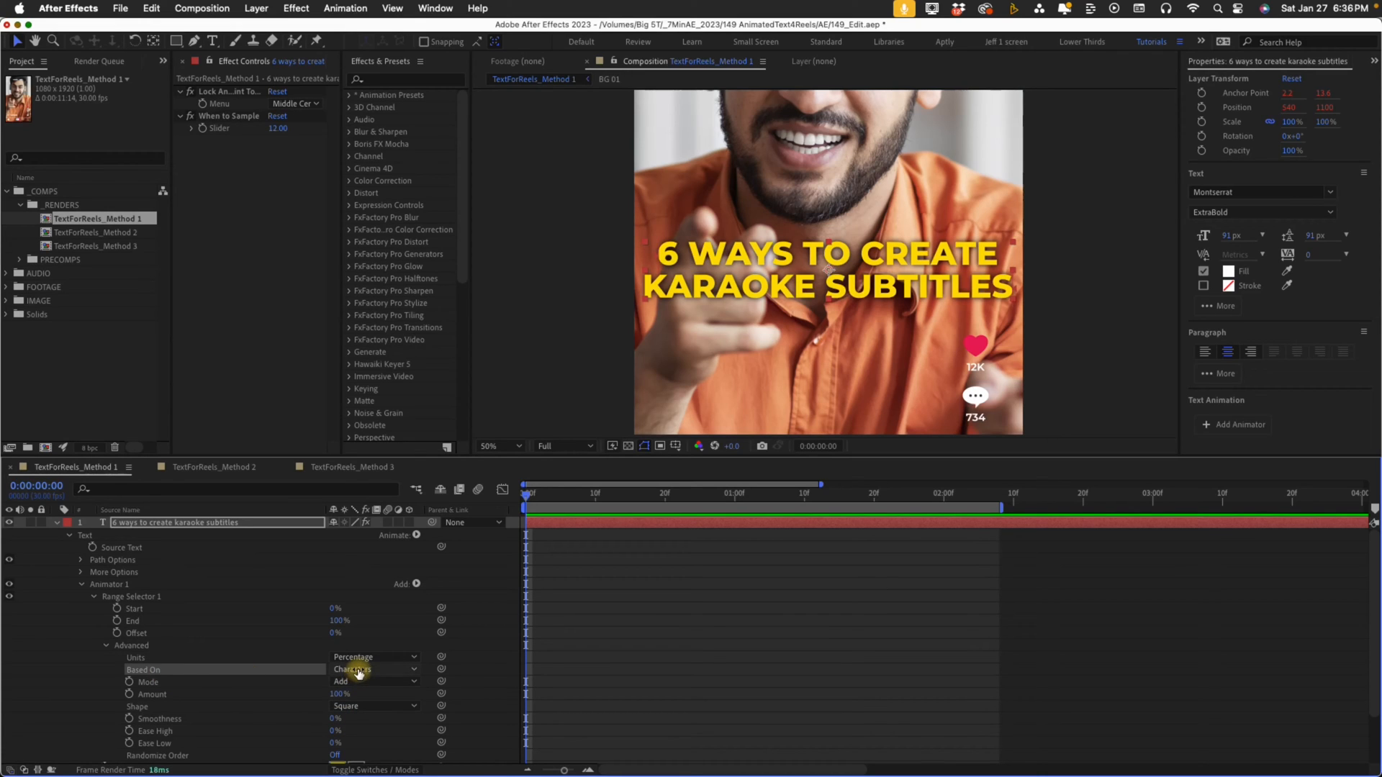
click(370, 669)
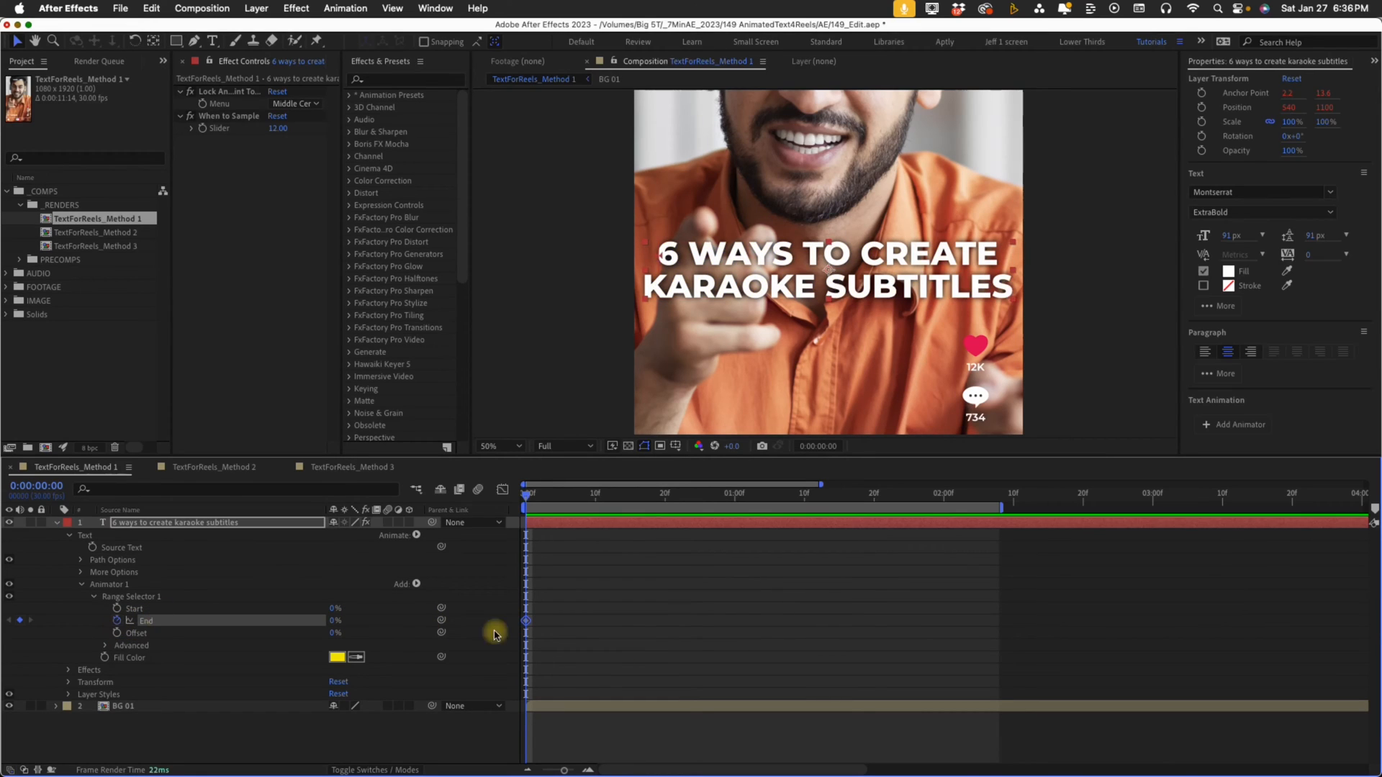
- Make the range End a hold keyframe and step it forward so each word, including CREATE, turns yellow
right_click(525, 620)
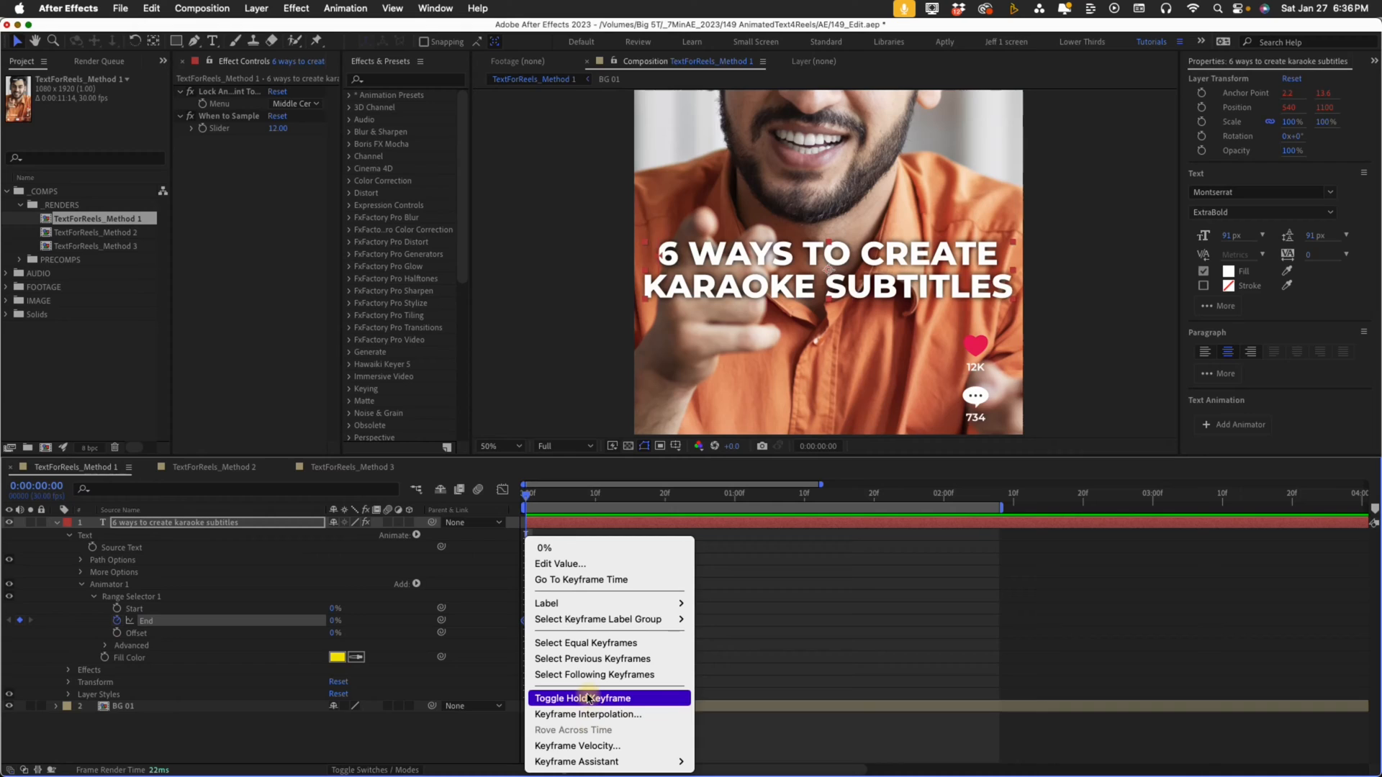
click(583, 698)
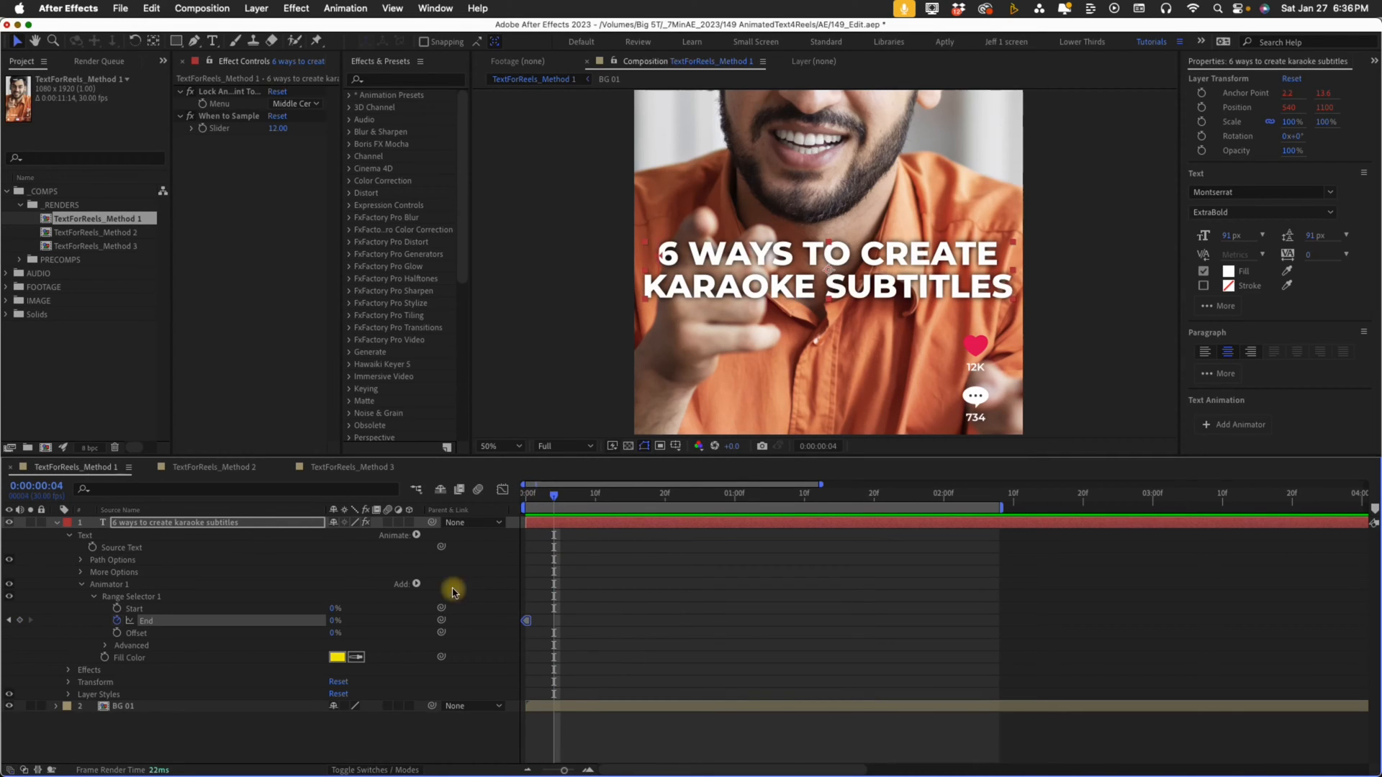
mouse_move(414, 613)
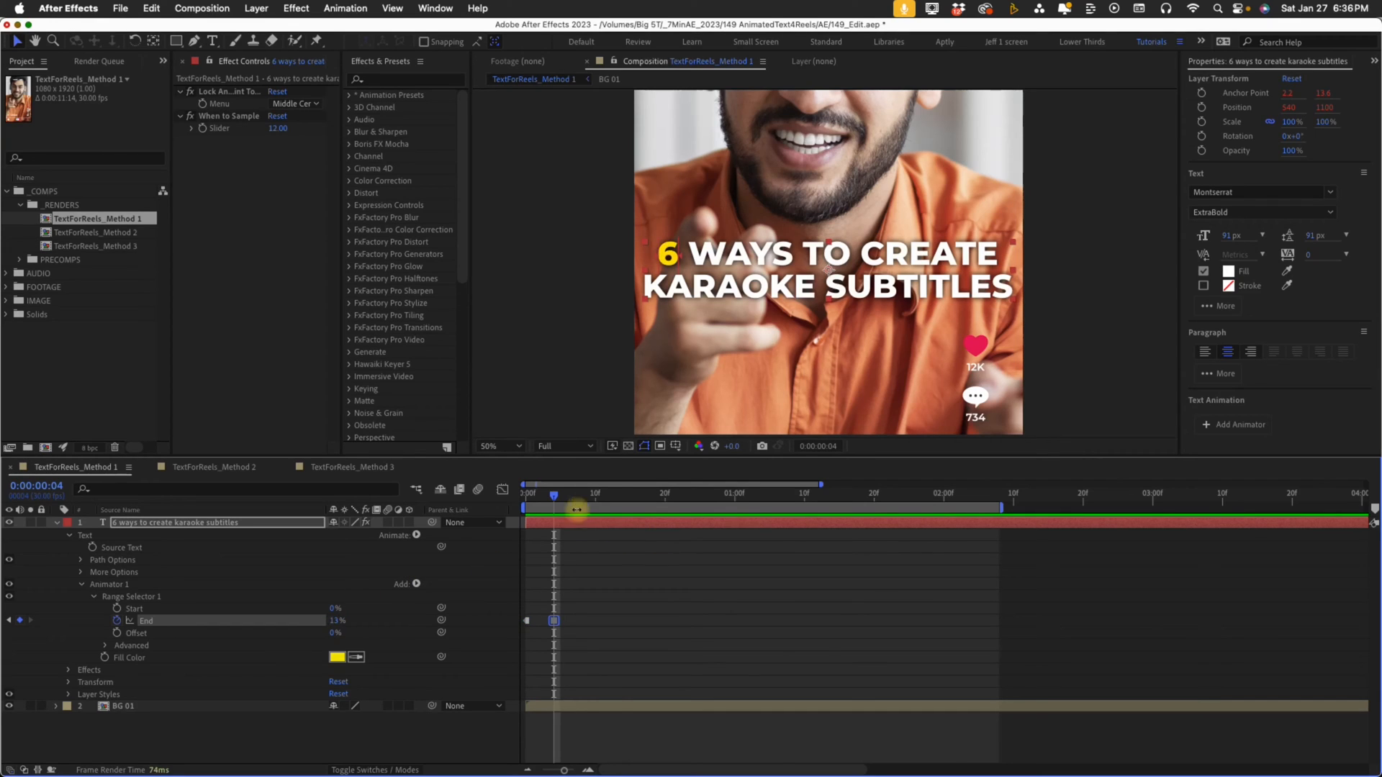
drag(553, 493, 618, 492)
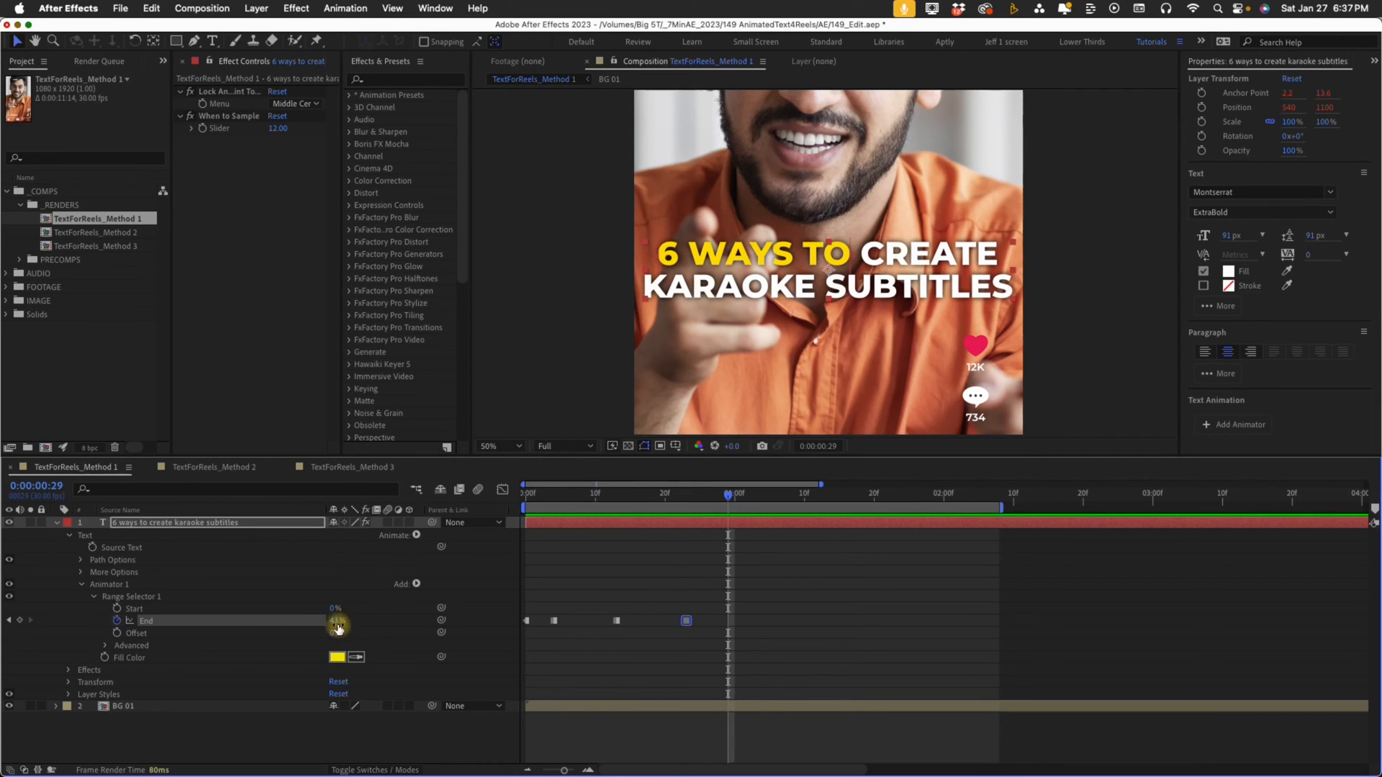
drag(727, 492, 768, 492)
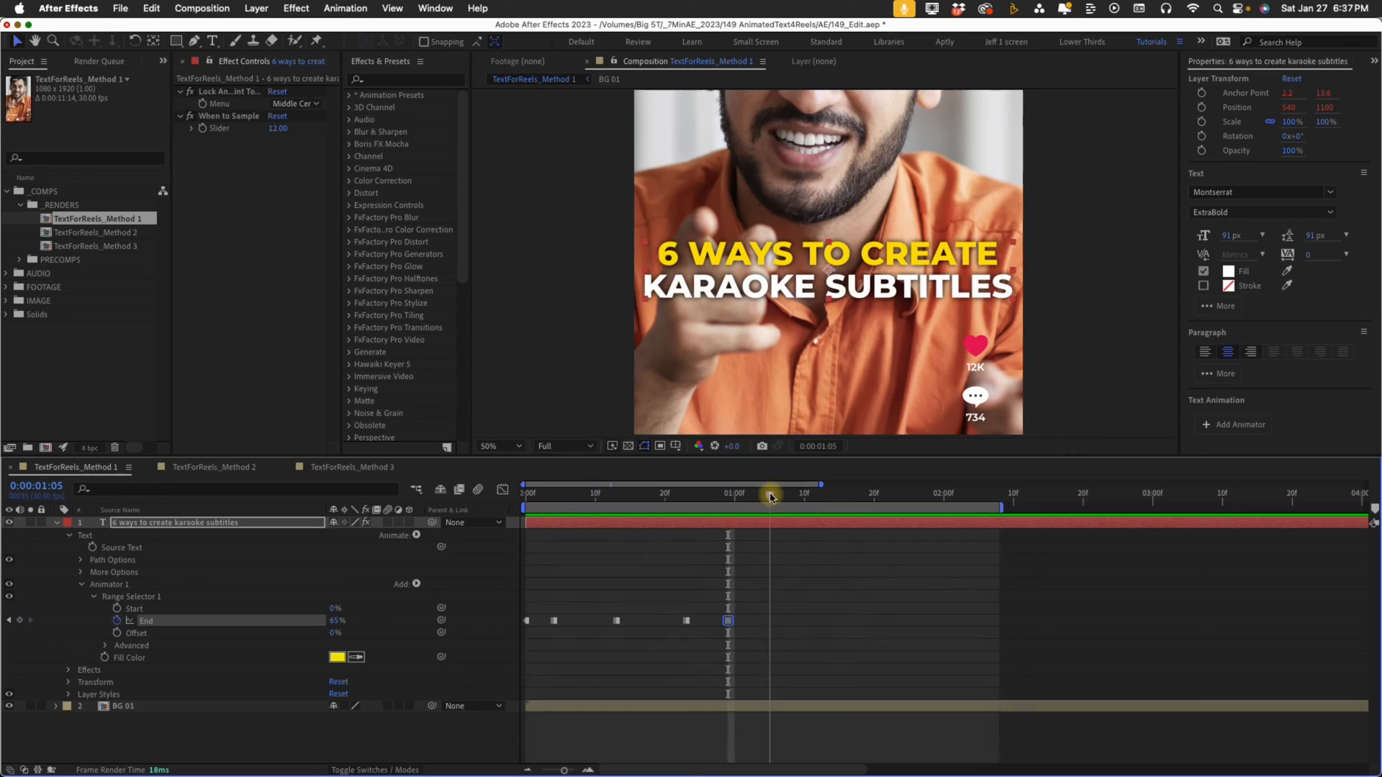
drag(772, 493, 823, 494)
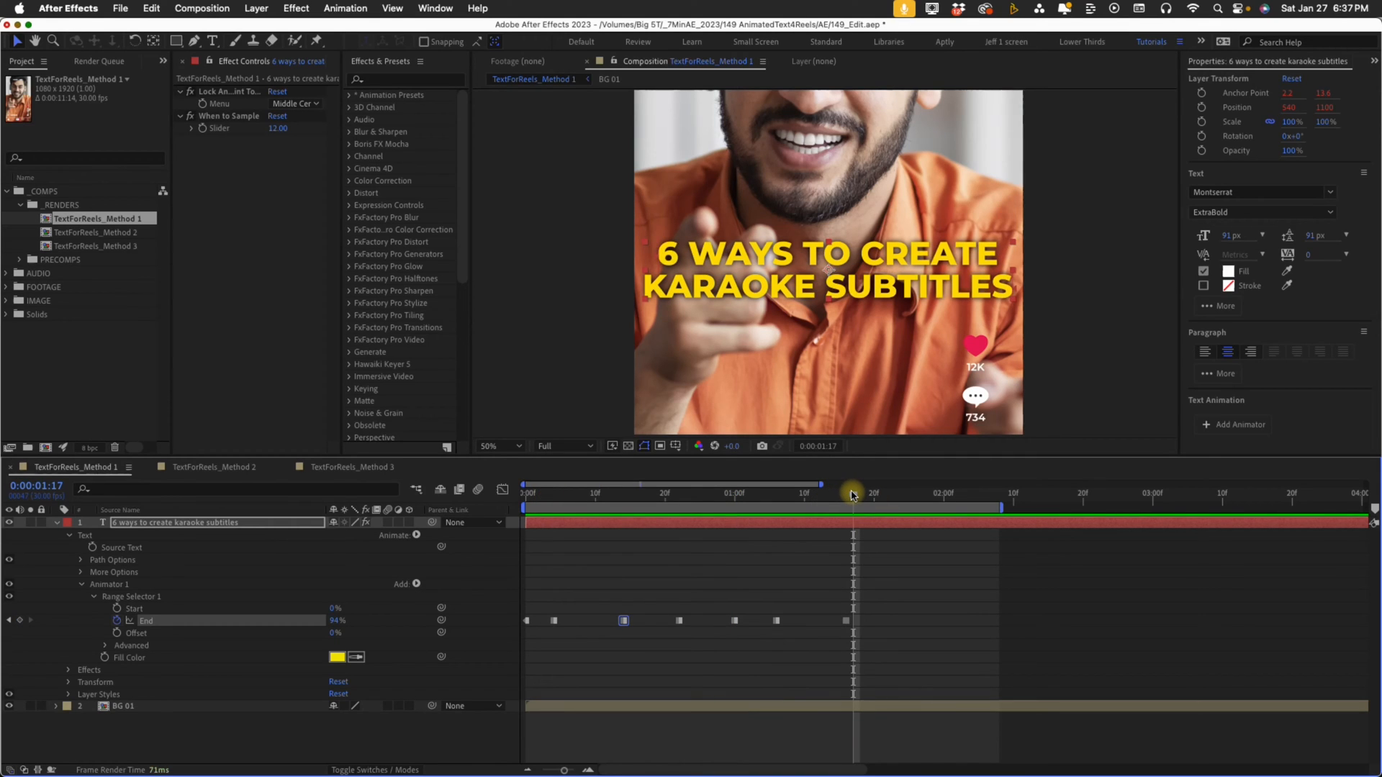
mouse_move(852, 492)
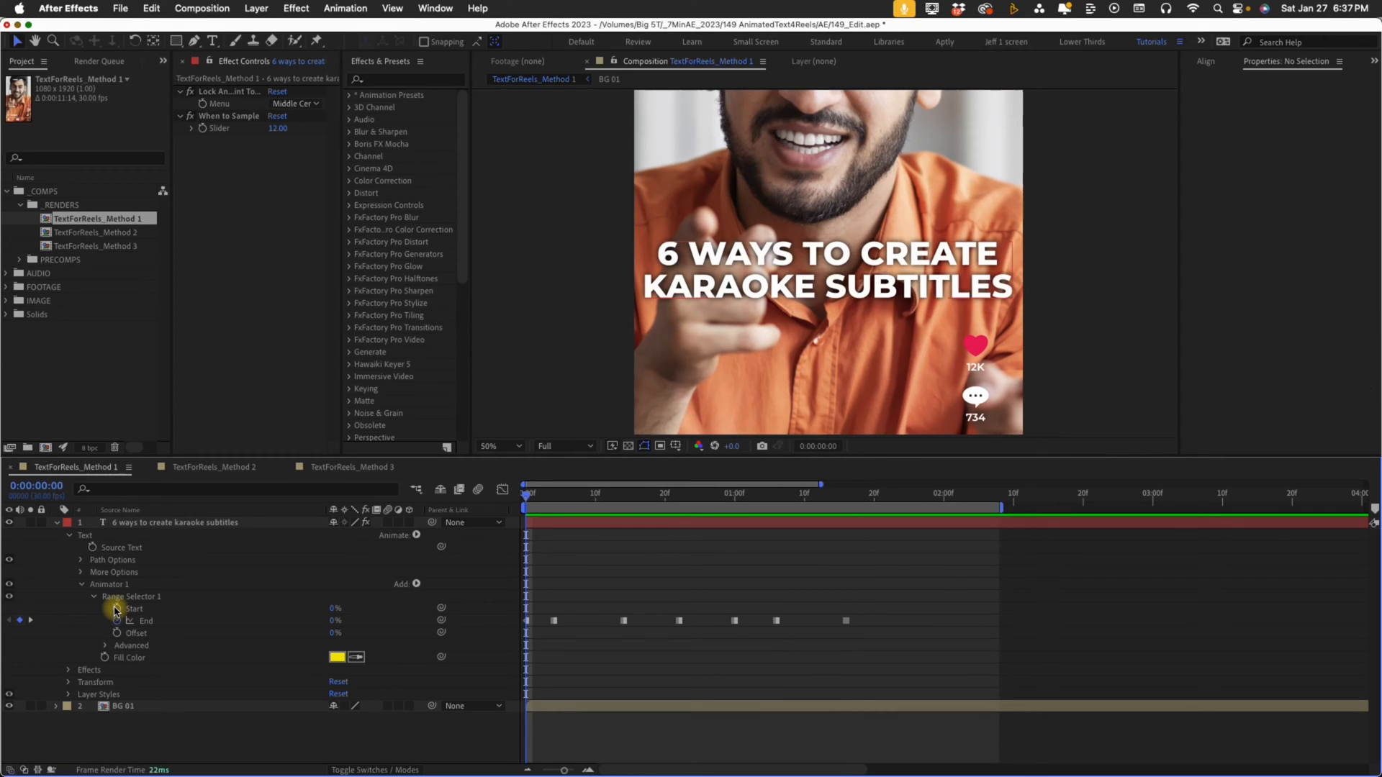
- Keyframe range Start as hold keyframes trailing End so earlier words return to white
click(148, 608)
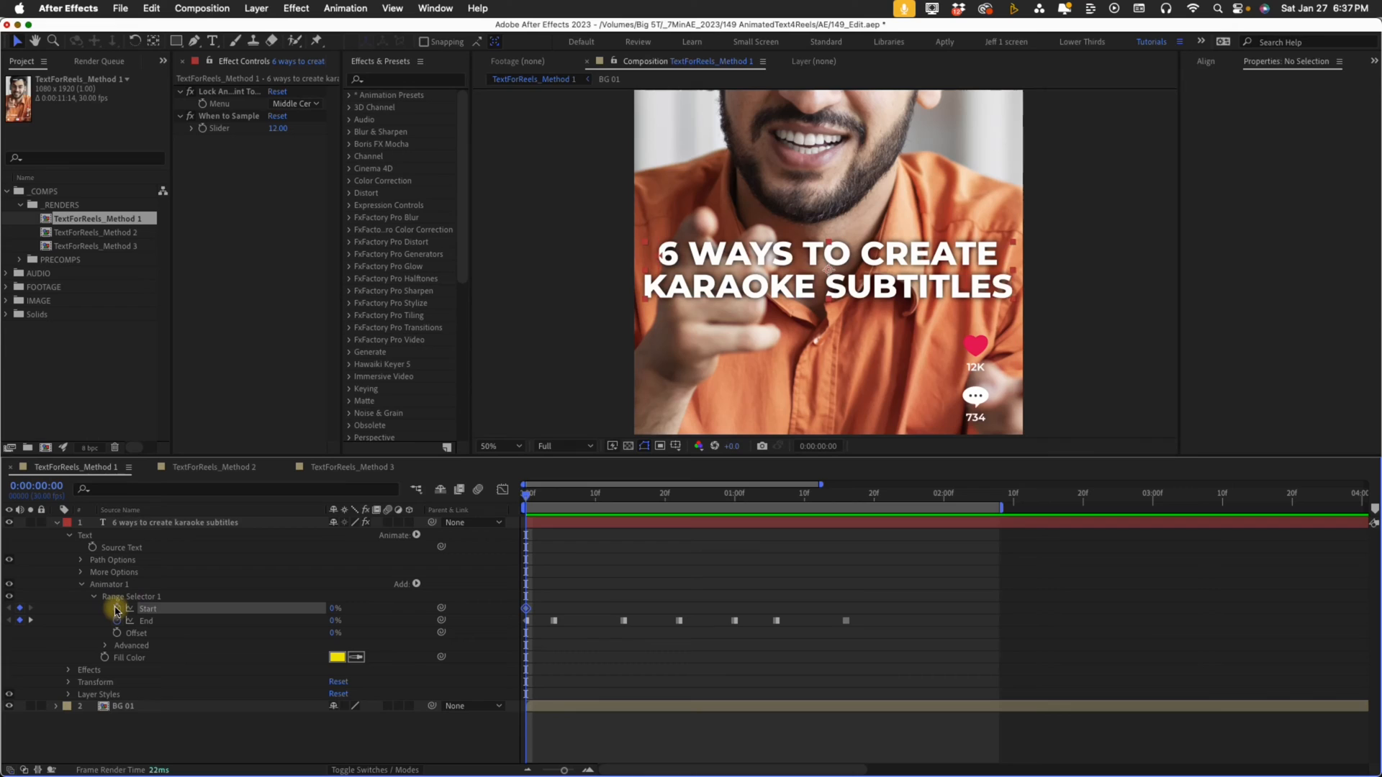
right_click(525, 608)
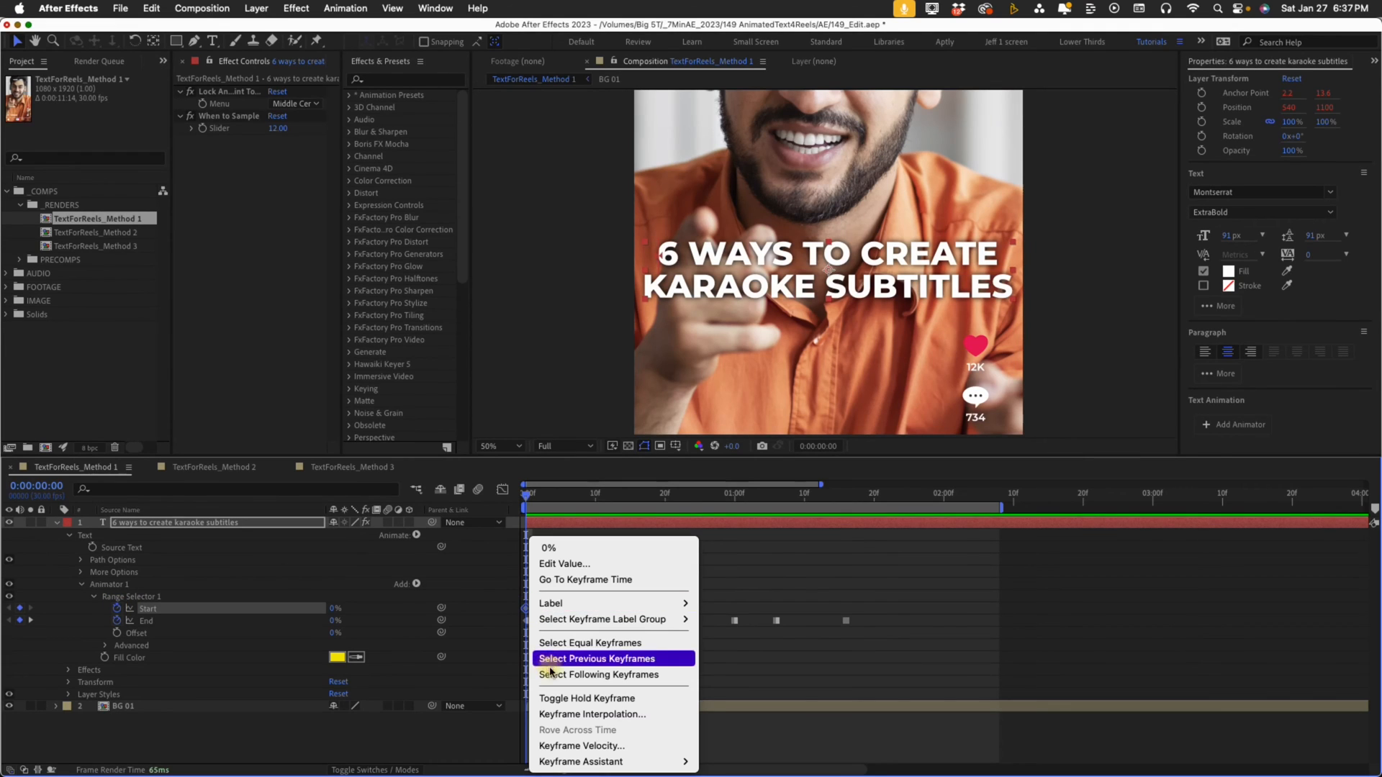
click(596, 657)
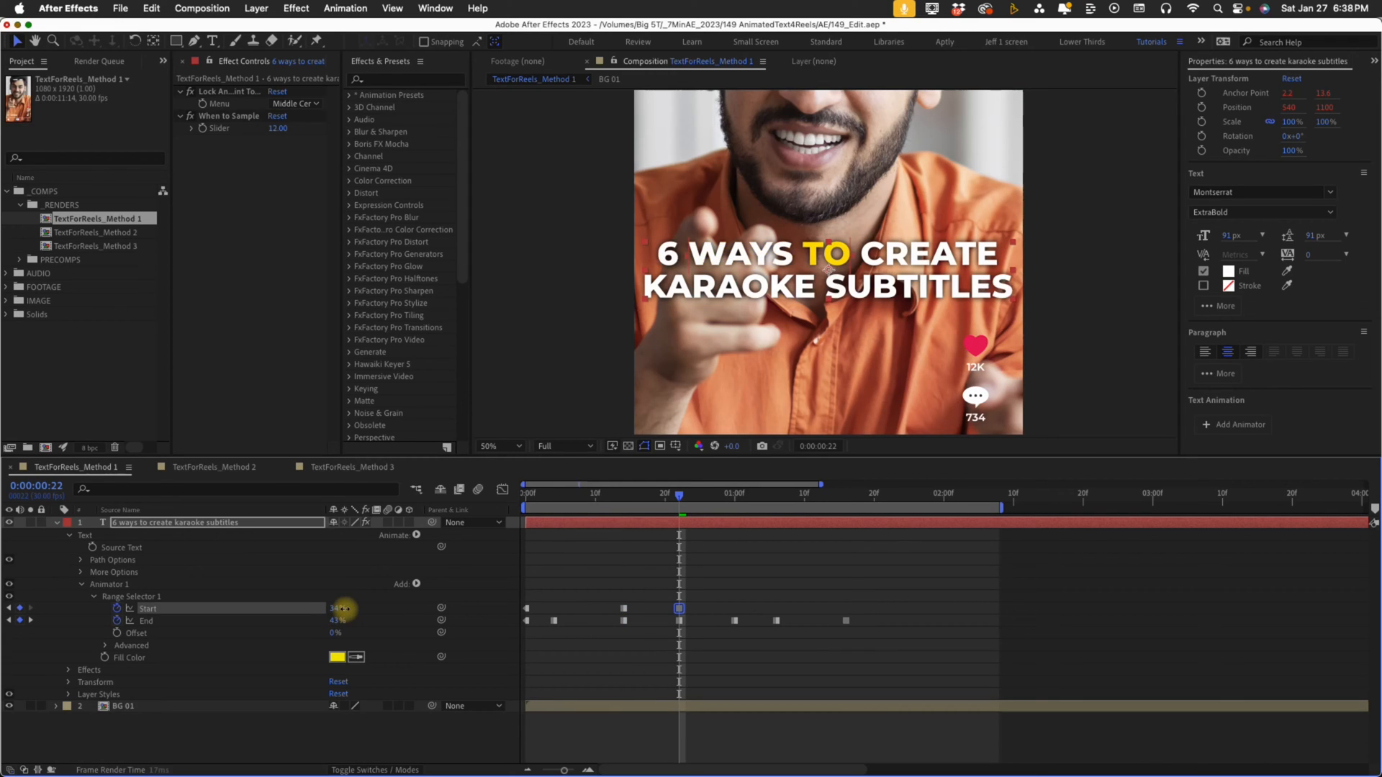
drag(678, 494, 736, 494)
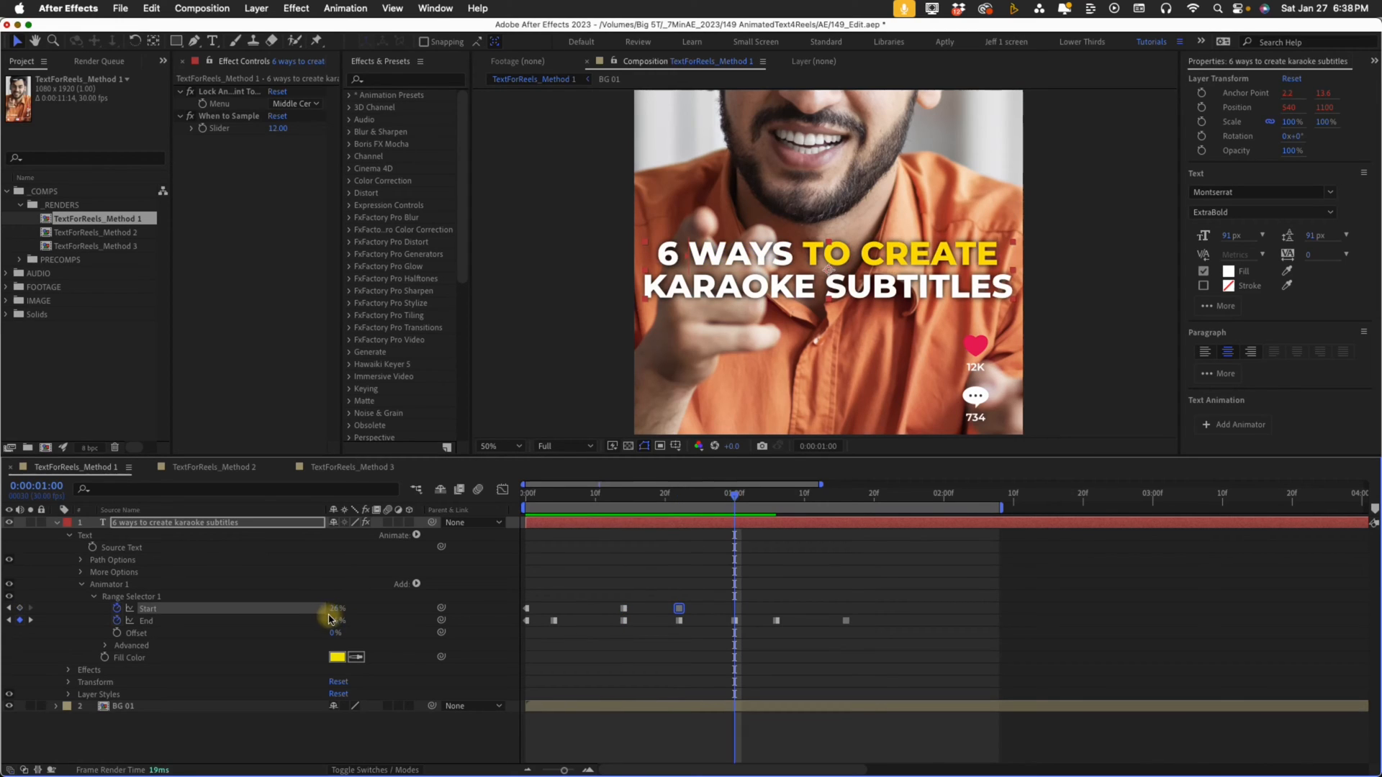
drag(331, 614, 349, 613)
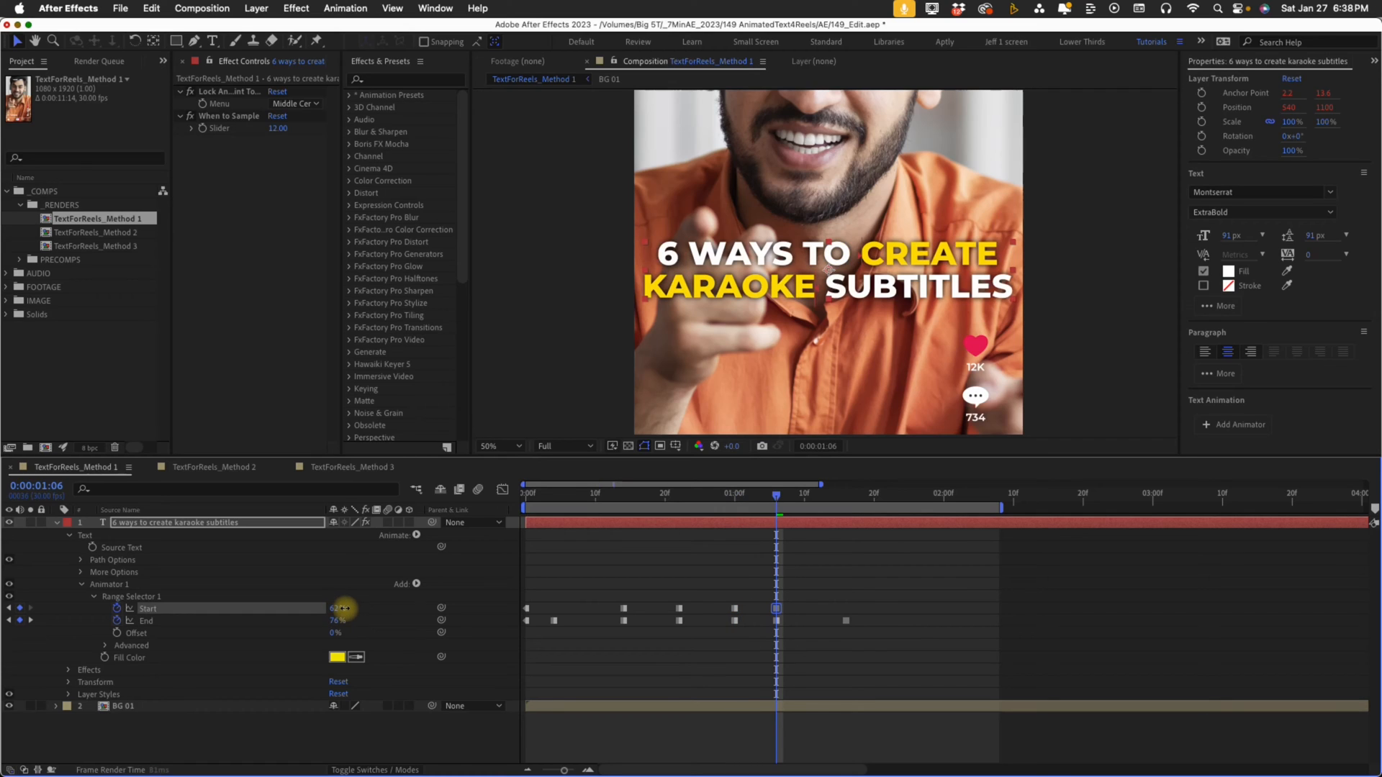
drag(775, 492, 846, 493)
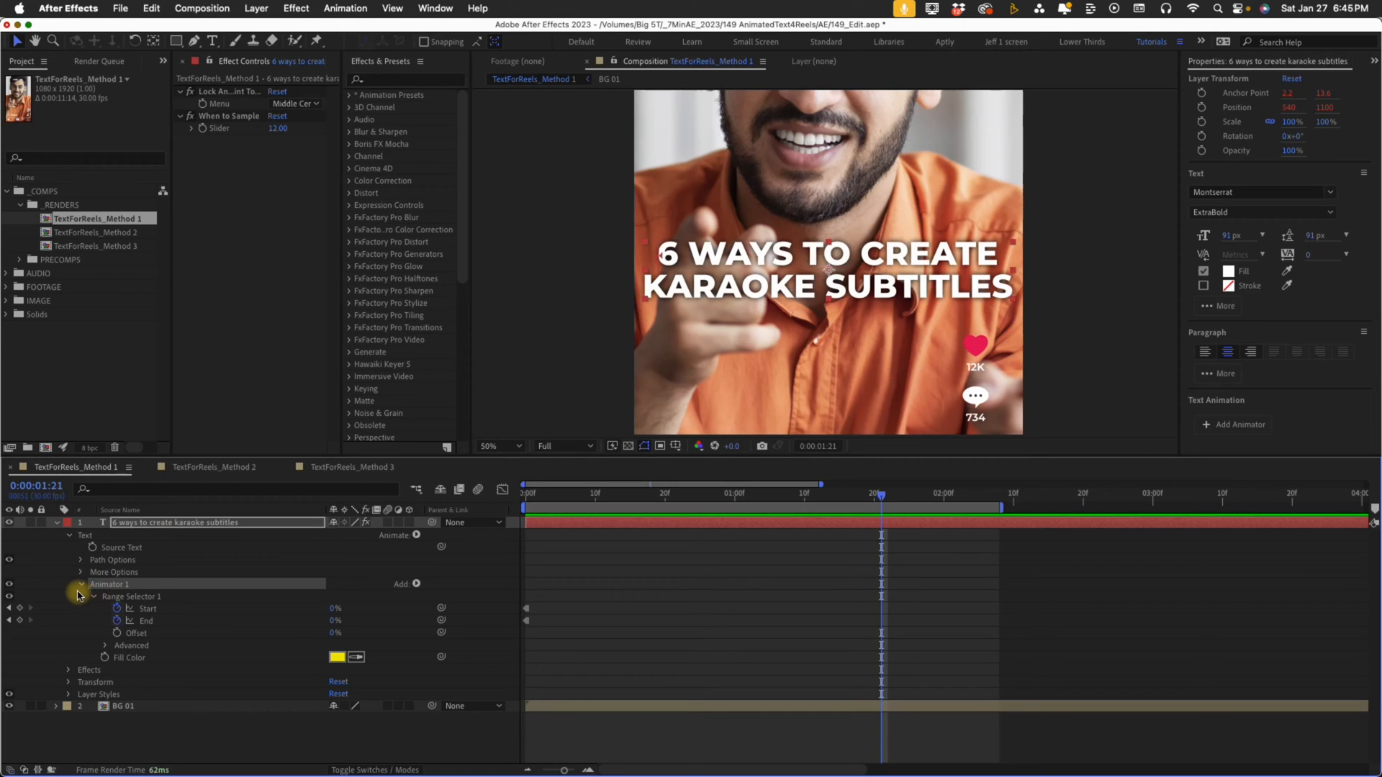
- Rename Animator 1 to 'Color Highlight' and confirm the new name
text(Coor)
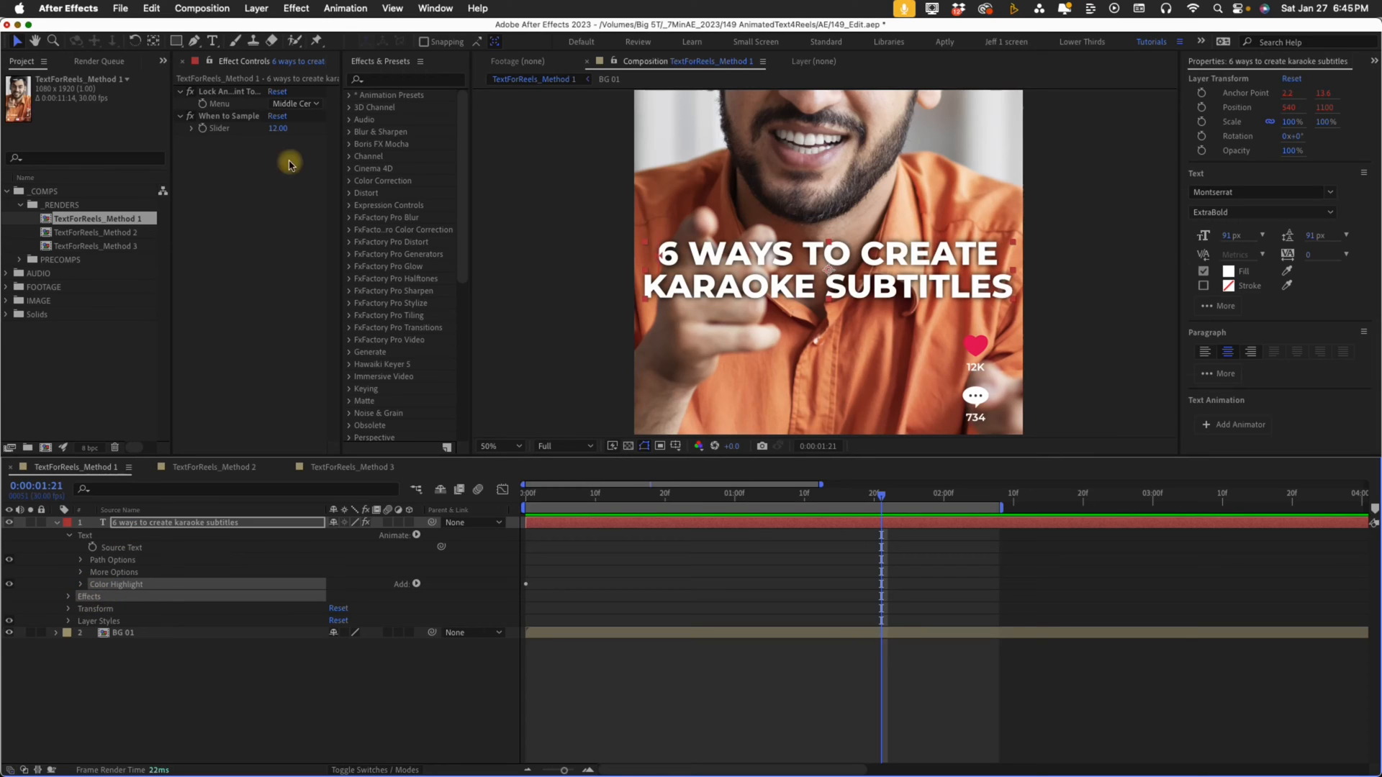
click(67, 607)
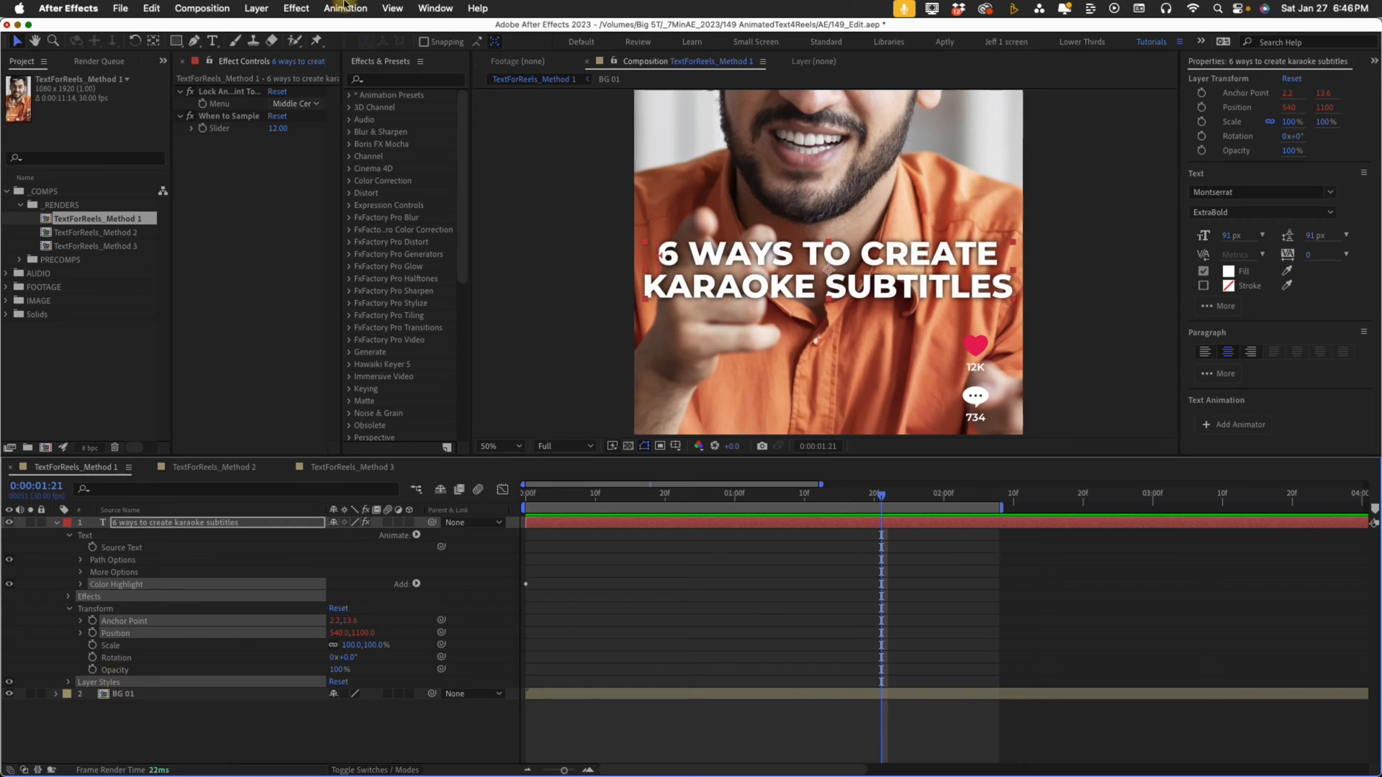
- Save the animation as the KaraokeText_byWord_Highlight preset in the 7 Minute AE folder
click(346, 9)
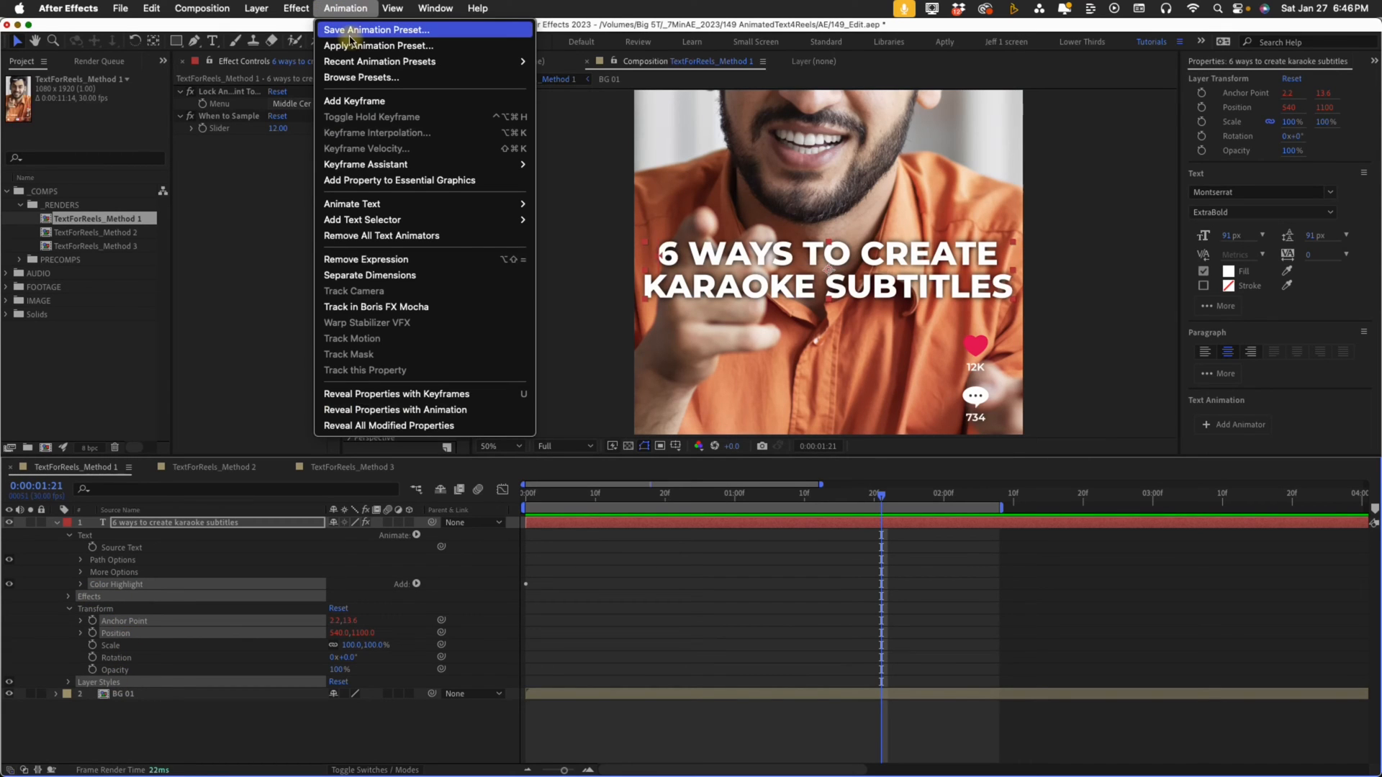
click(377, 29)
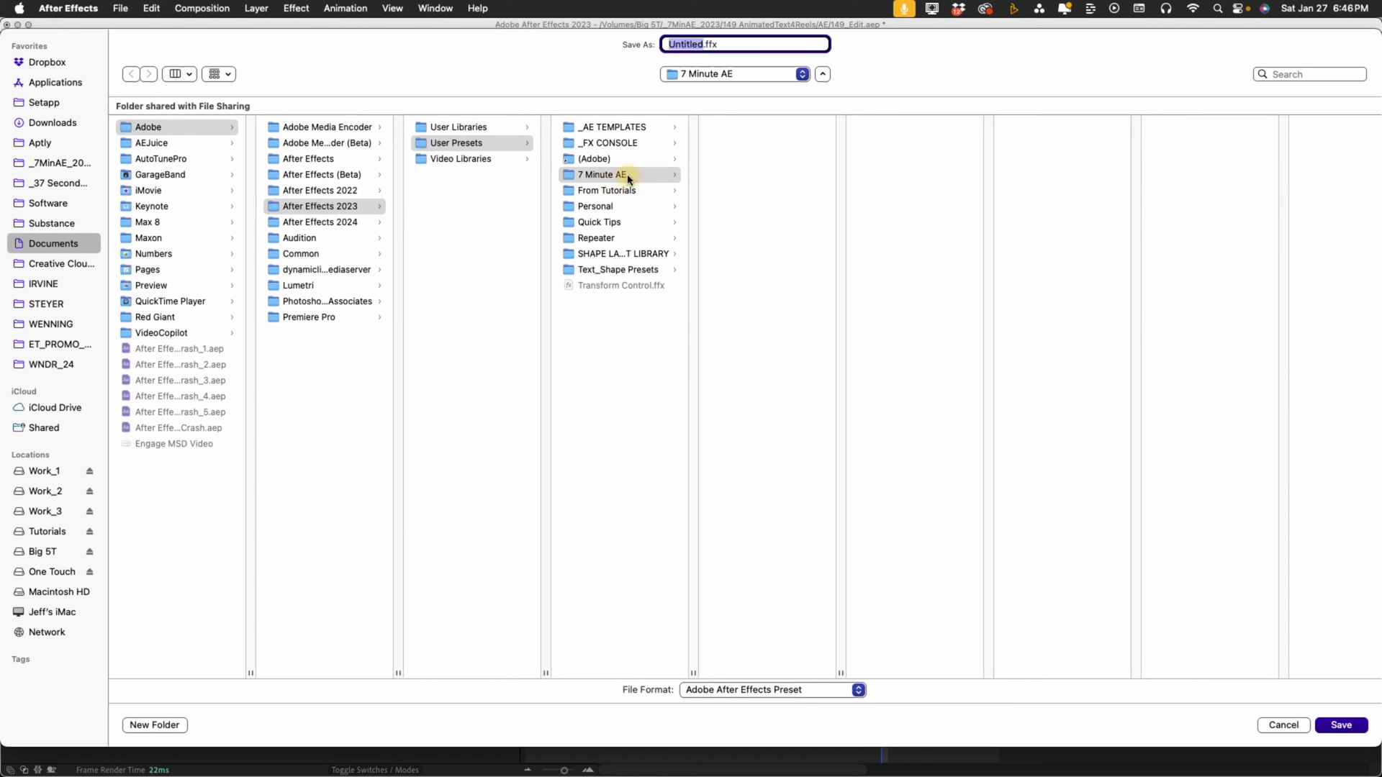
text(Karad)
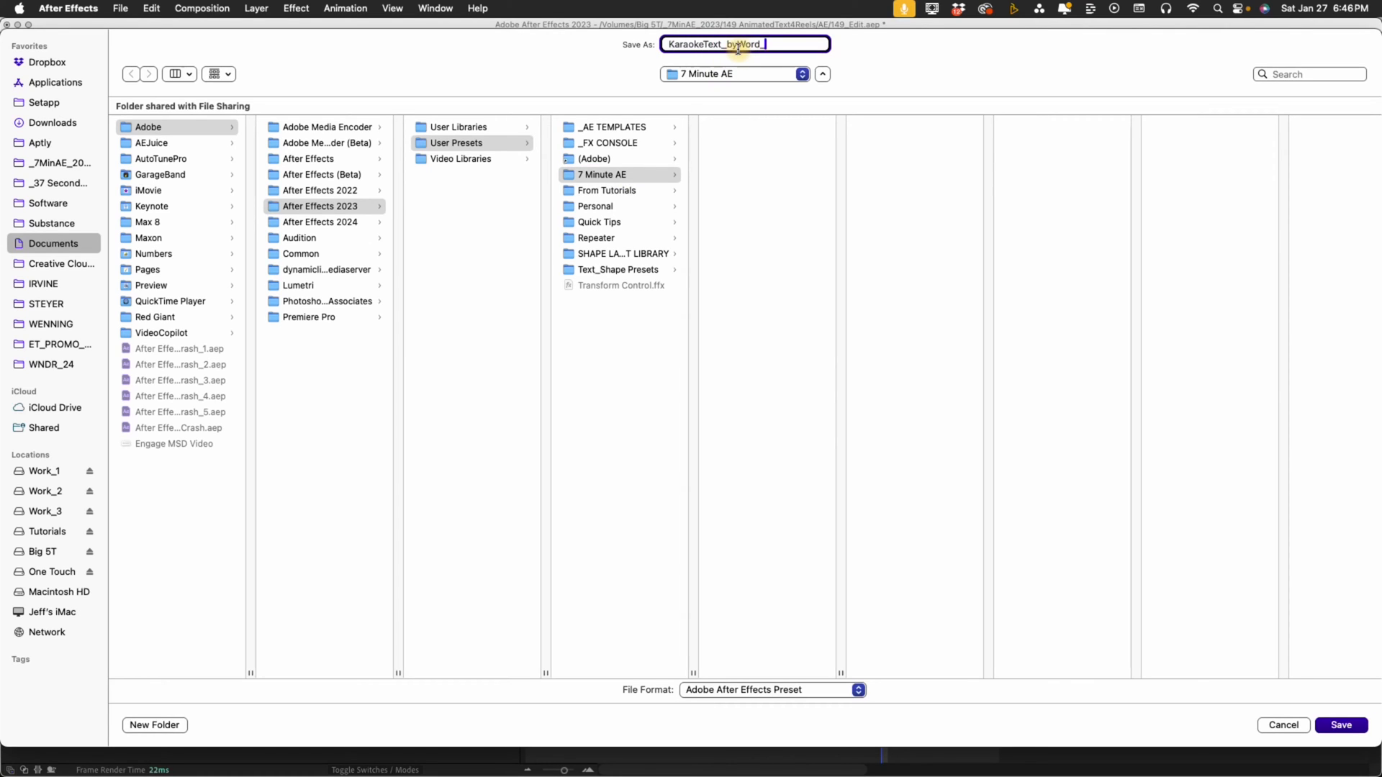
text(Highlight)
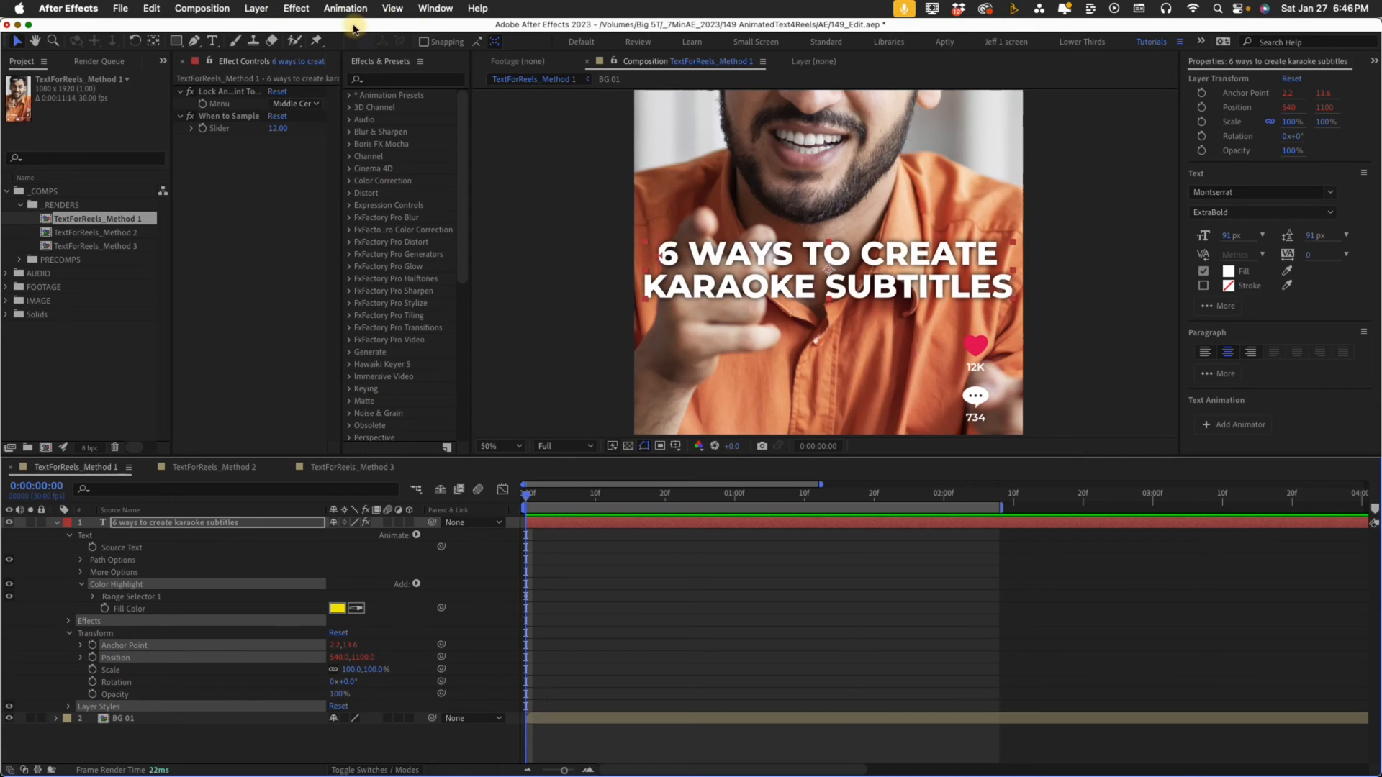
- Save a second animation preset named KaraokeText_Highlight in the same folder
click(344, 9)
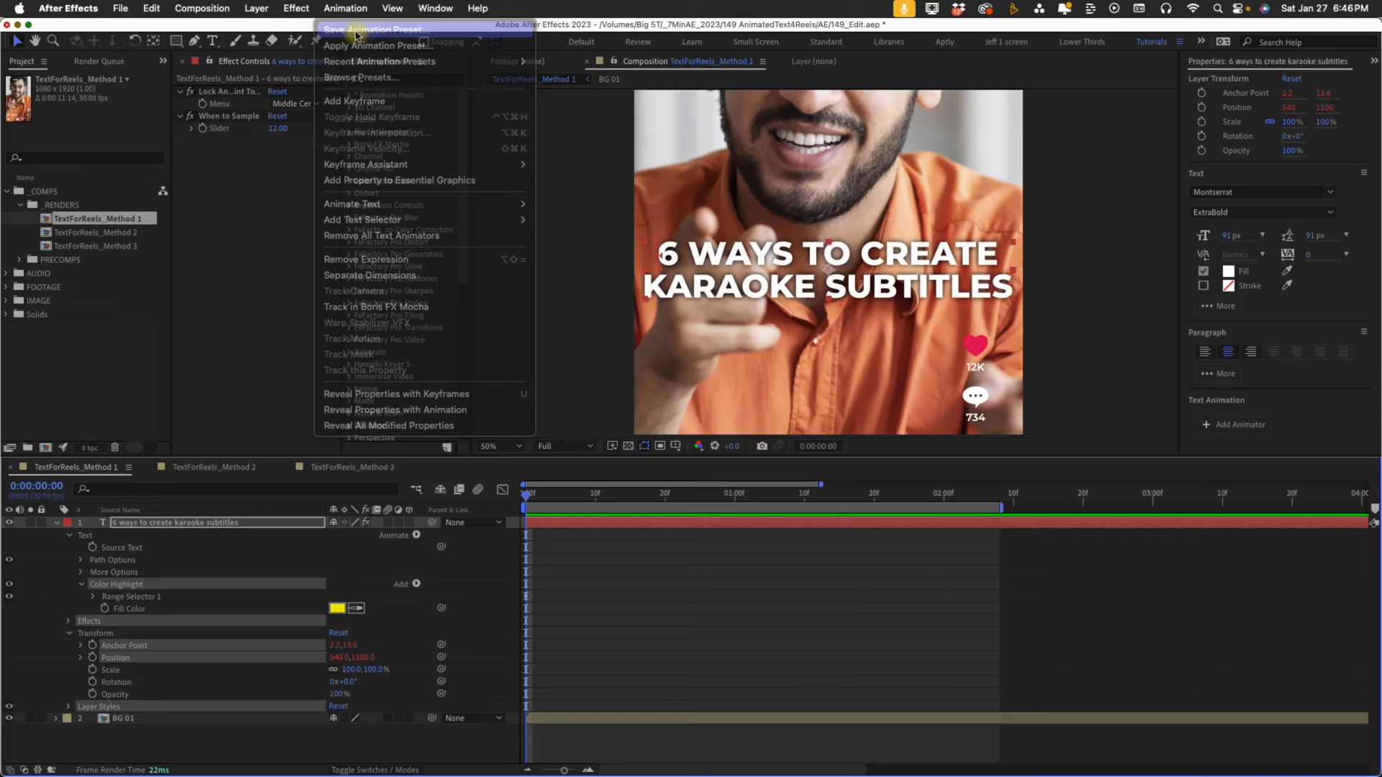
click(373, 29)
text(KaraokeText_Highlight.ffx)
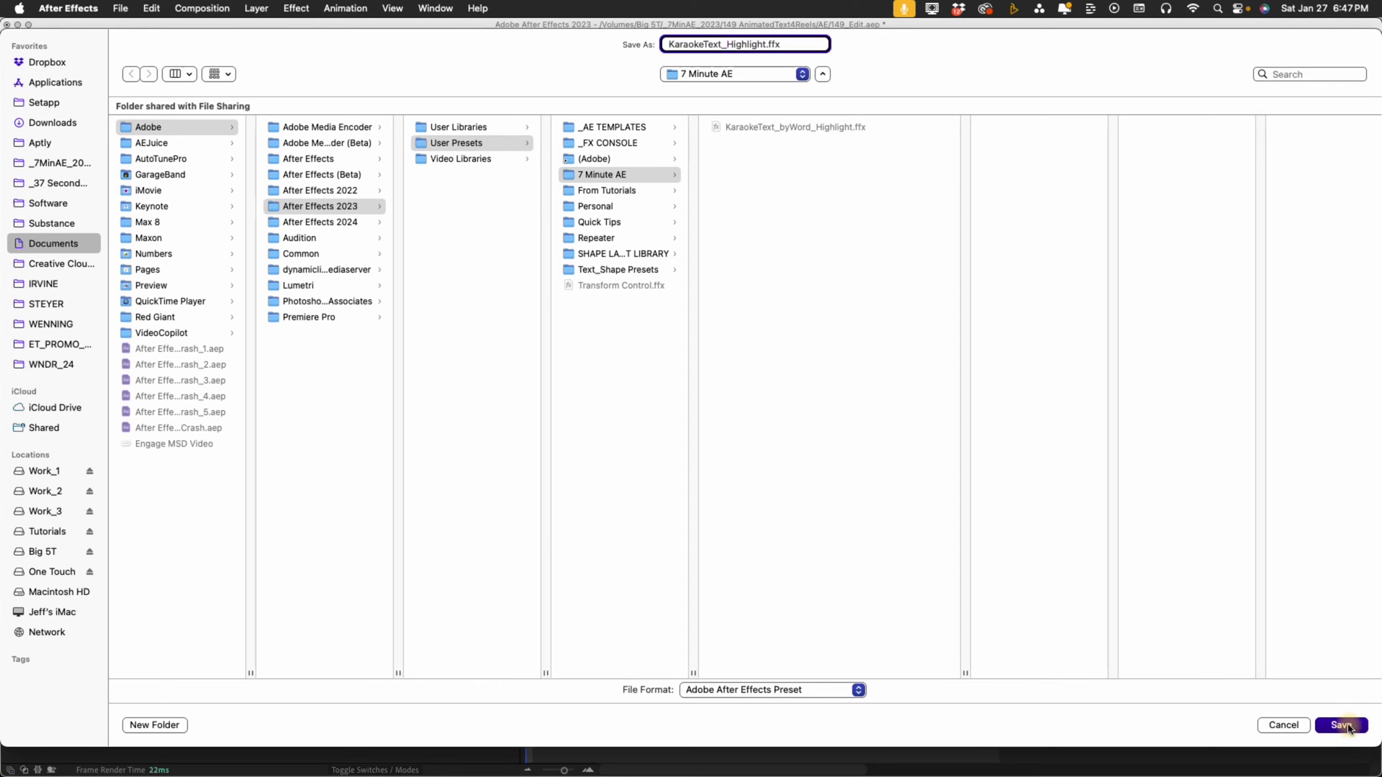
click(1340, 724)
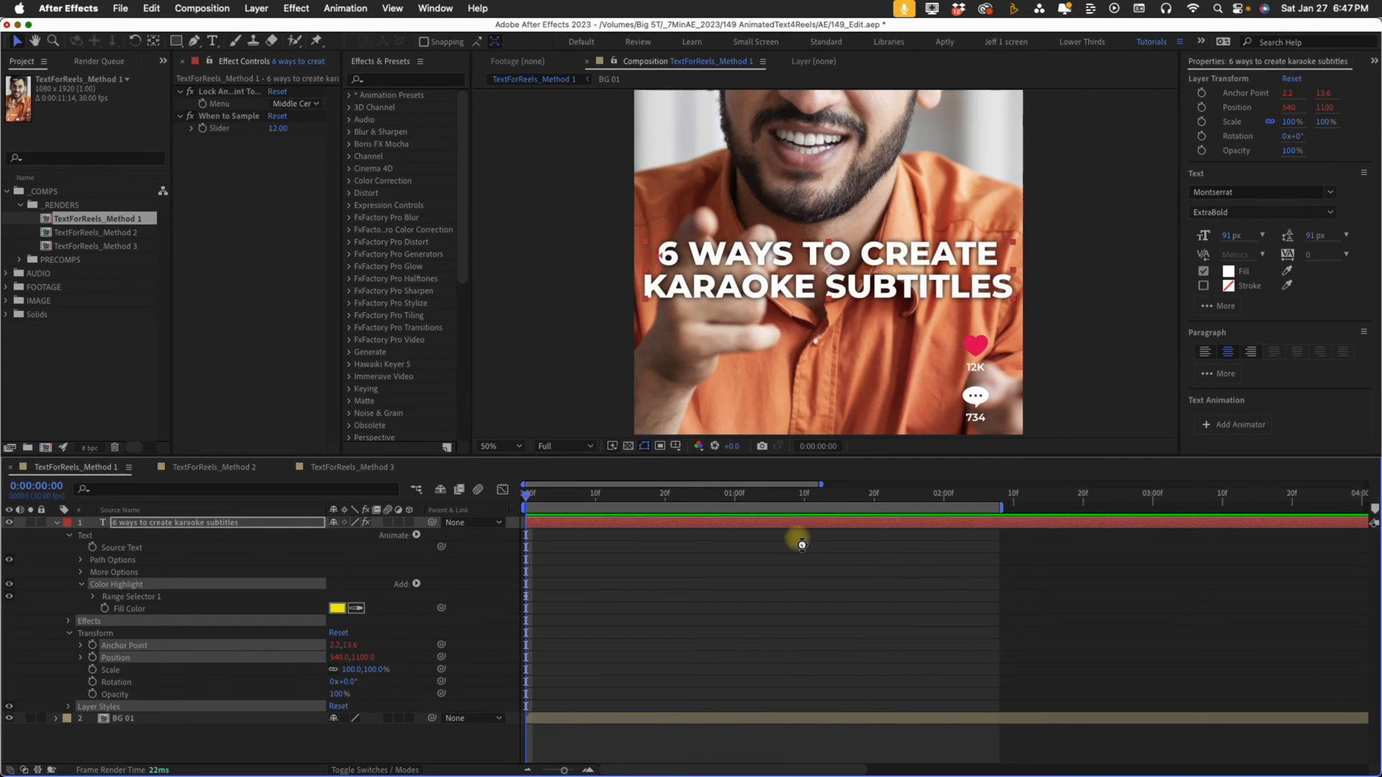
- Apply Lock Anchor Point to the Method 2 title and set its Position expression to 540,1100
click(209, 466)
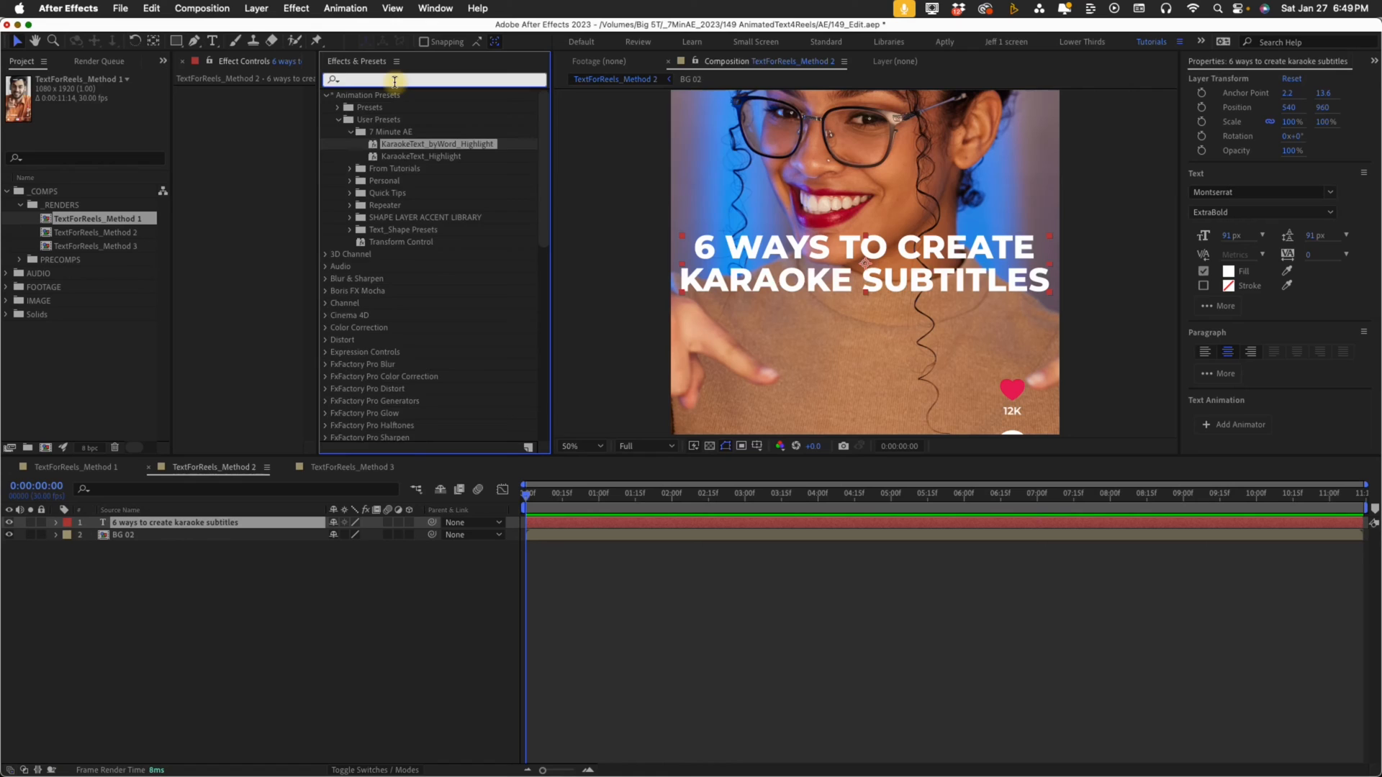
text(lock anc)
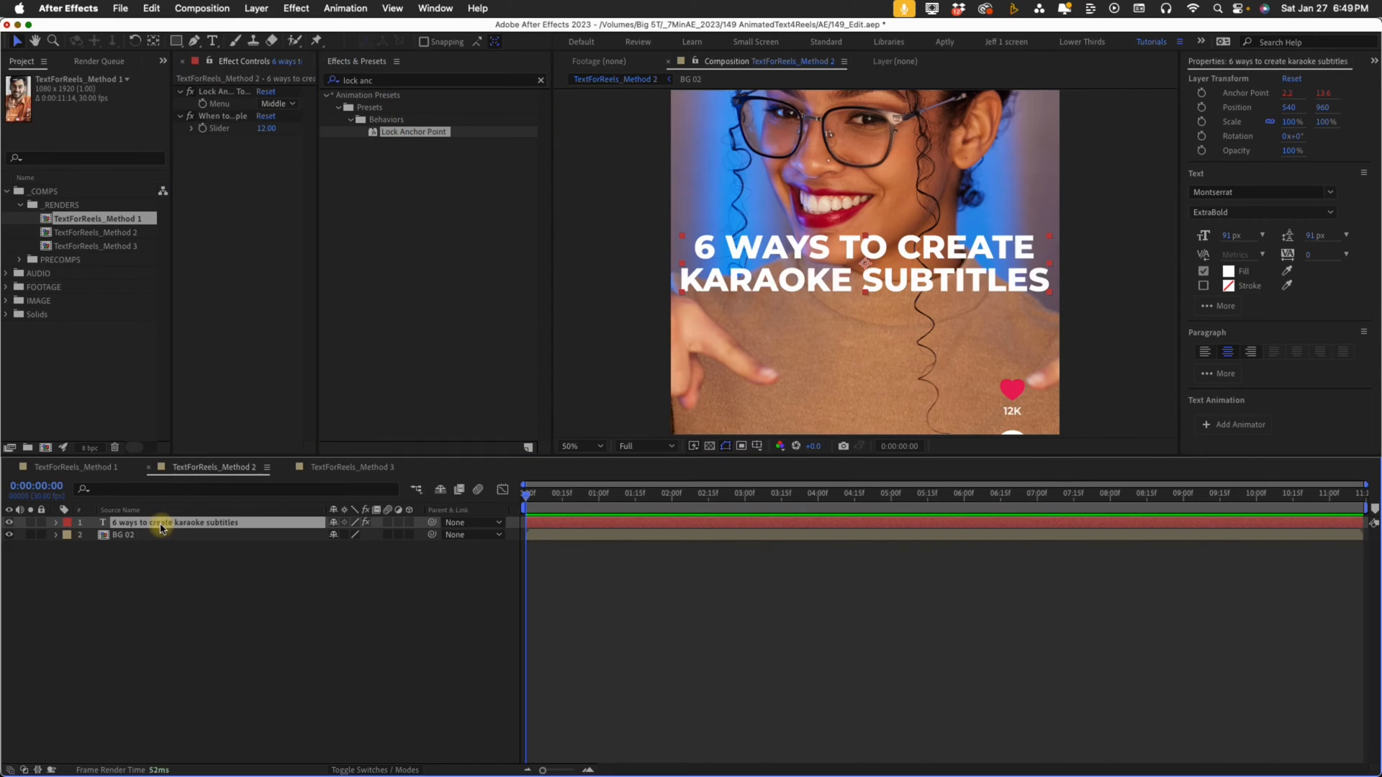
key(p)
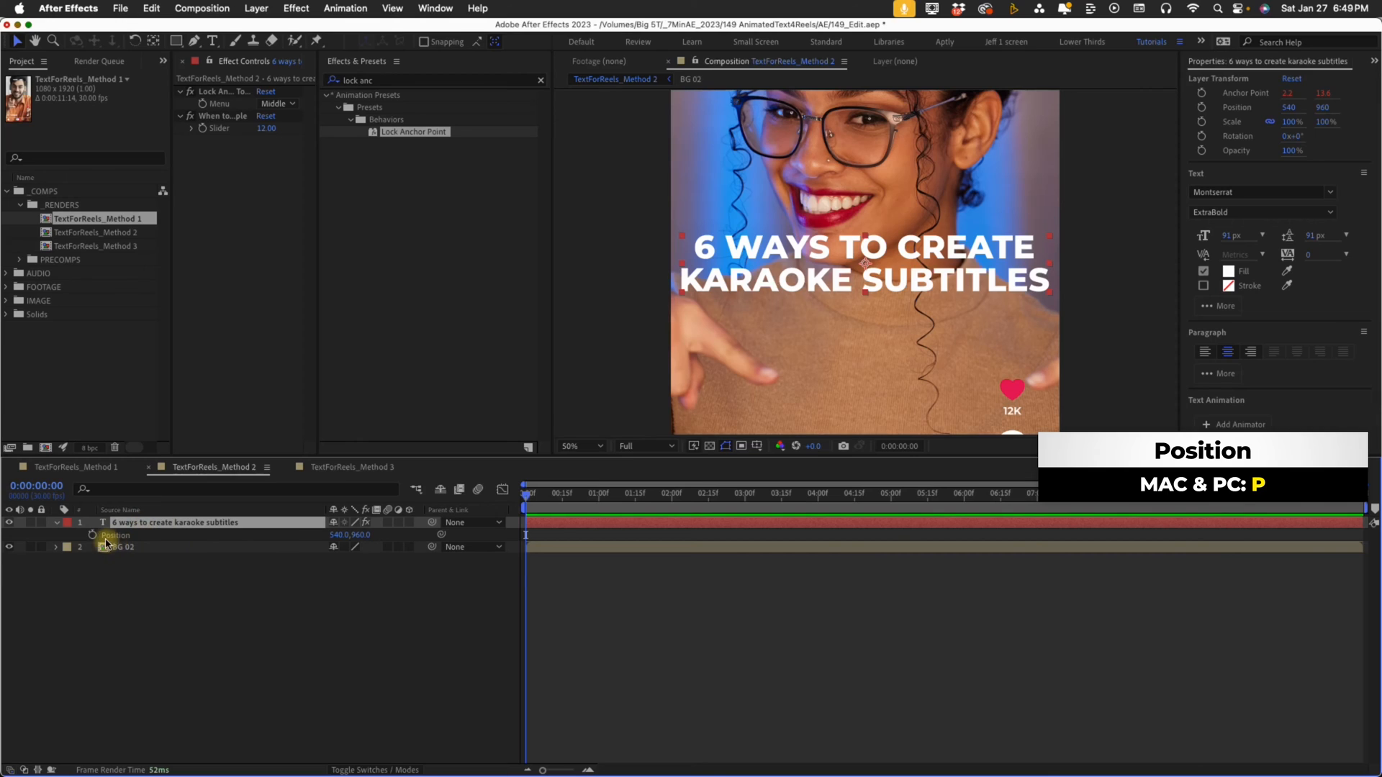
click(92, 537)
text(value,[540)
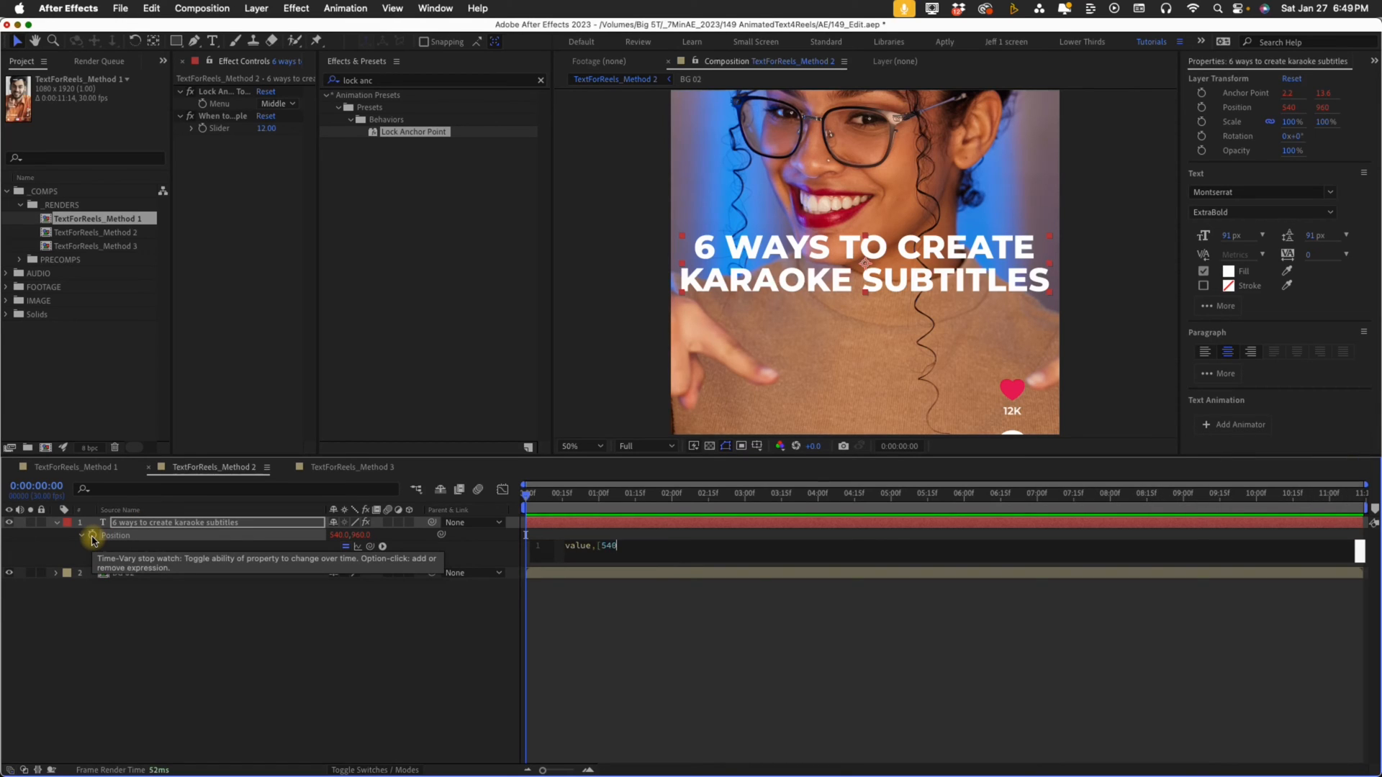
text(,1100])
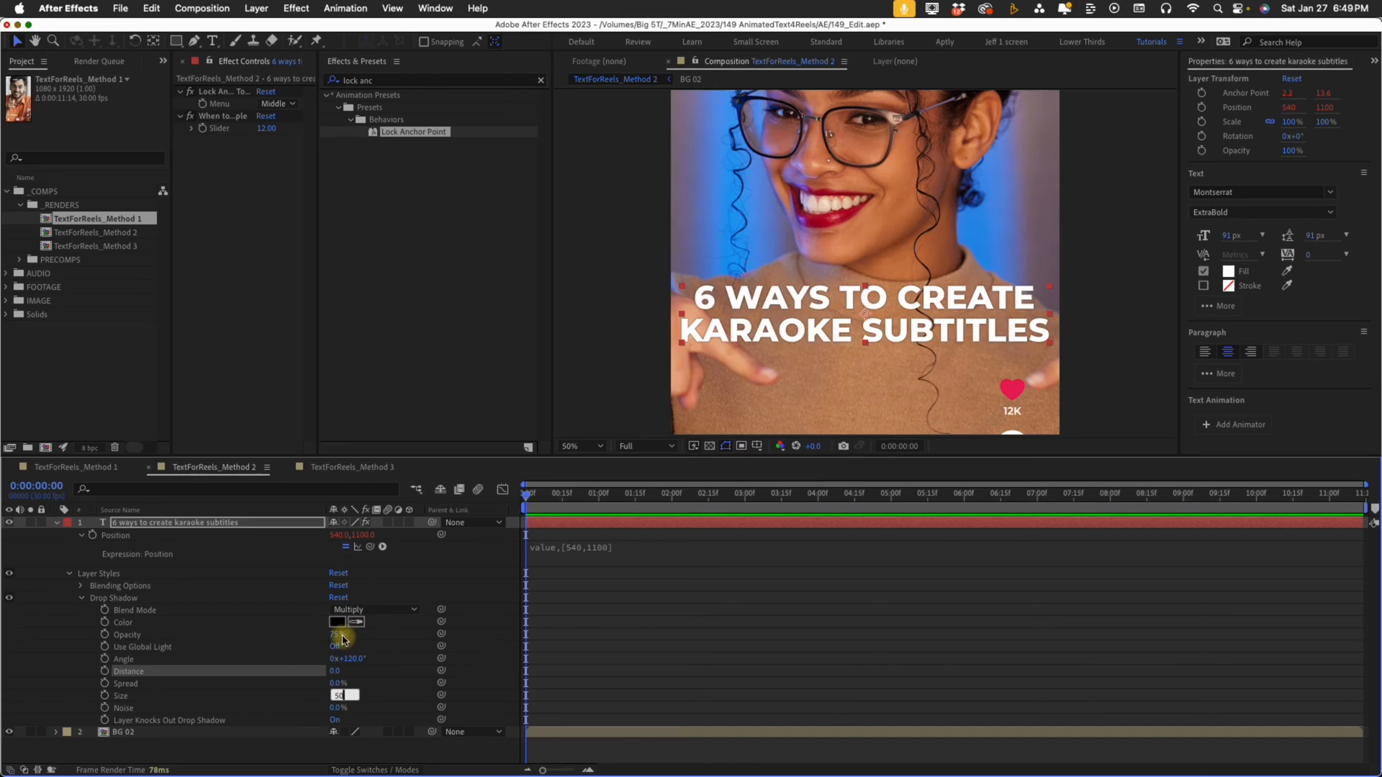
- Search Effects & Presets for the 'typewriter' preset for the Method 2 title
click(337, 633)
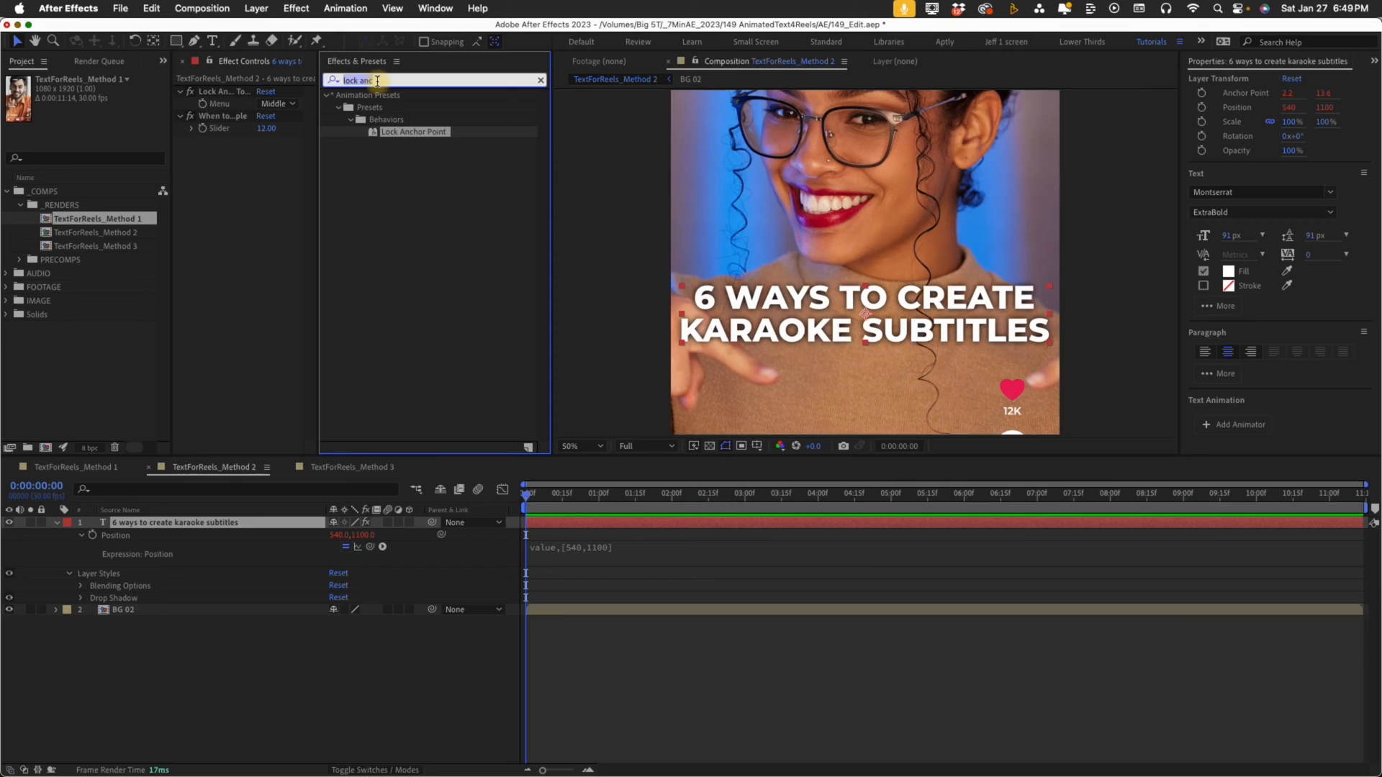
text(typewriter)
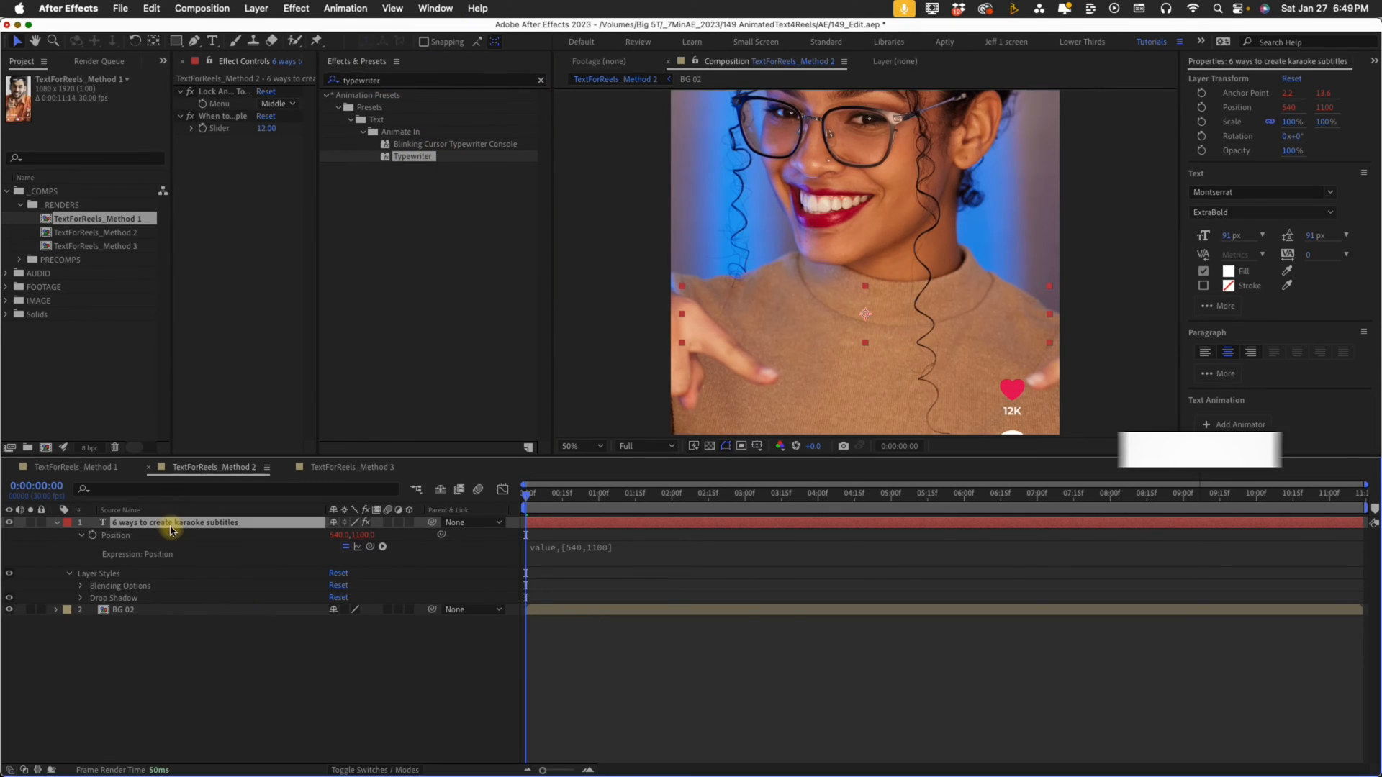
- Set the Typewriter range selector's Advanced Based On to Words so the title reveals word by word
key(u)
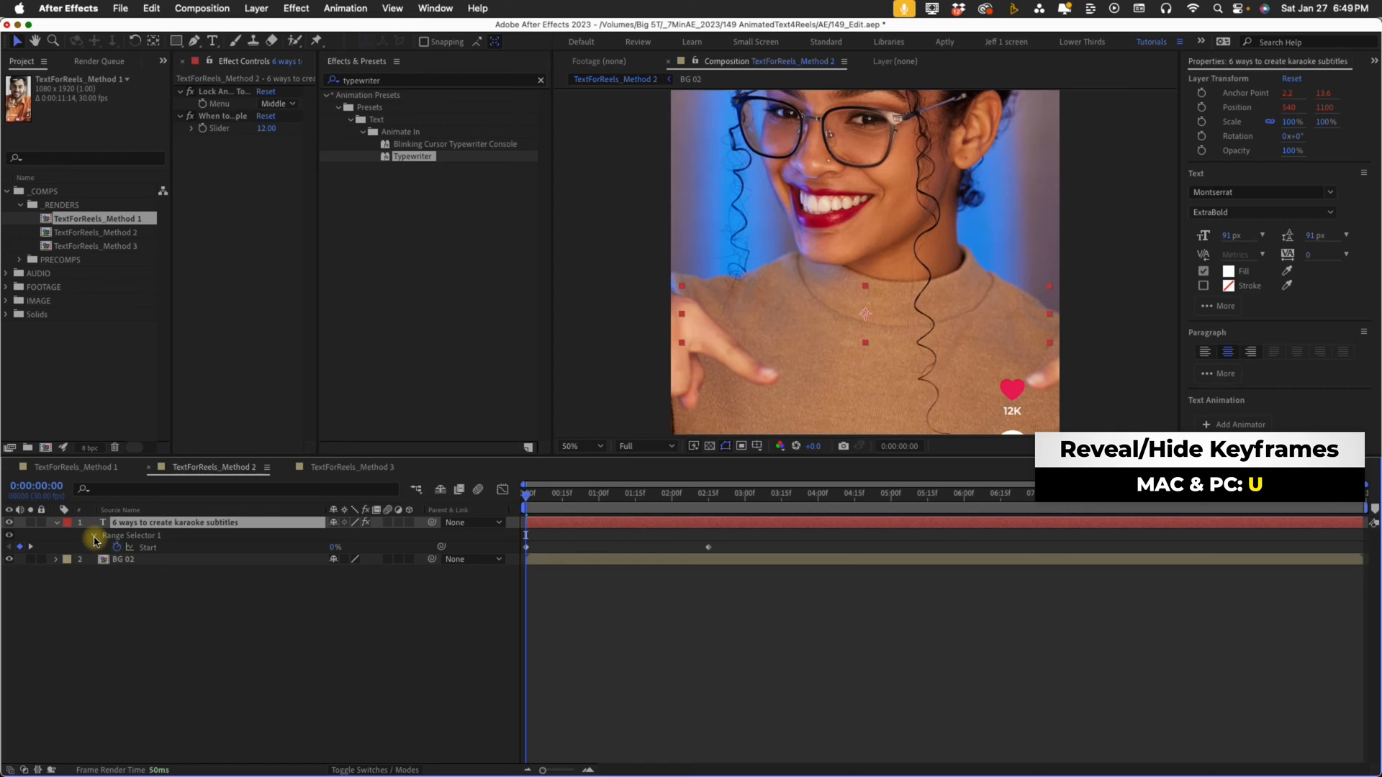
click(94, 541)
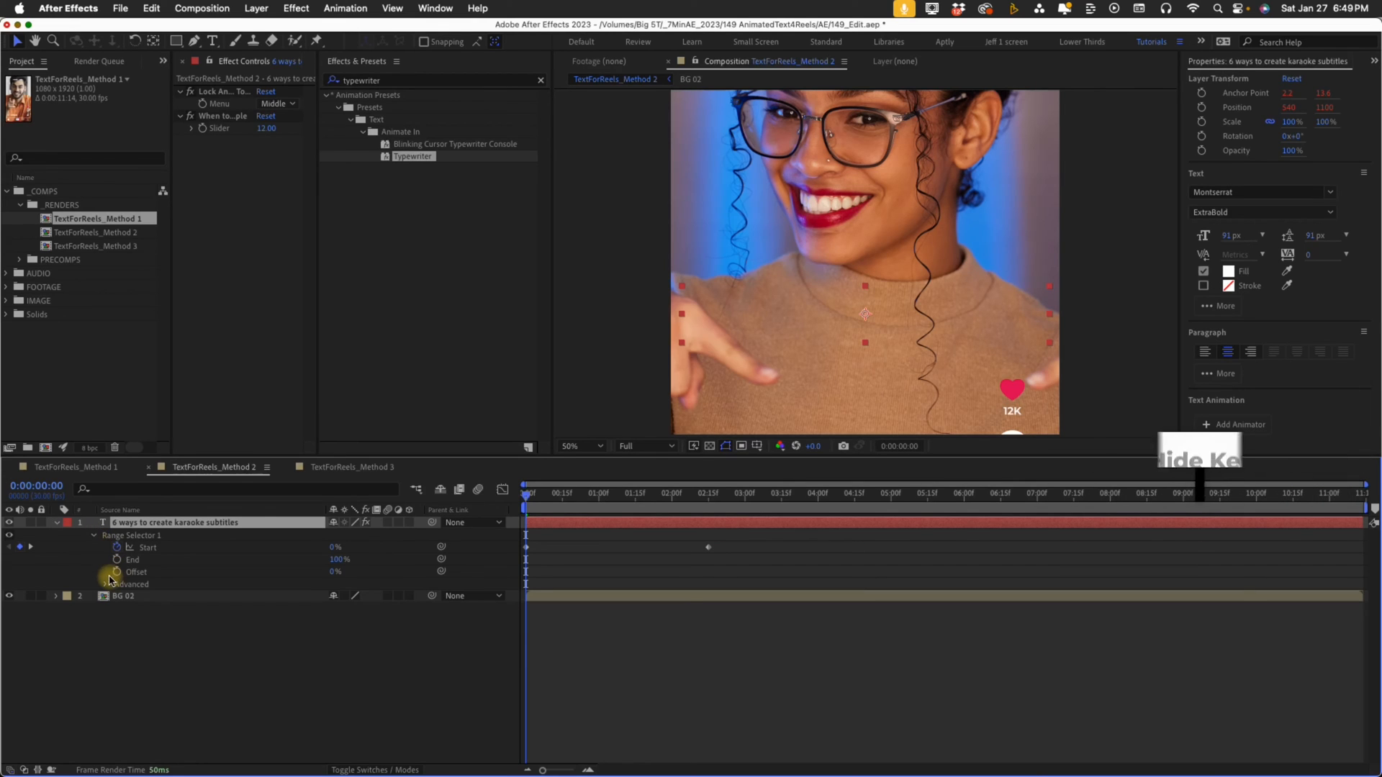
click(109, 584)
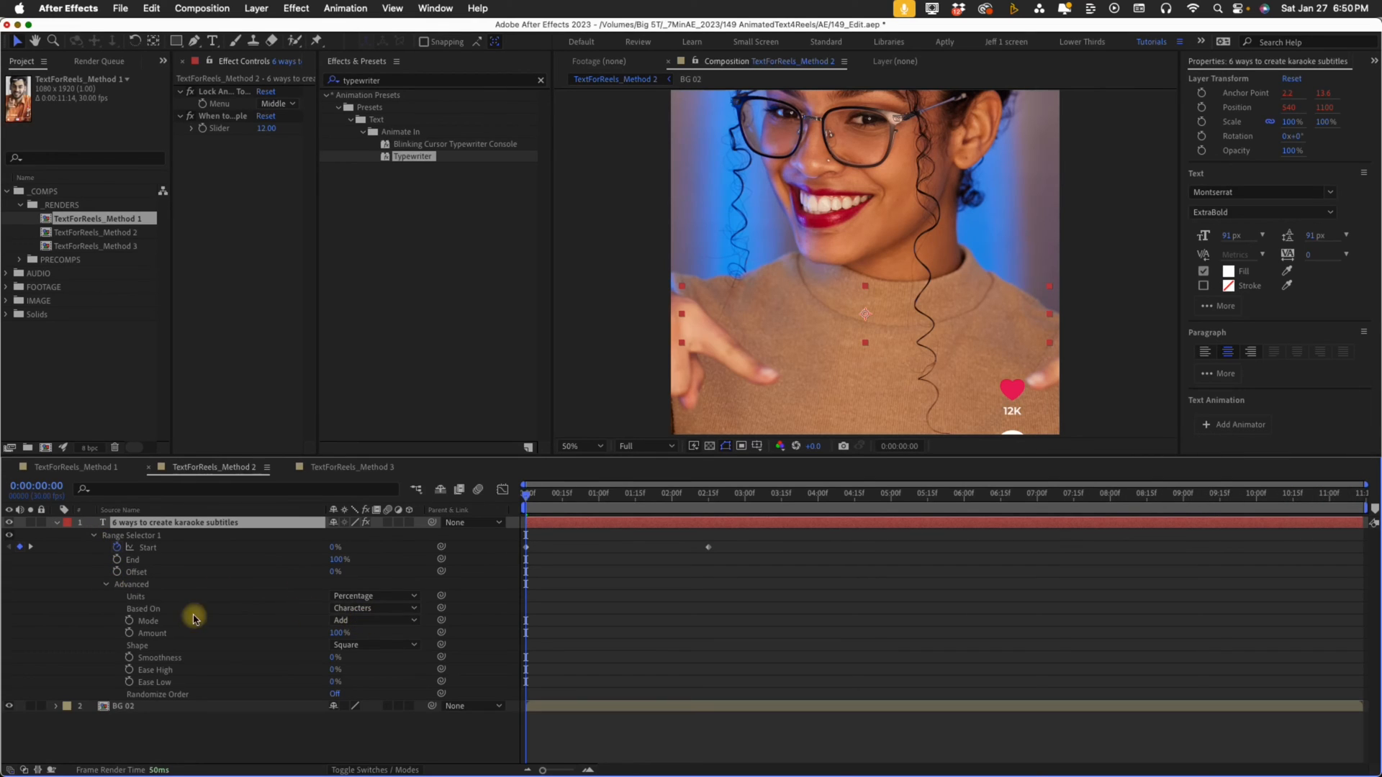
click(373, 607)
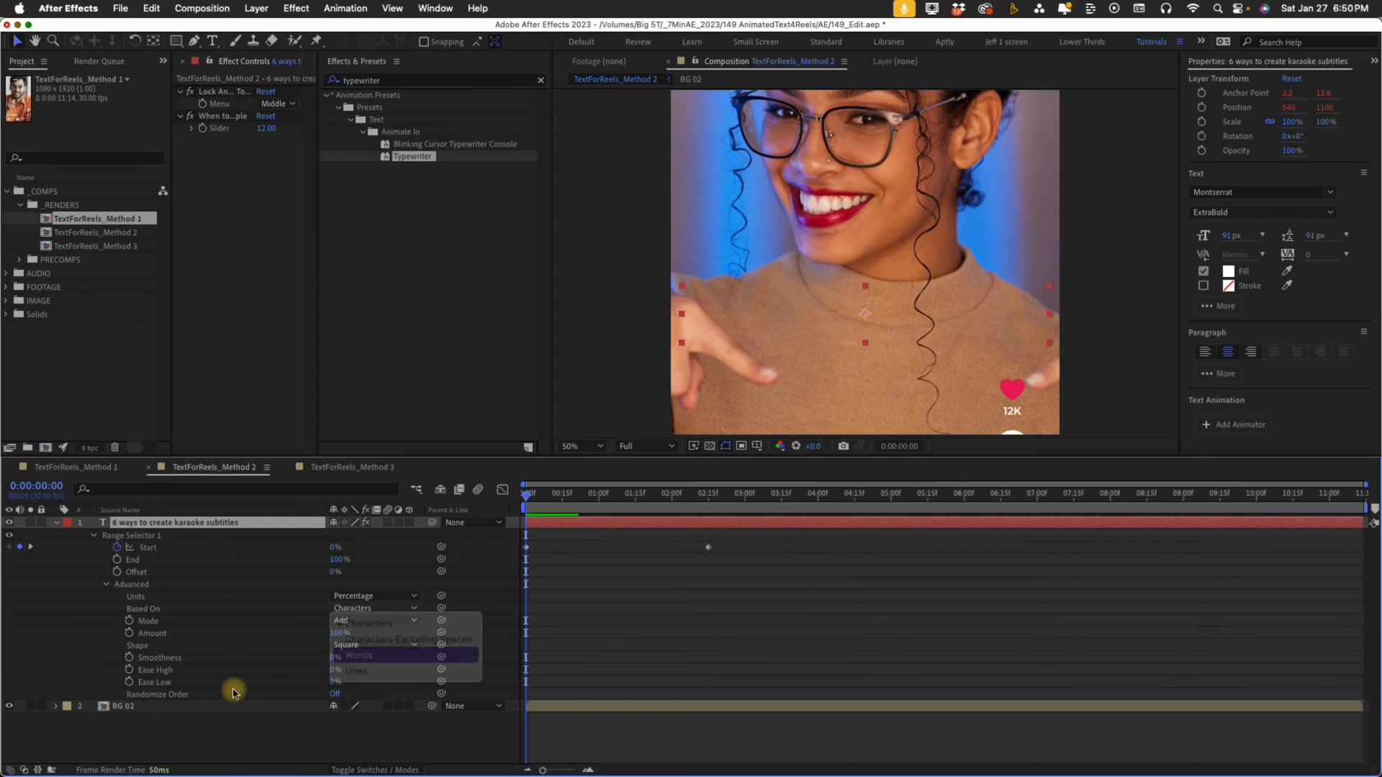
click(357, 655)
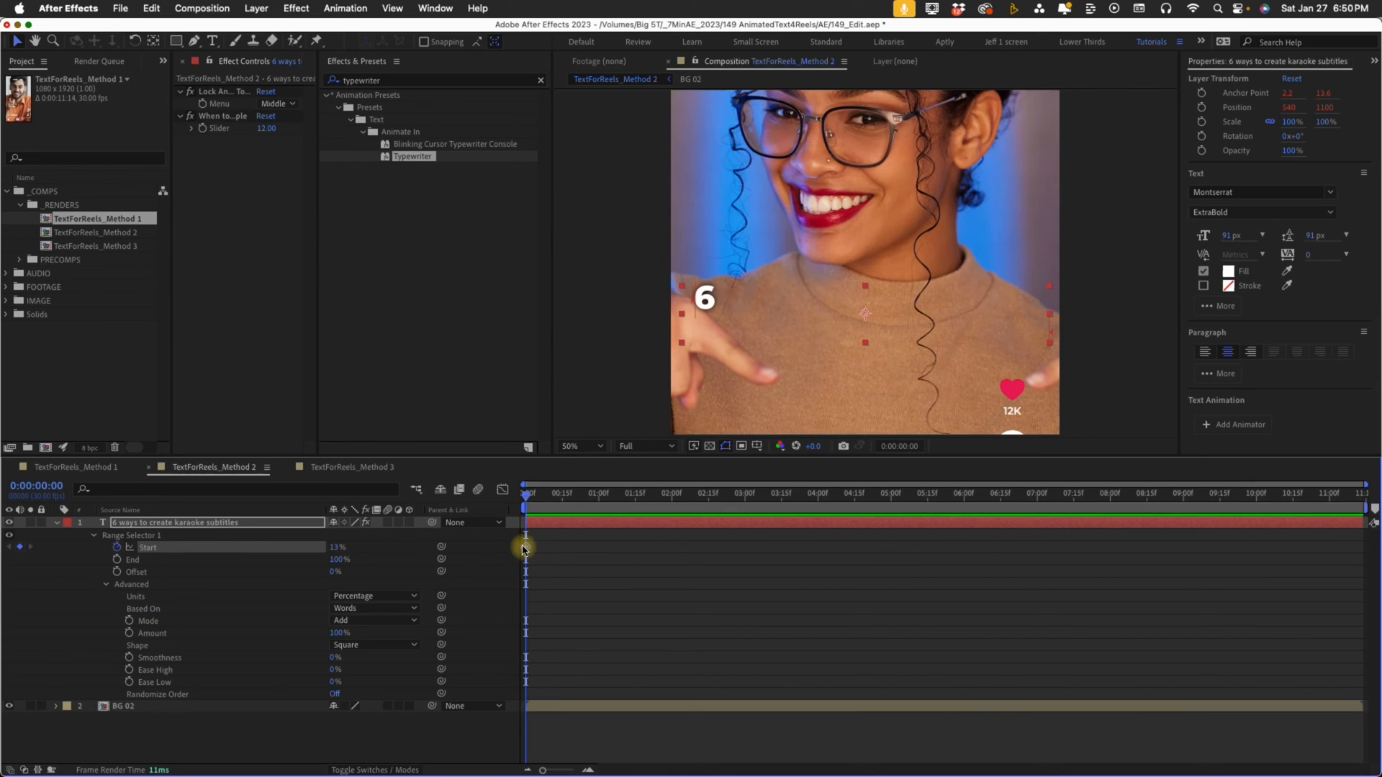
- Convert the title's Start keyframe to a hold keyframe so words pop on
right_click(524, 547)
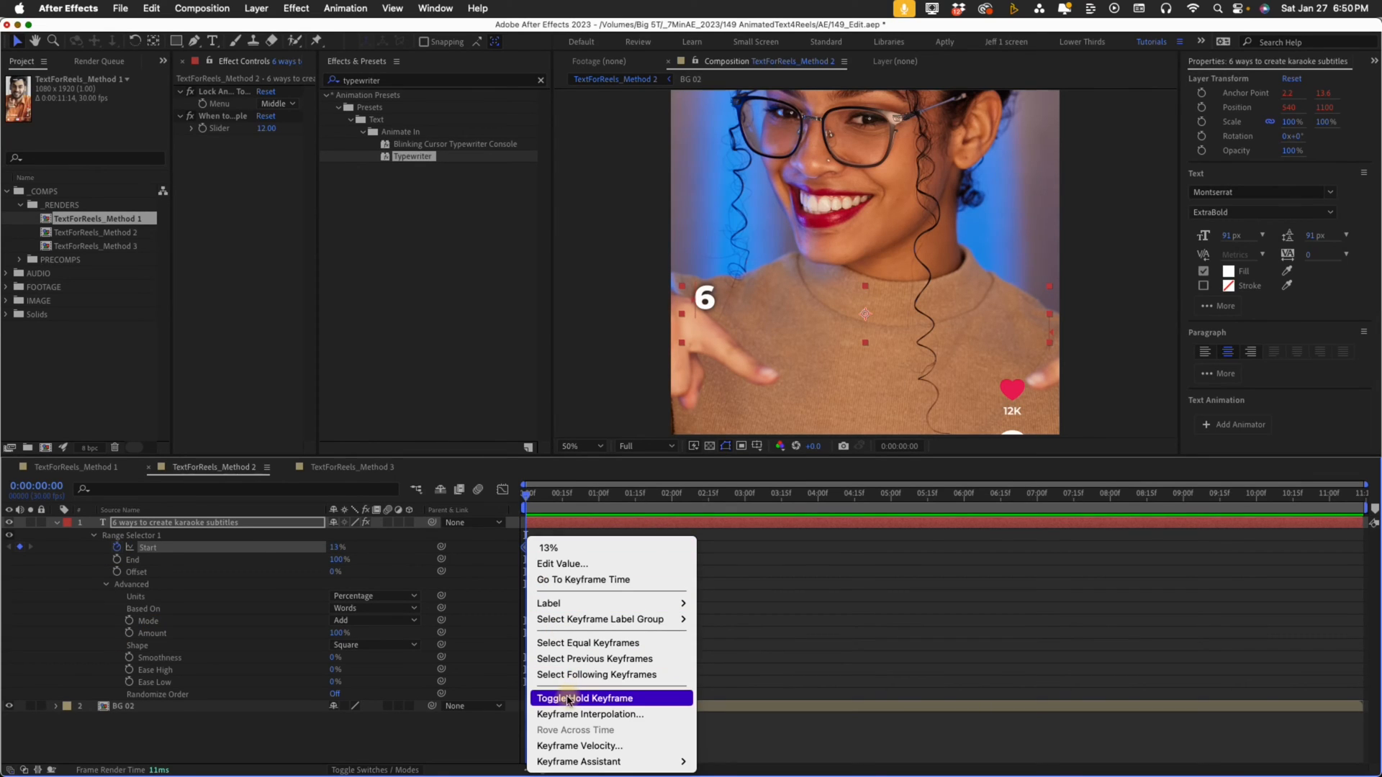
click(586, 697)
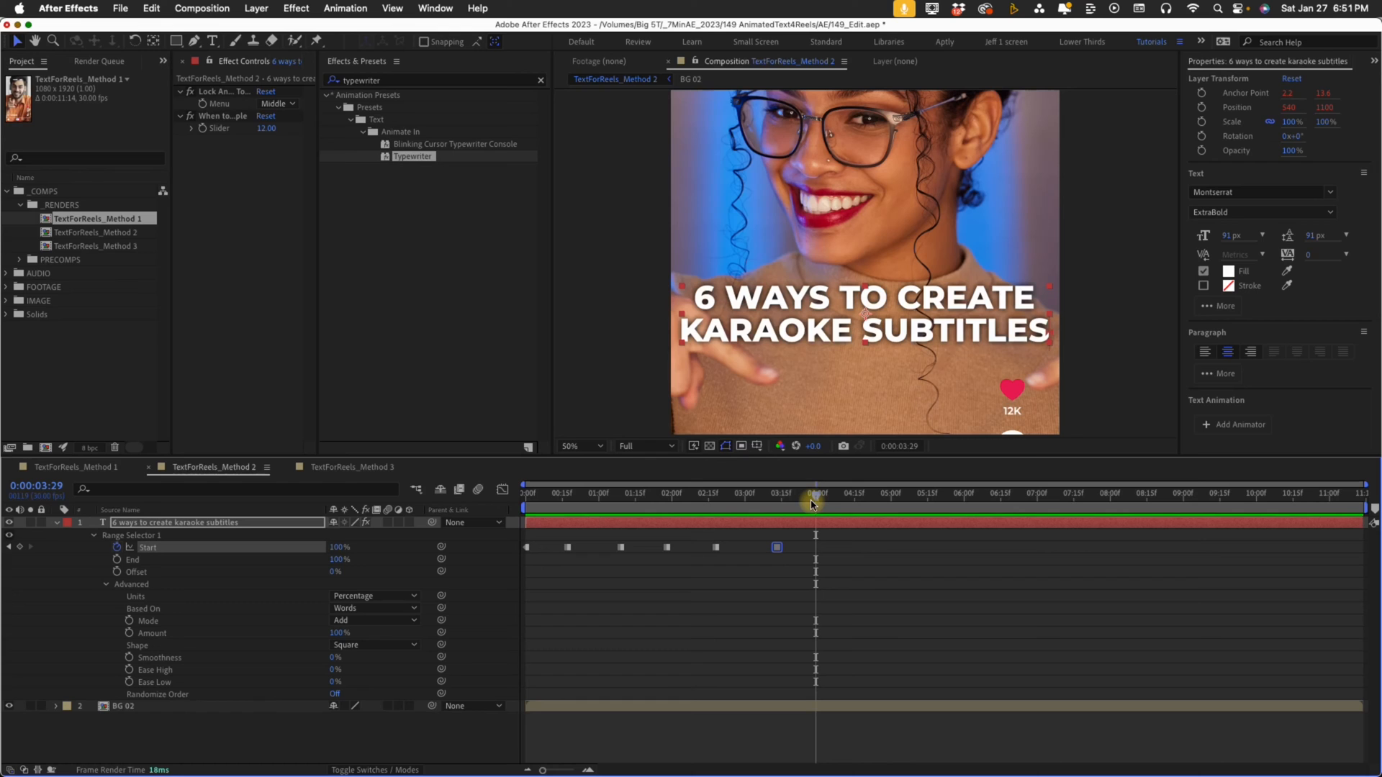
mouse_move(811, 502)
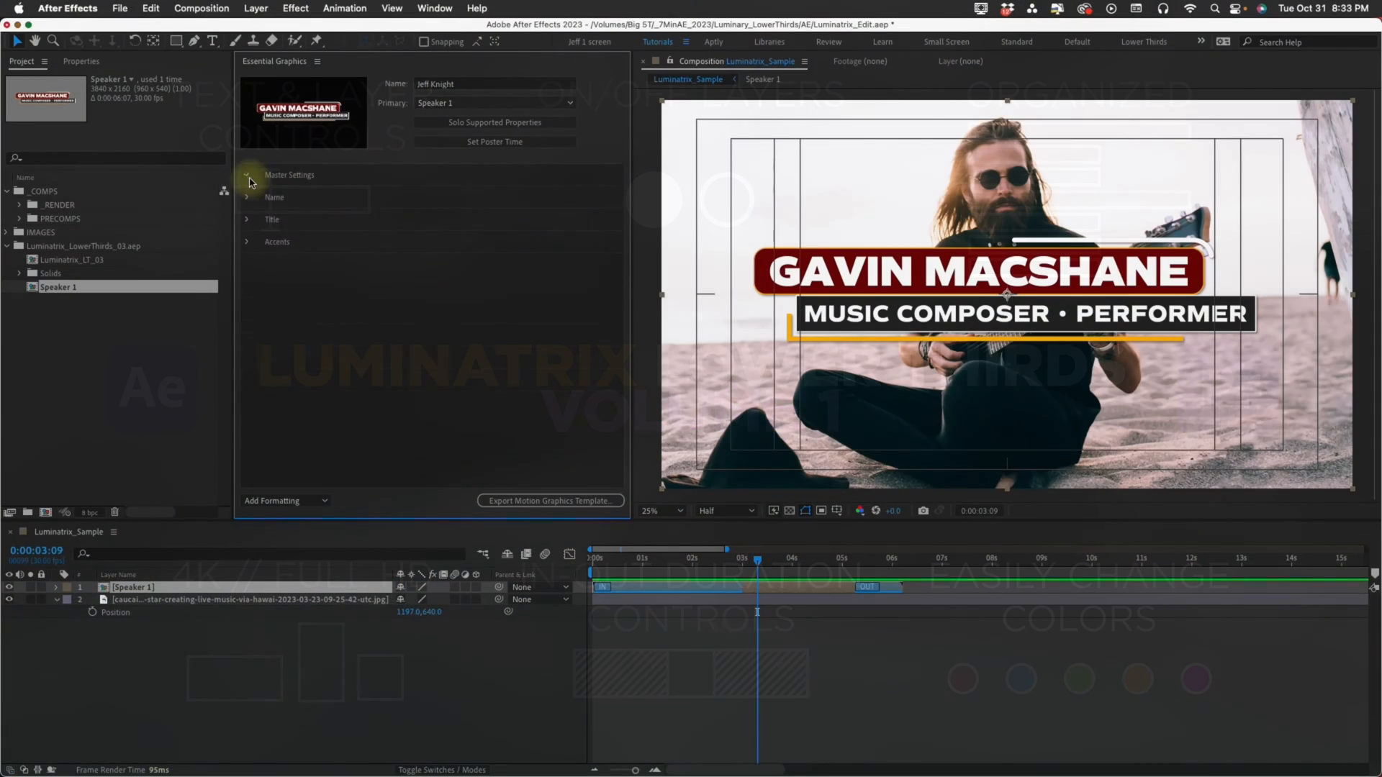
- Expand the lower third's Master Settings in Essential Graphics to adjust Scale and colour
click(249, 174)
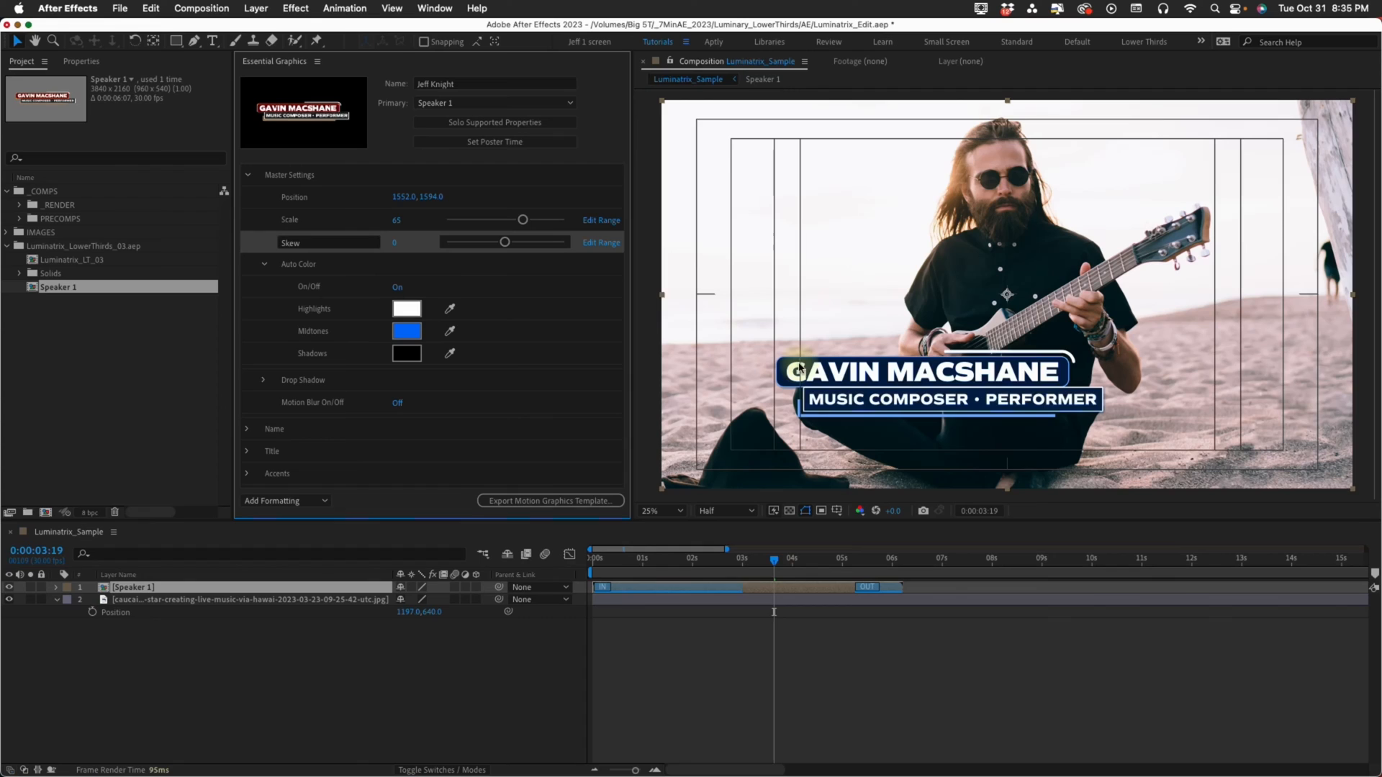
click(406, 308)
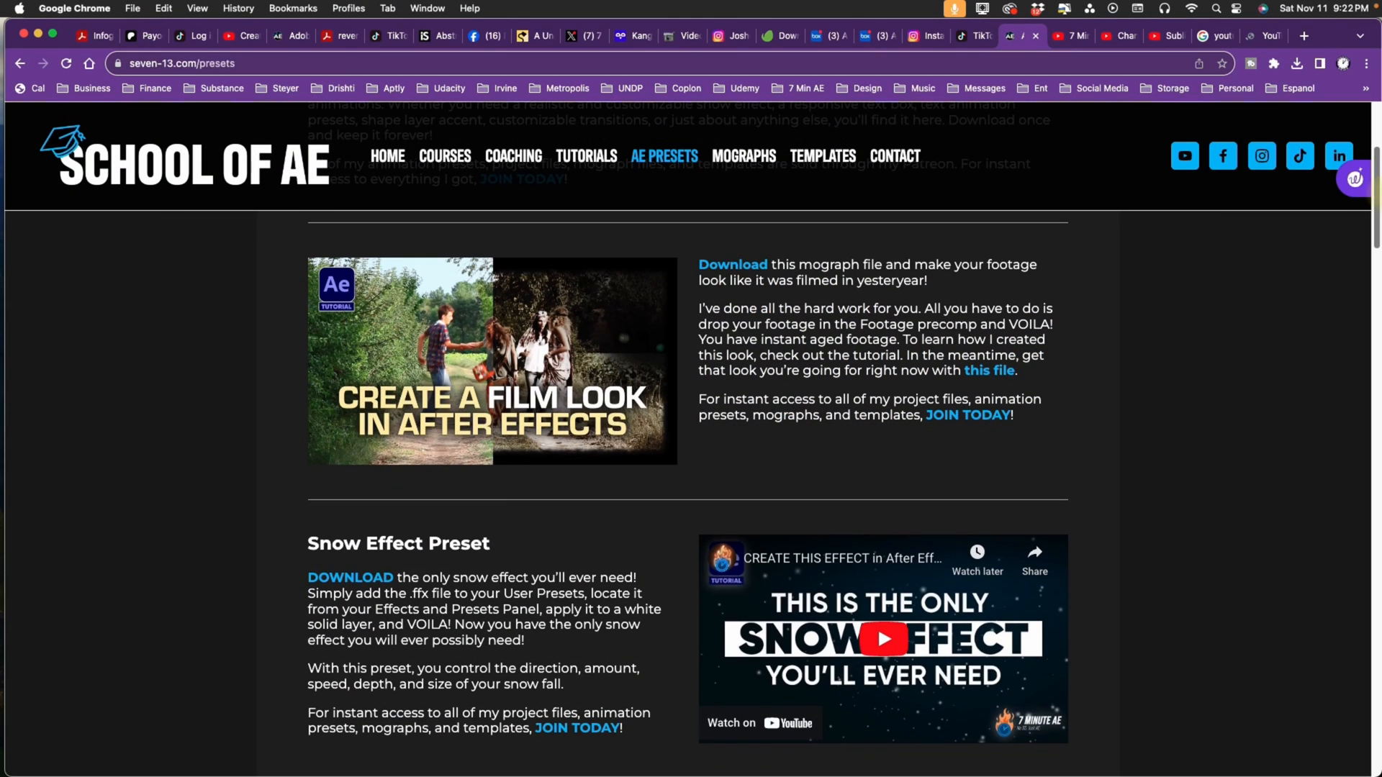
- Scroll through the Patreon shop of animation presets and templates
scroll(down, 3)
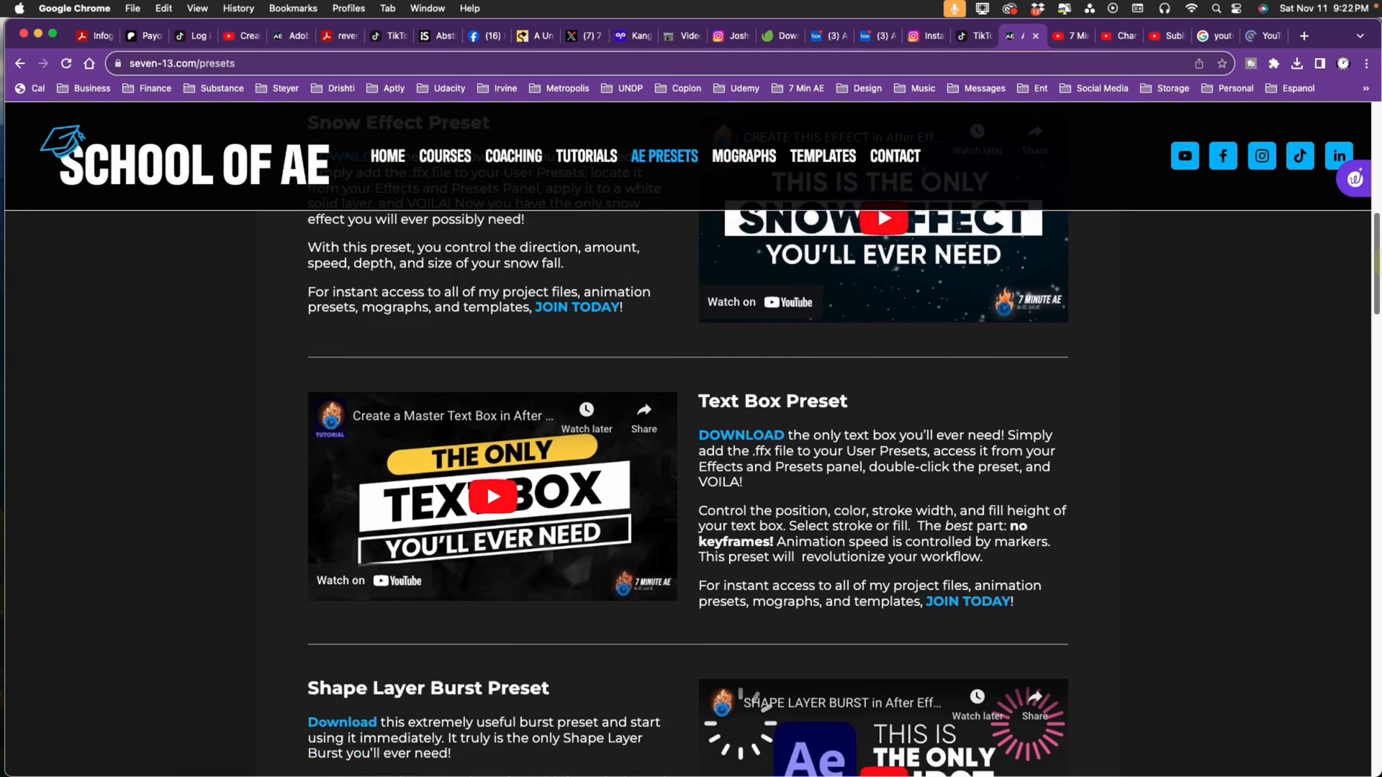
scroll(down, 3)
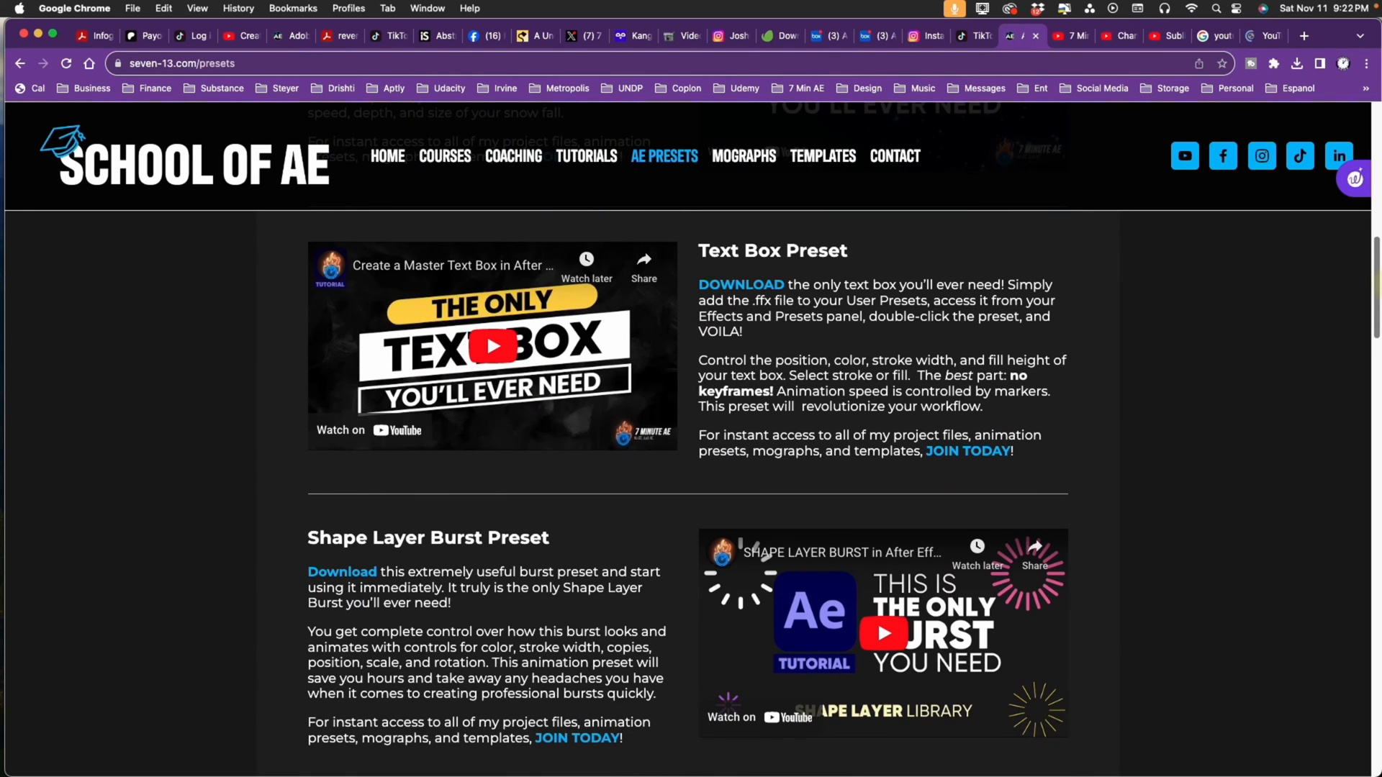
scroll(down, 3)
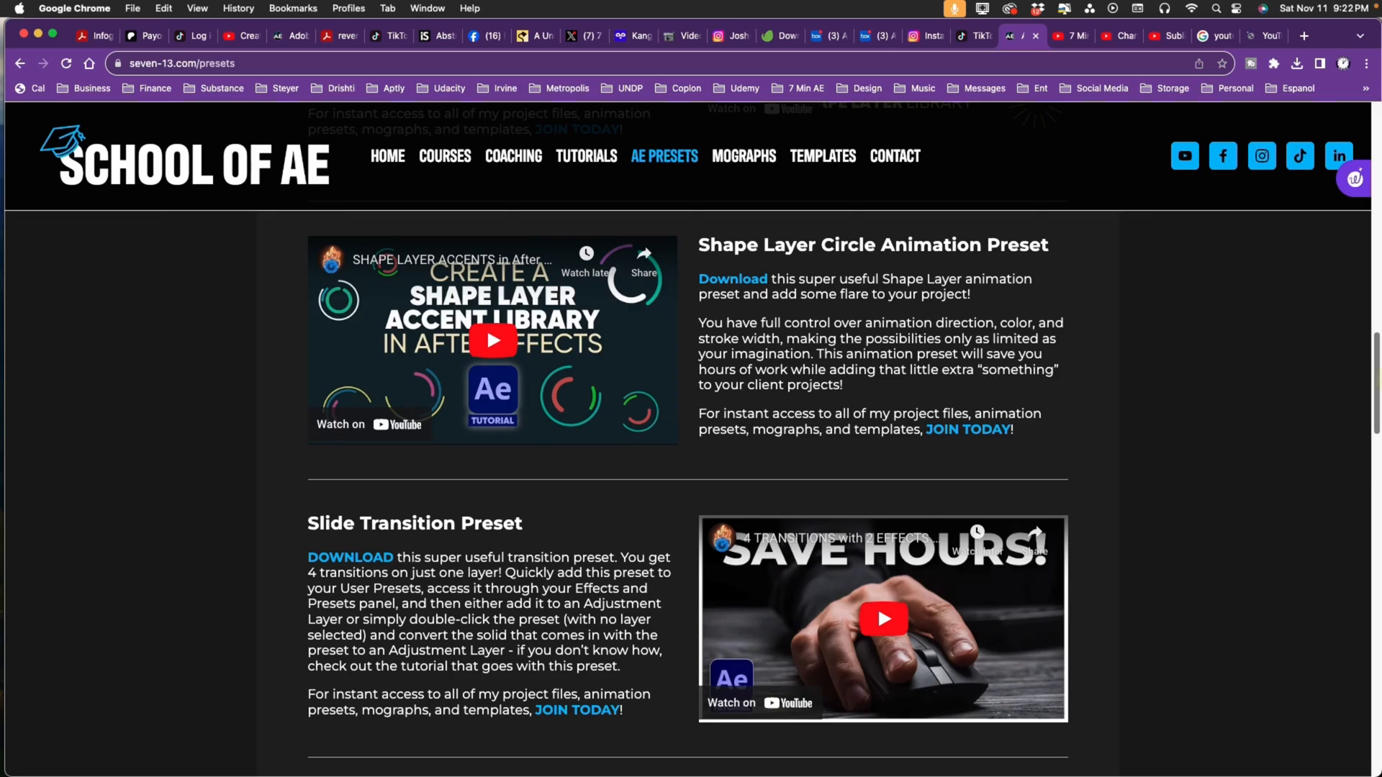
scroll(down, 3)
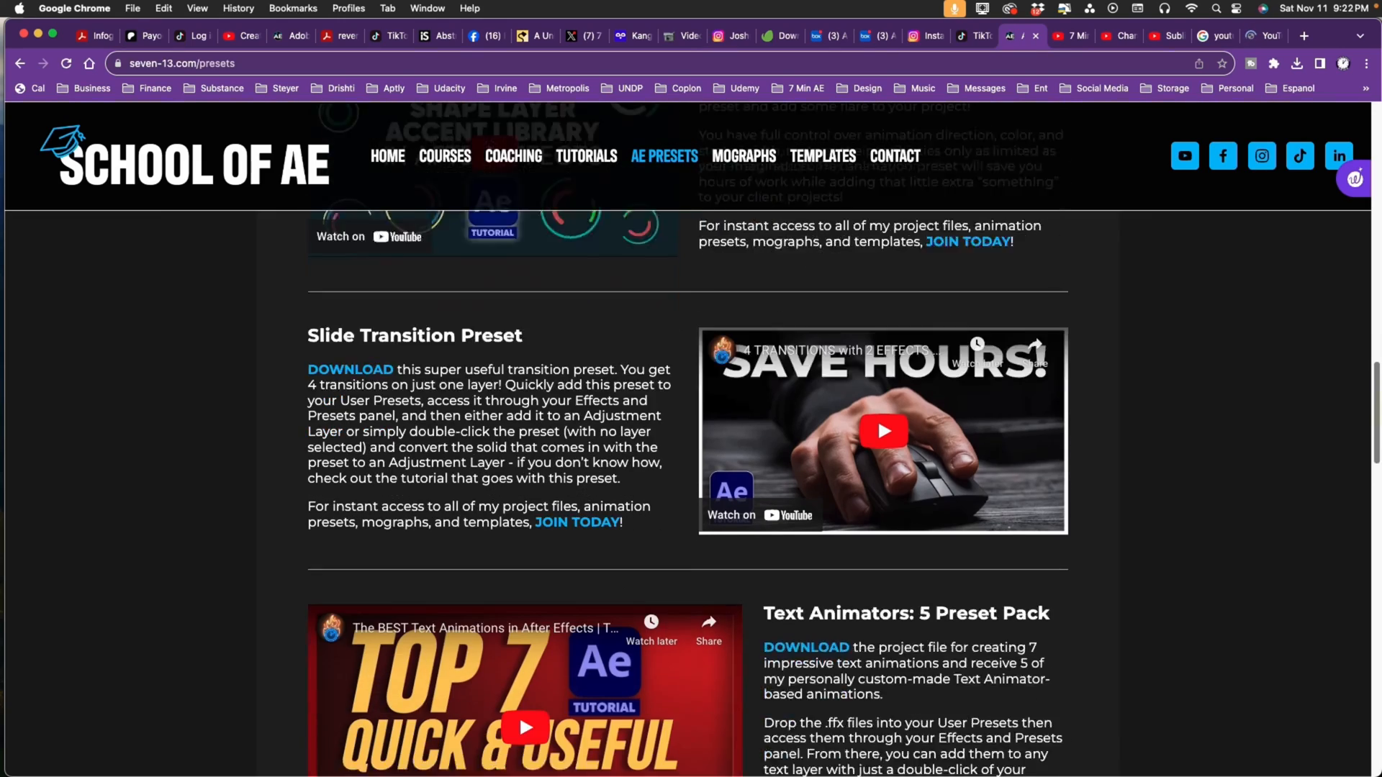
scroll(down, 3)
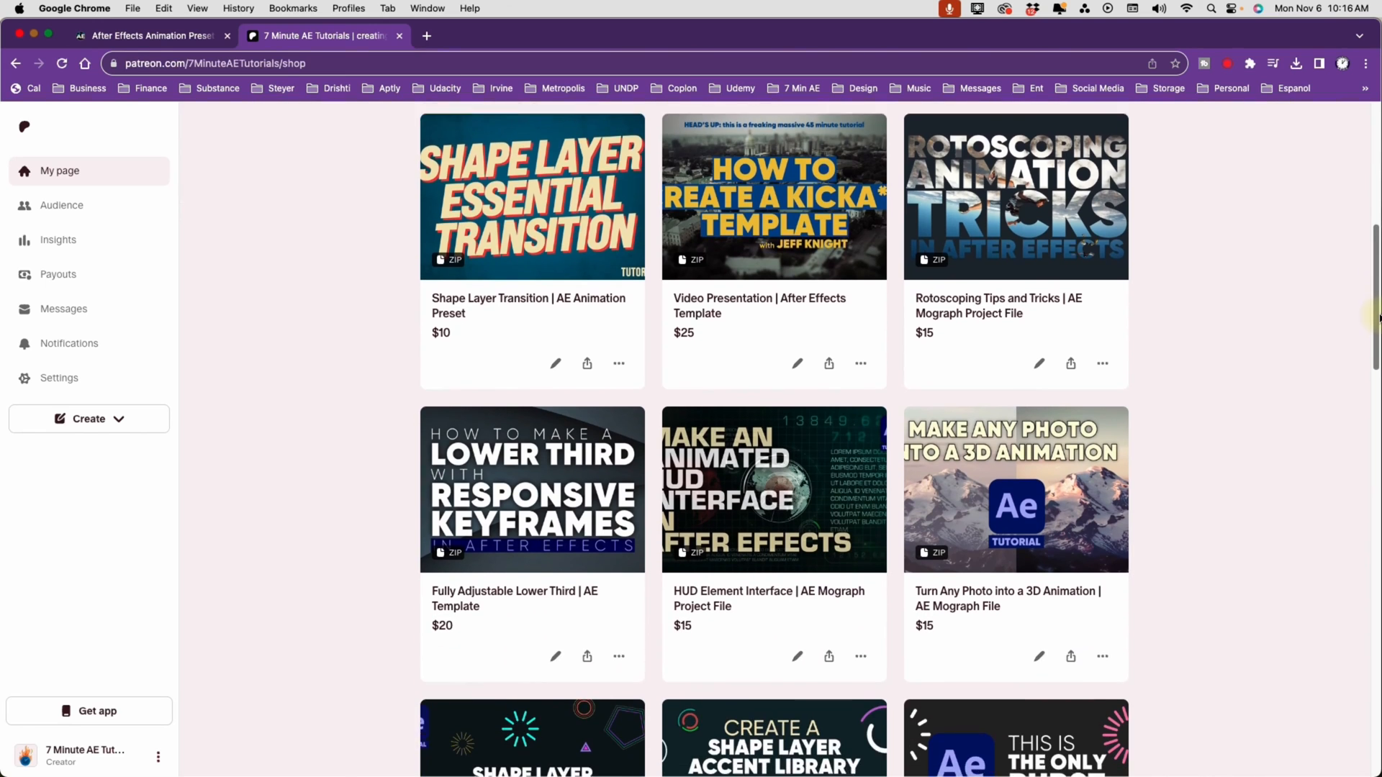
scroll(down, 3)
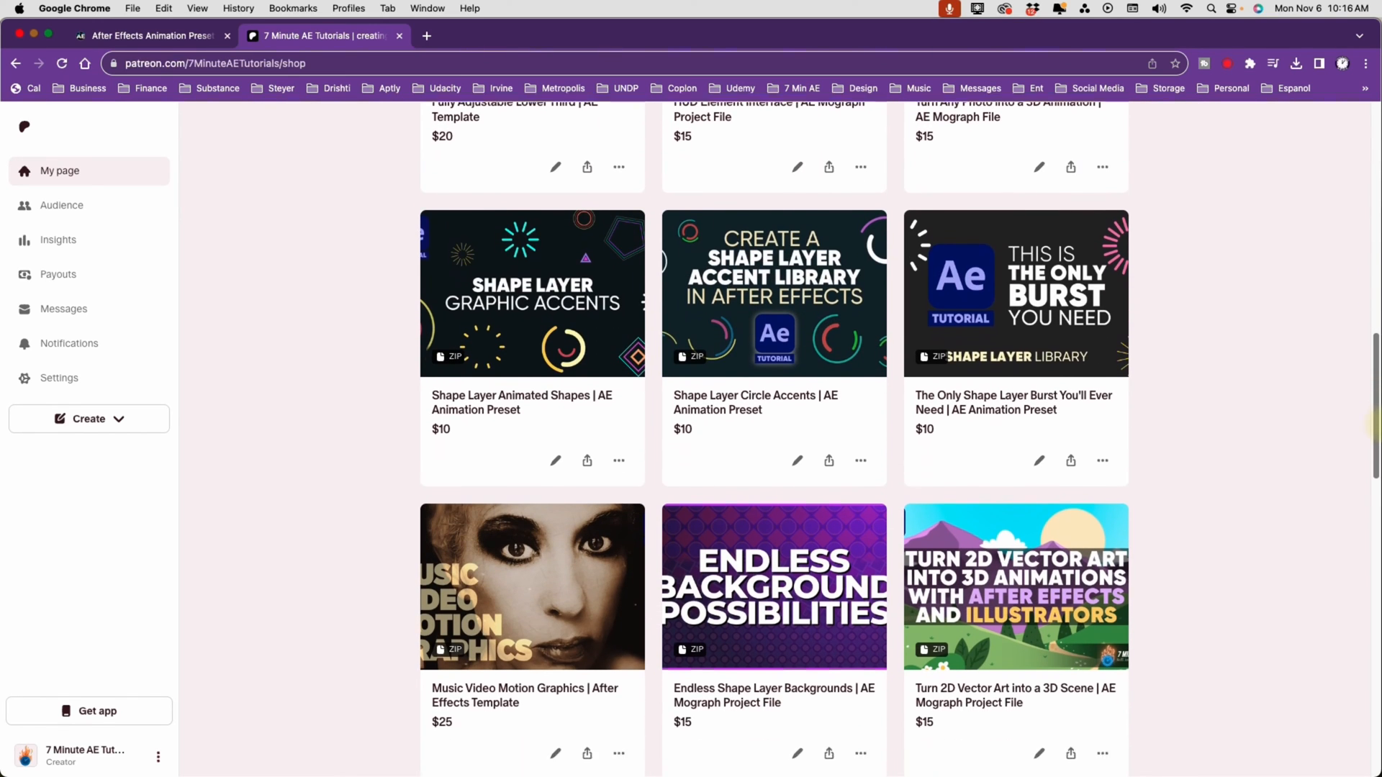
scroll(down, 3)
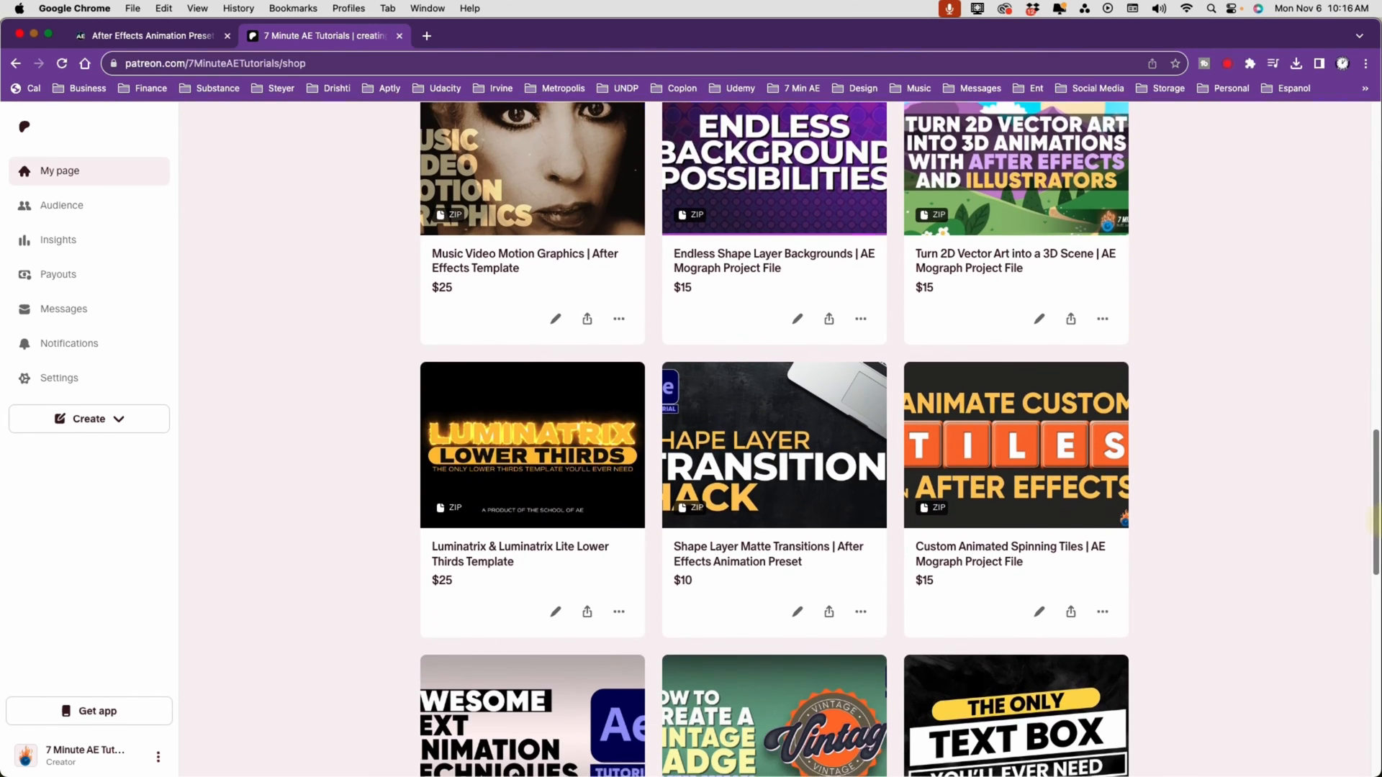
scroll(down, 3)
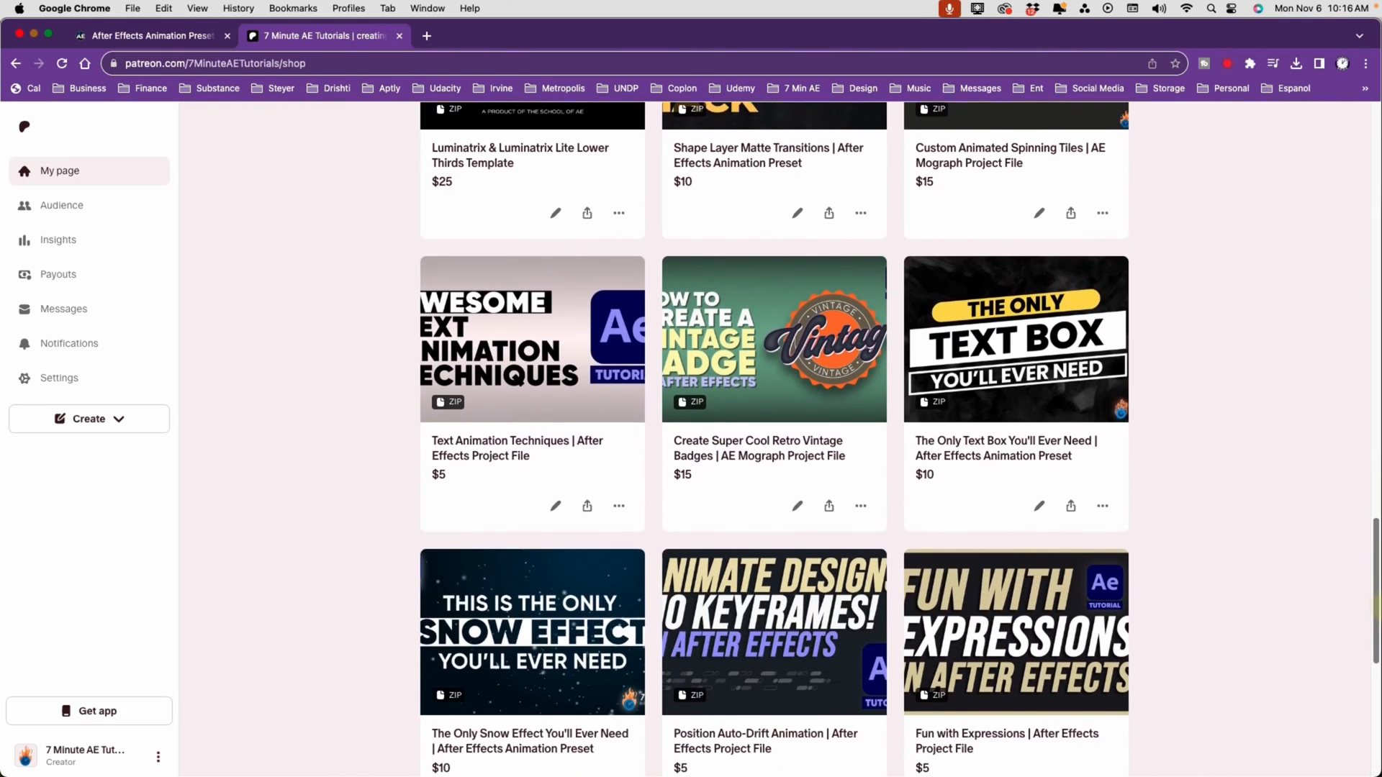
- Switch to the School of AE Templates page and scroll down it
click(145, 36)
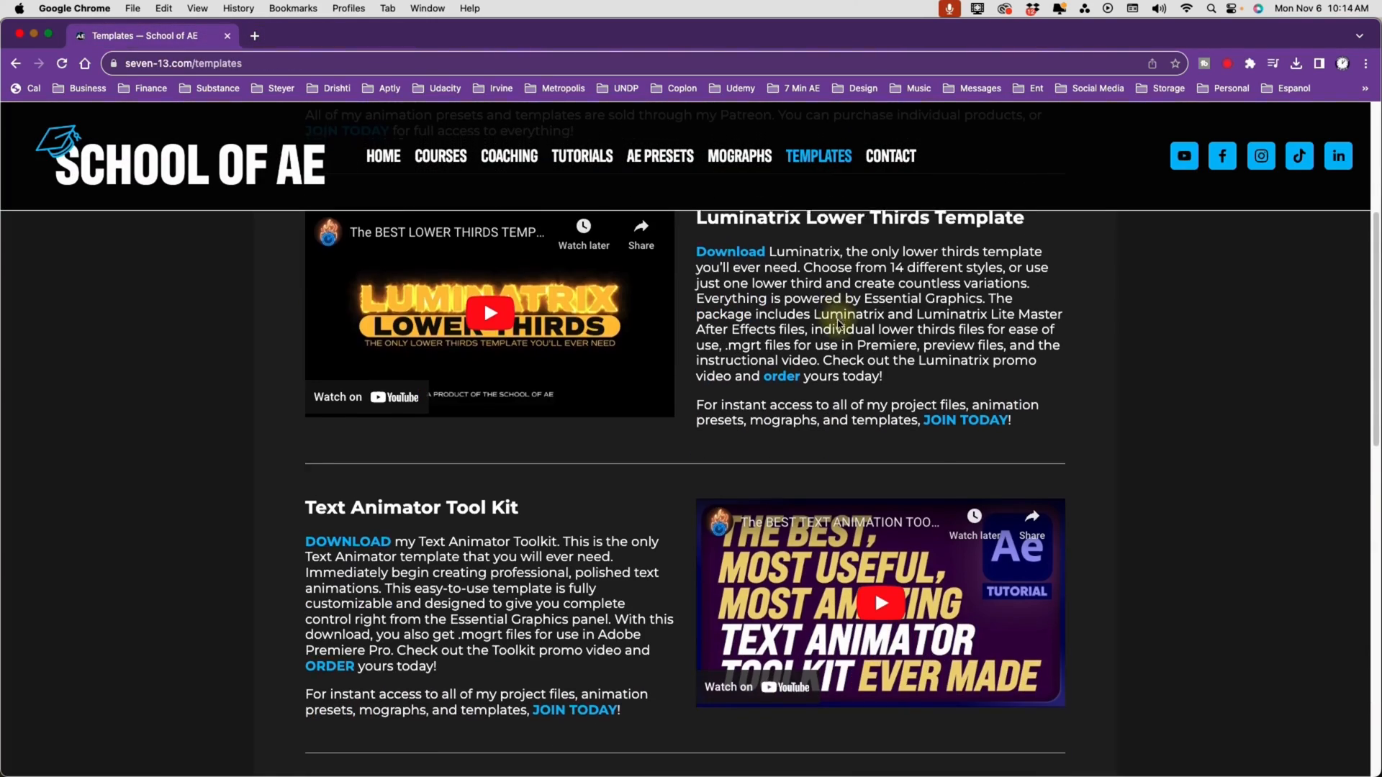
scroll(down, 3)
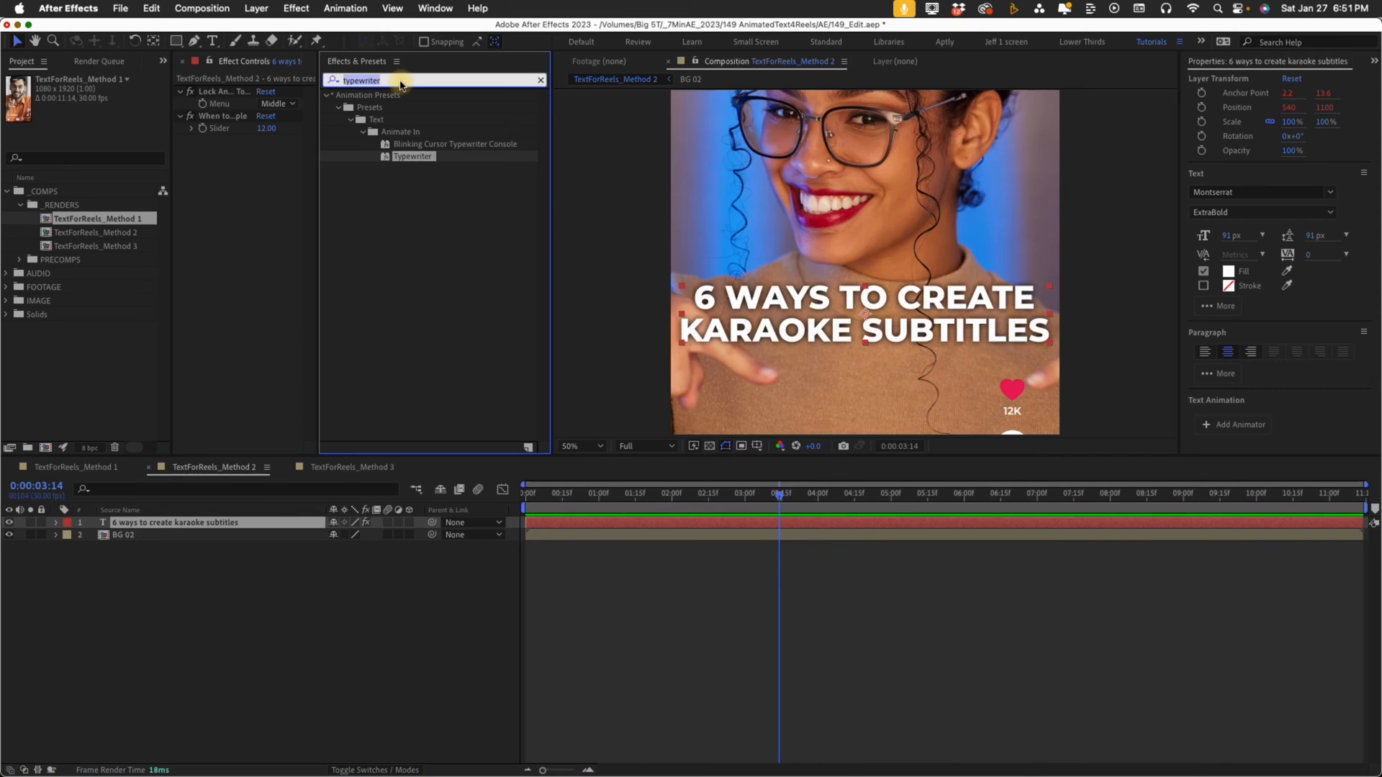
- Apply Simple Choker, Minimax and Tint to the Method 2 title from Effects & Presets
text(simple chok)
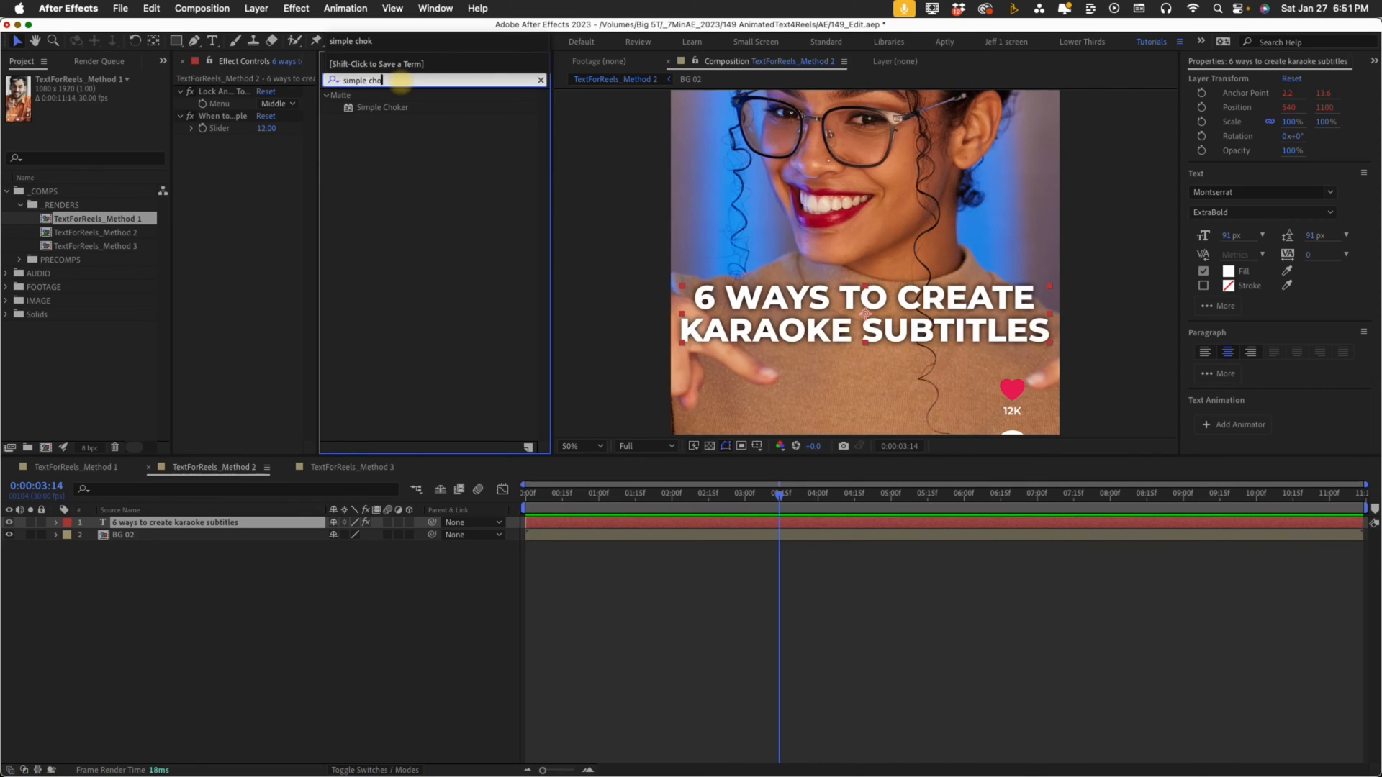
double_click(383, 106)
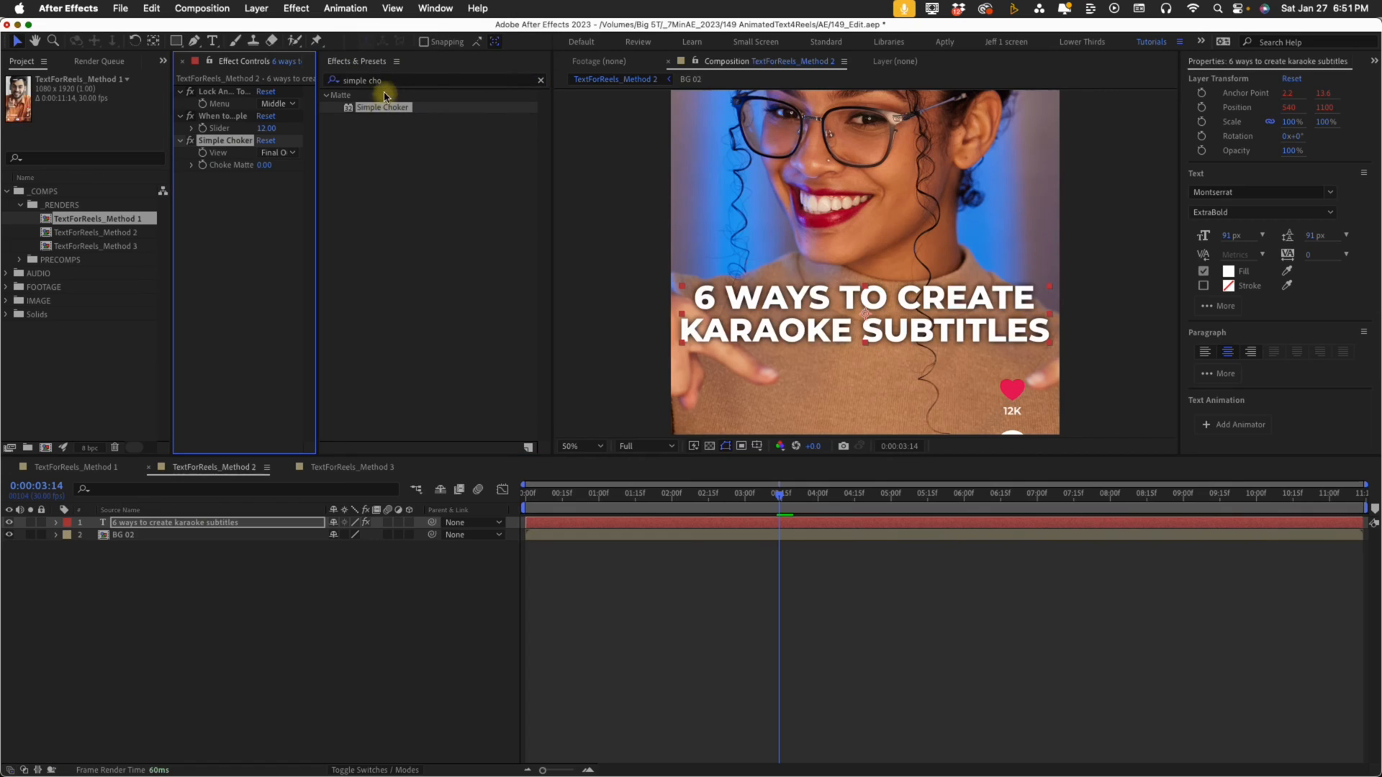
text(minim)
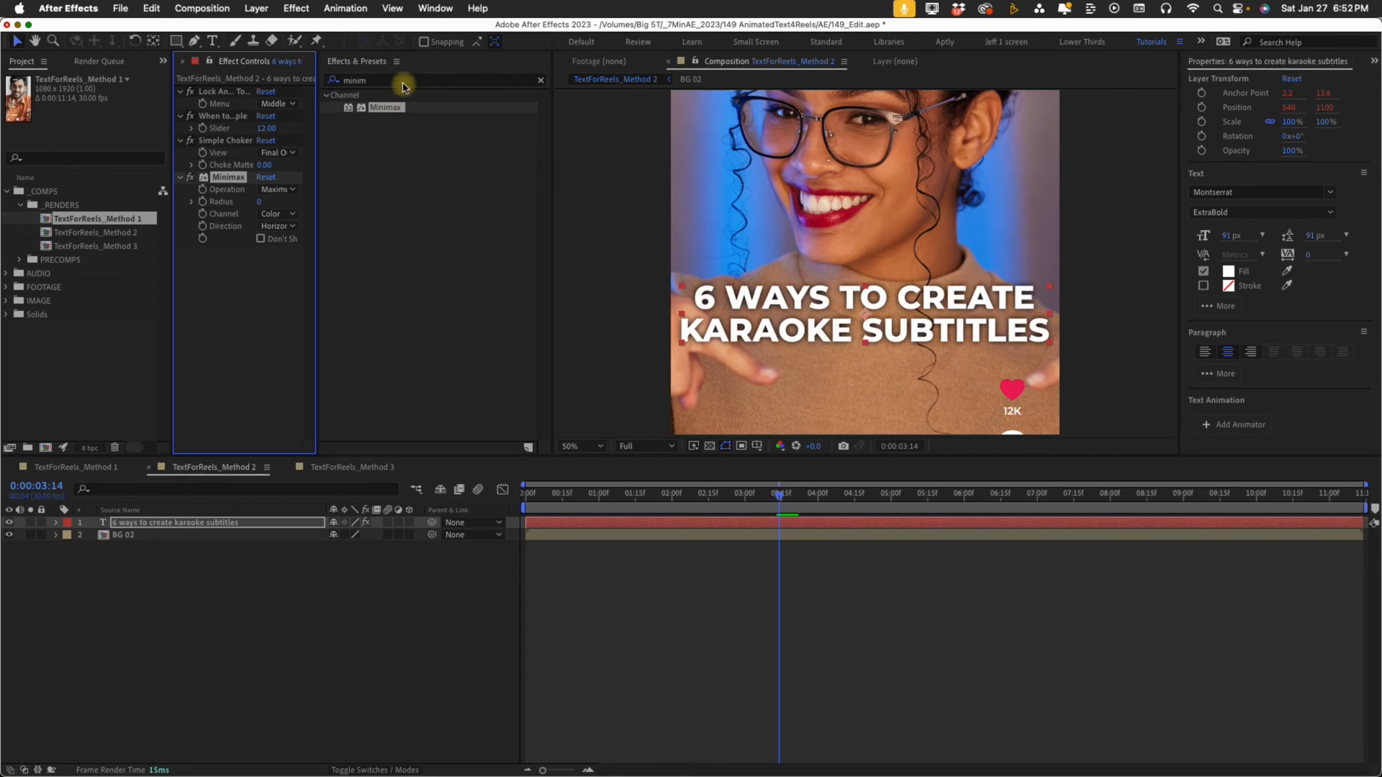
text(tint)
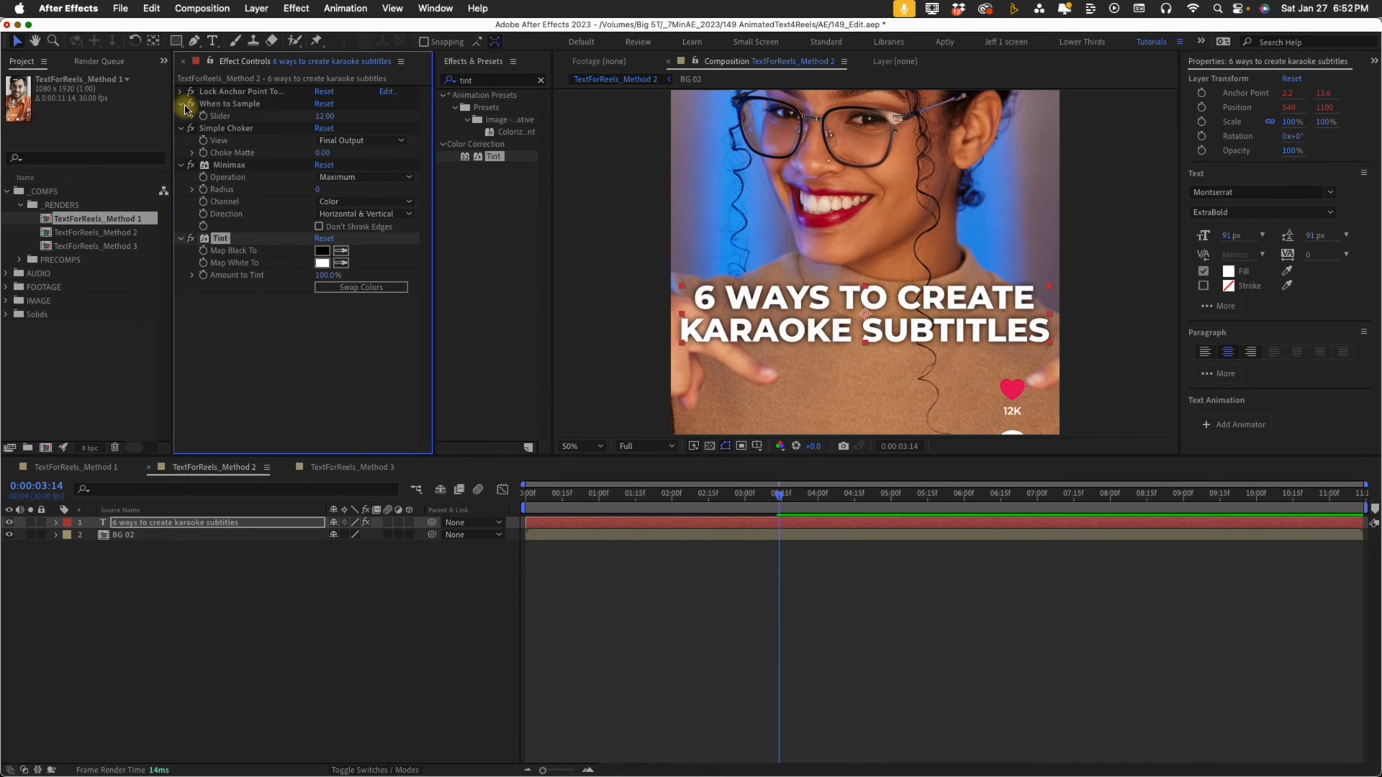
- Set Simple Choker View to Matte and Minimax Channel to Alpha to form the black box
click(180, 104)
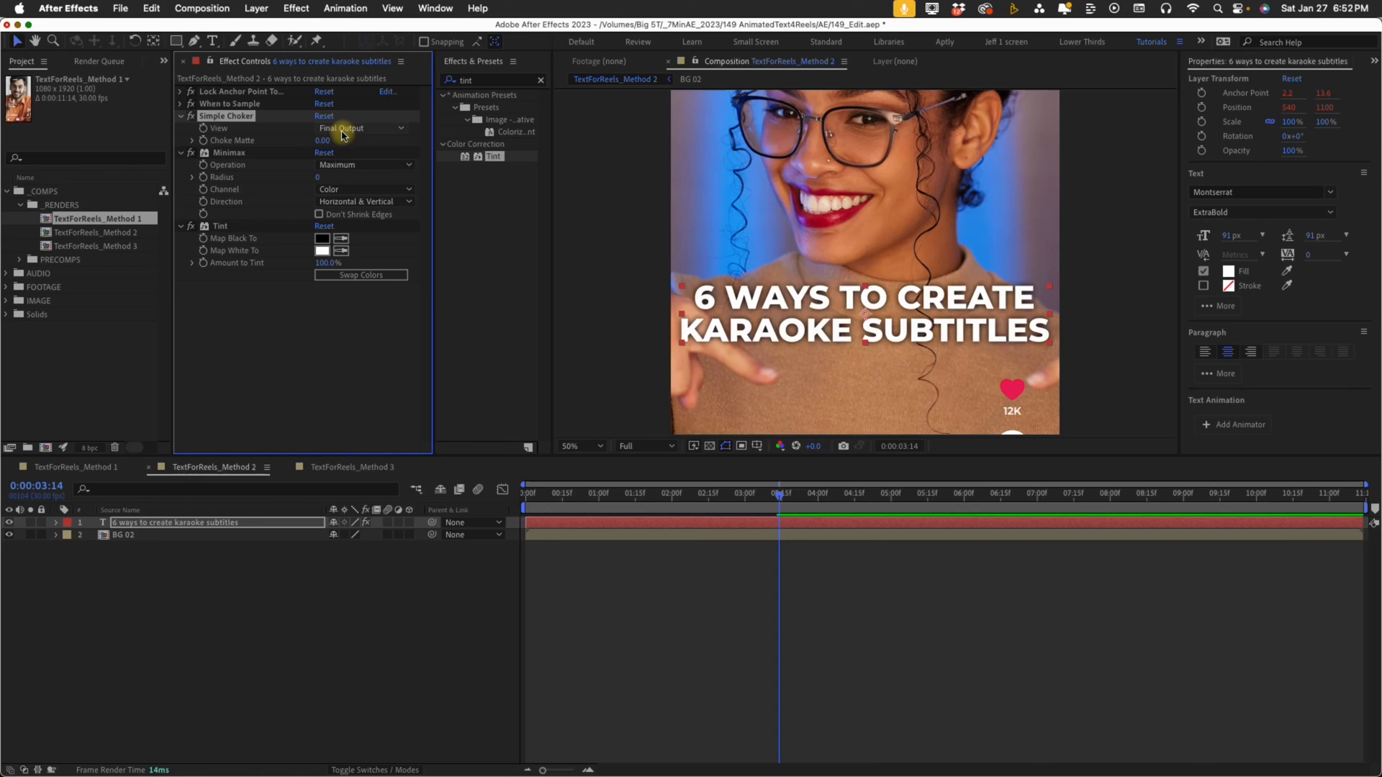
click(360, 128)
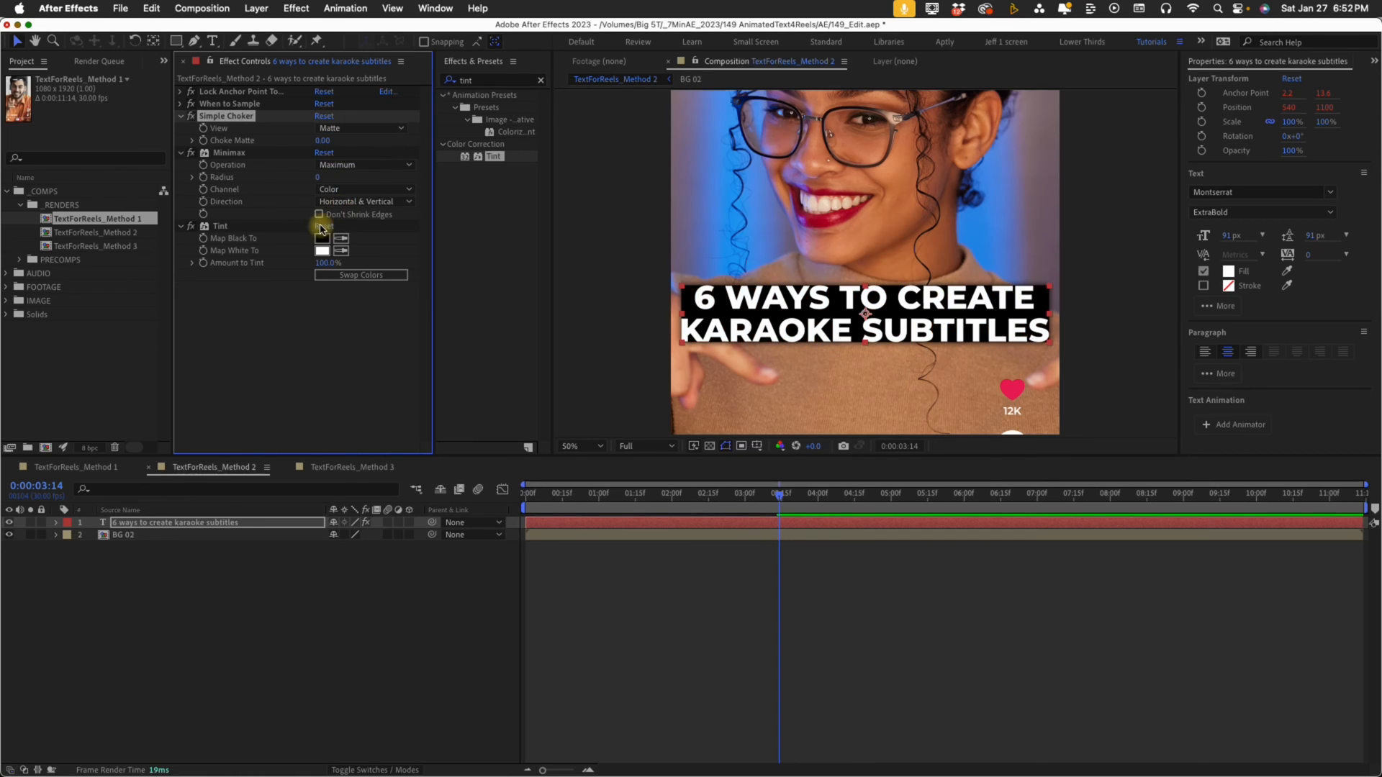
click(362, 188)
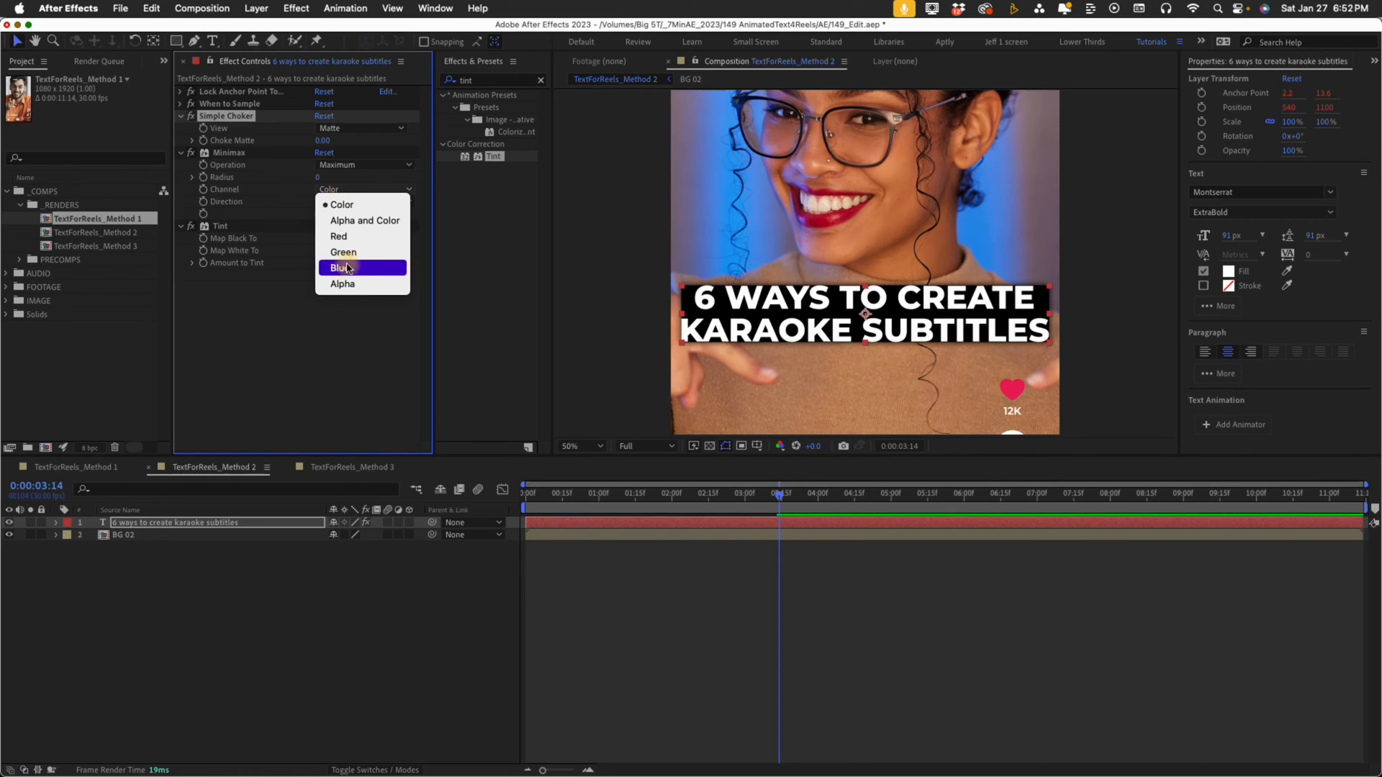
click(343, 283)
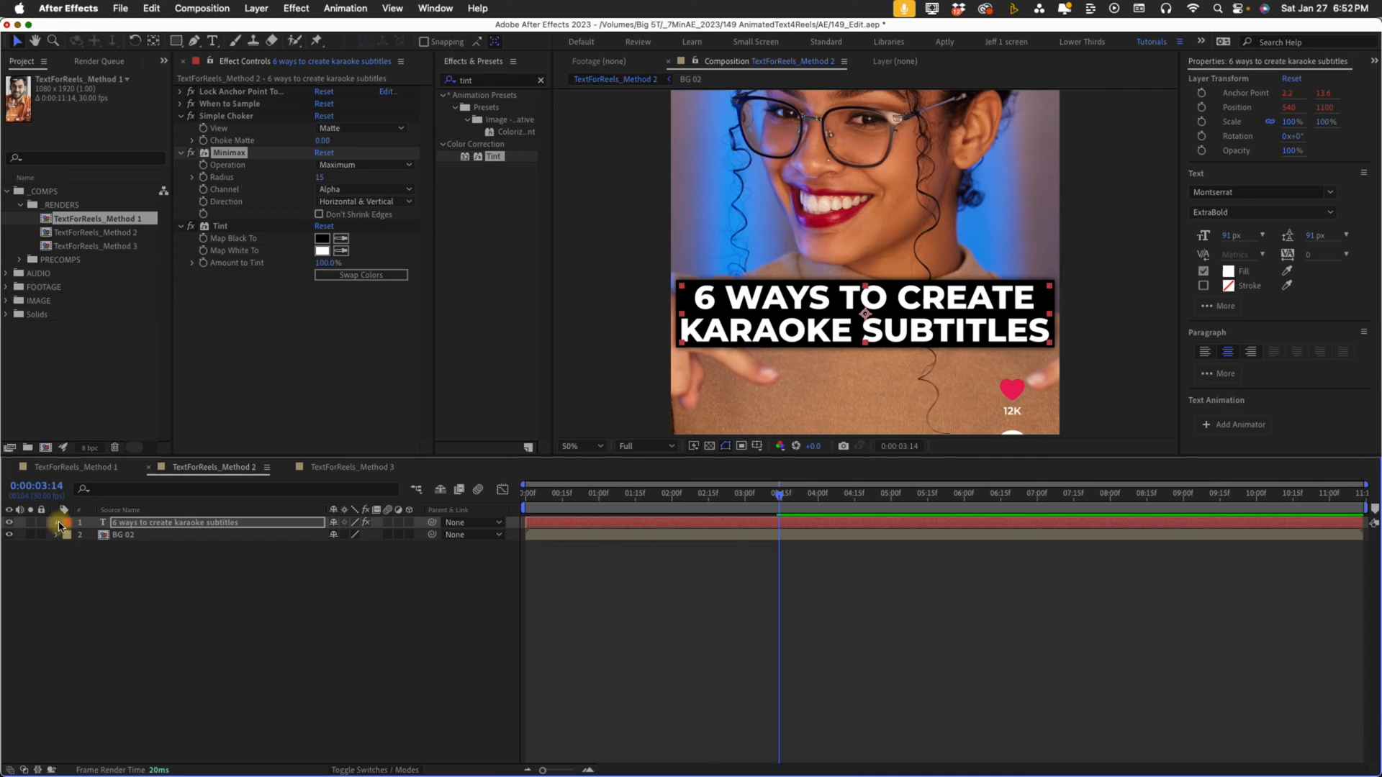
- Reveal the title layer's Animator 1 keyframes and scrub forward to preview the boxed reveal
click(59, 523)
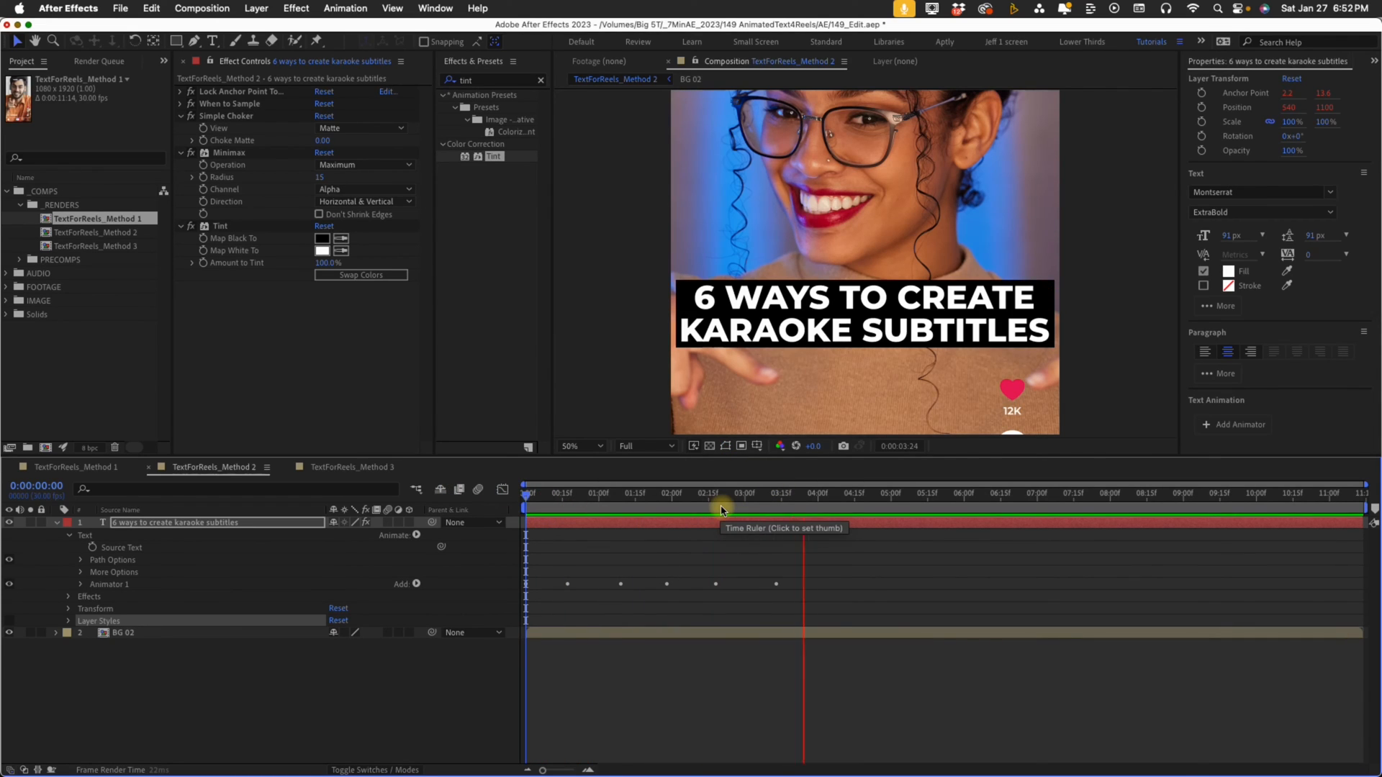
click(783, 503)
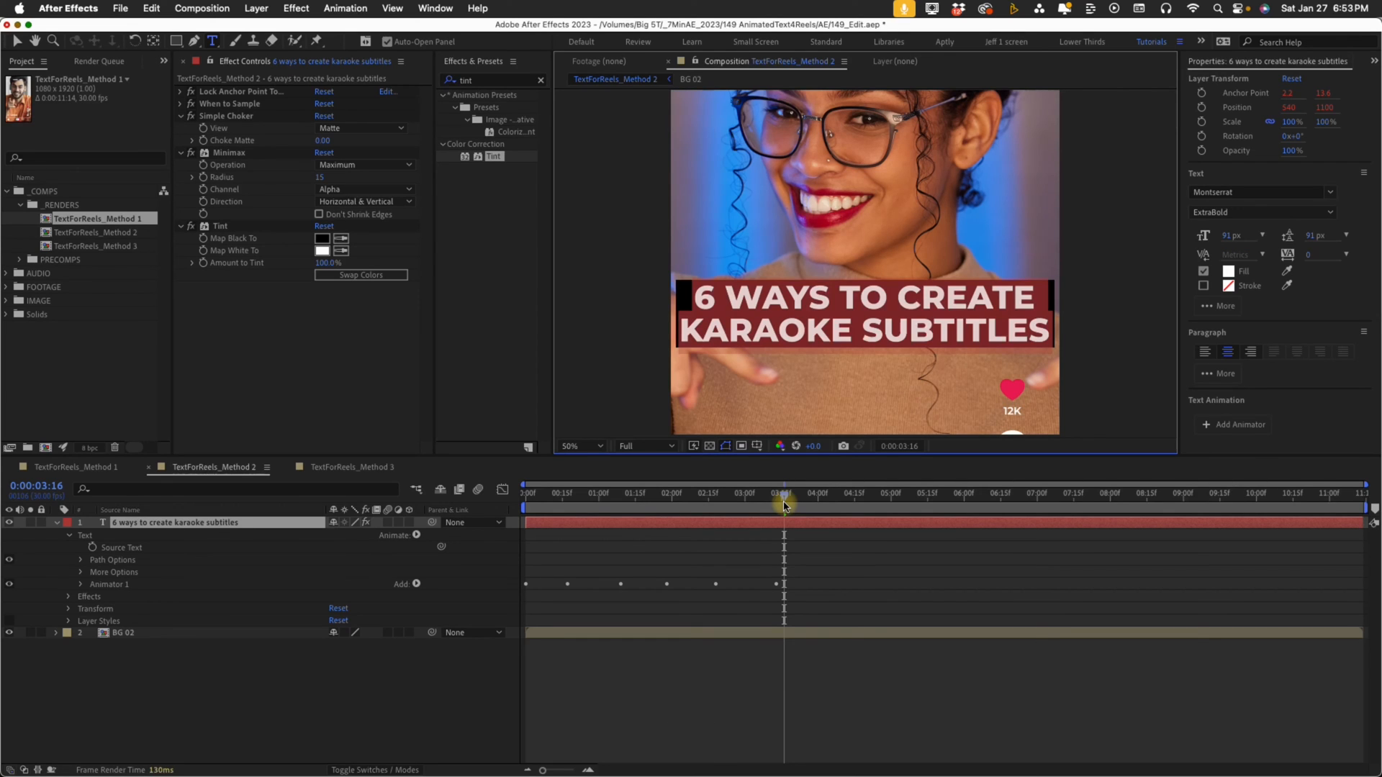
- In TextForReels_Method 3, apply the Lock Anchor Point preset to the title
click(344, 467)
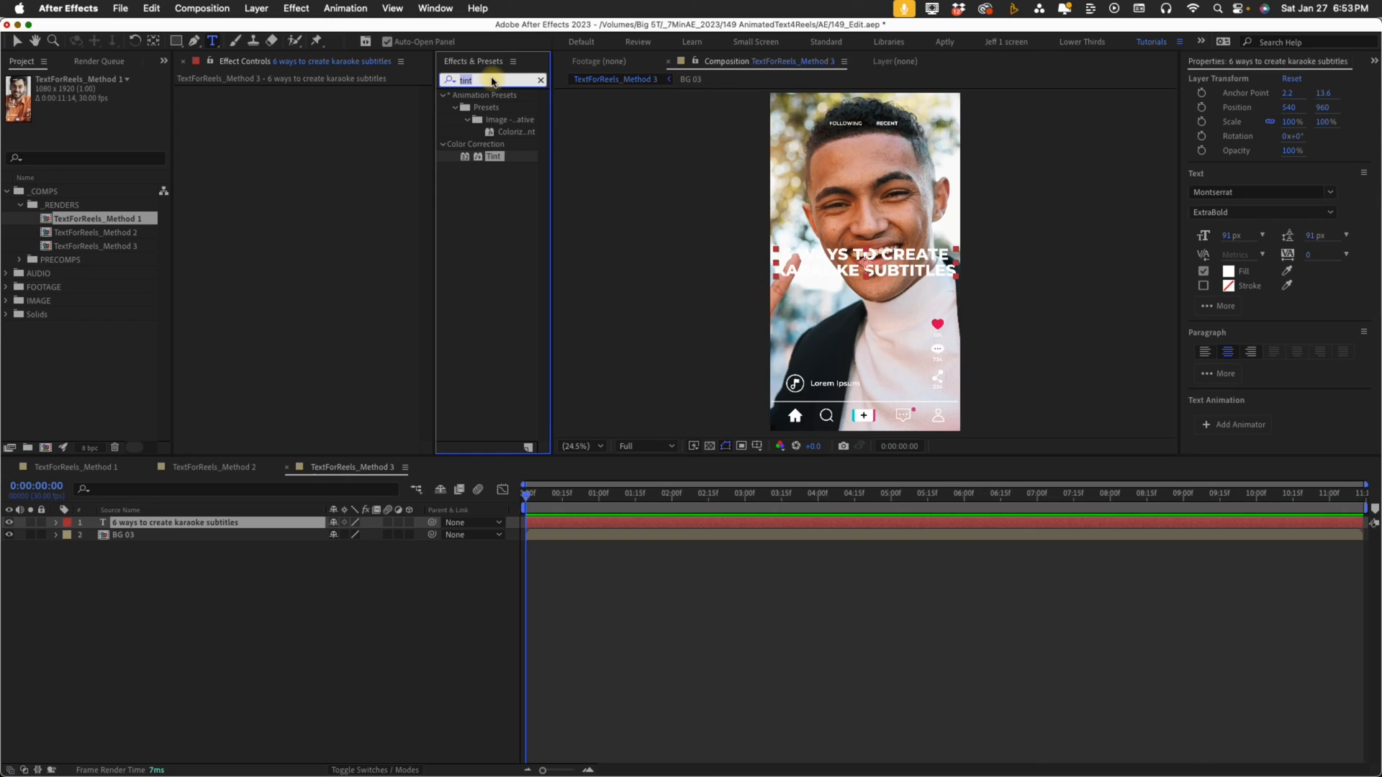
text(lock anchor)
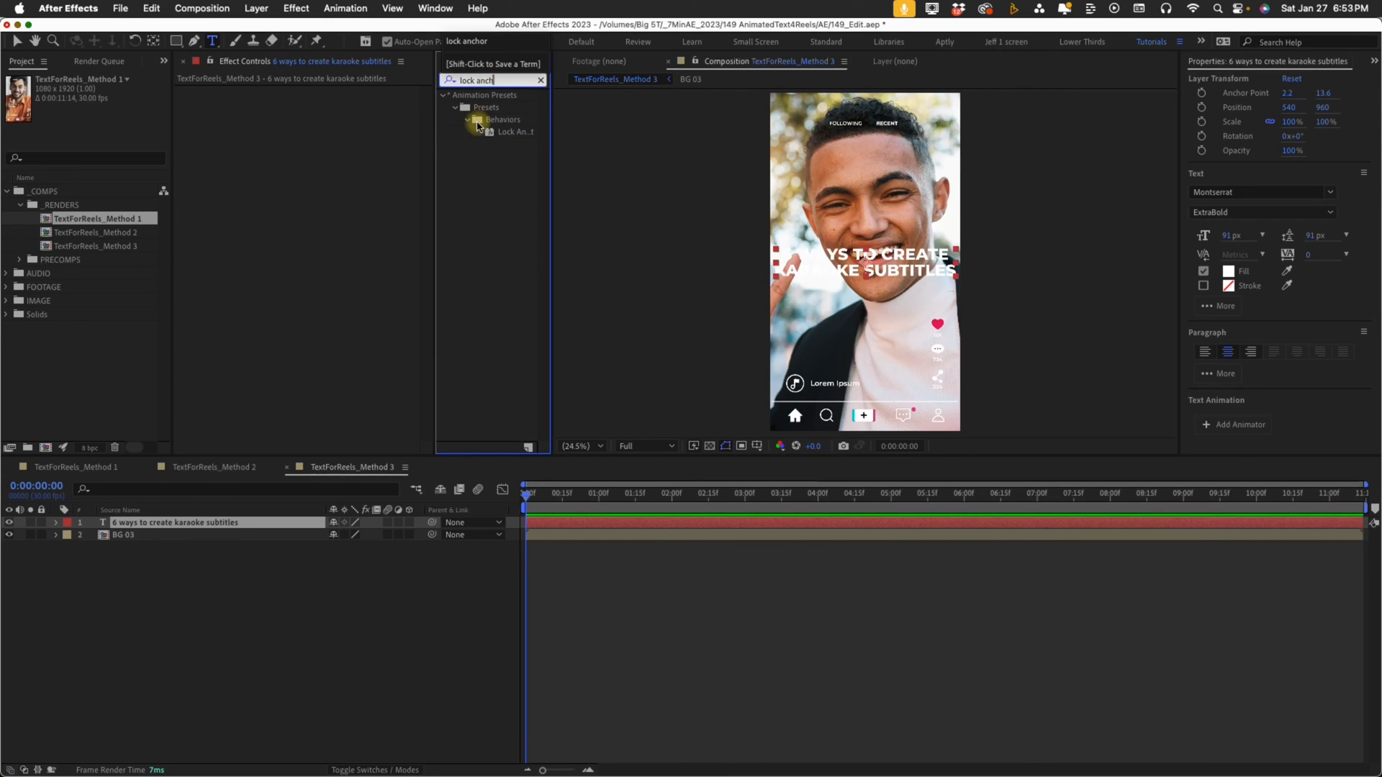
double_click(515, 131)
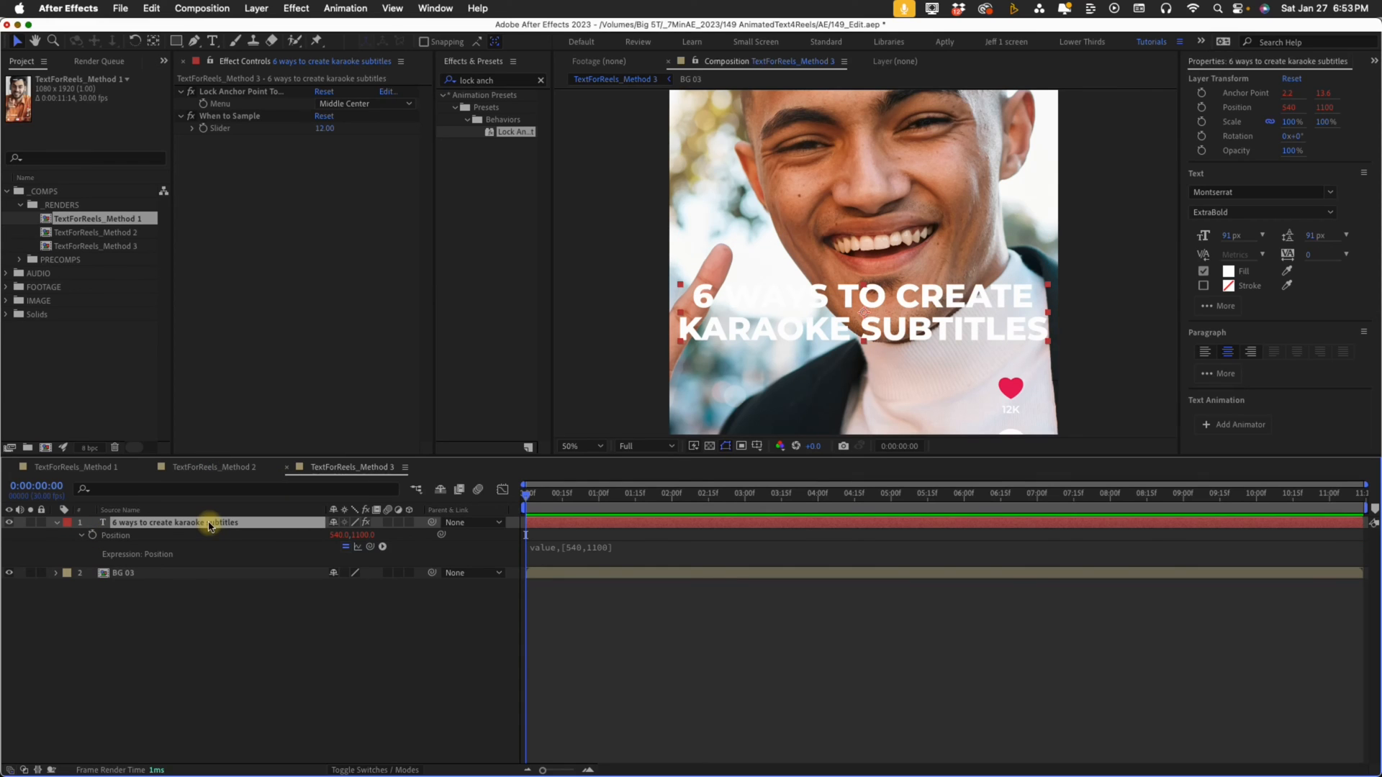
- Add a Drop Shadow layer style to the Method 3 title
right_click(174, 523)
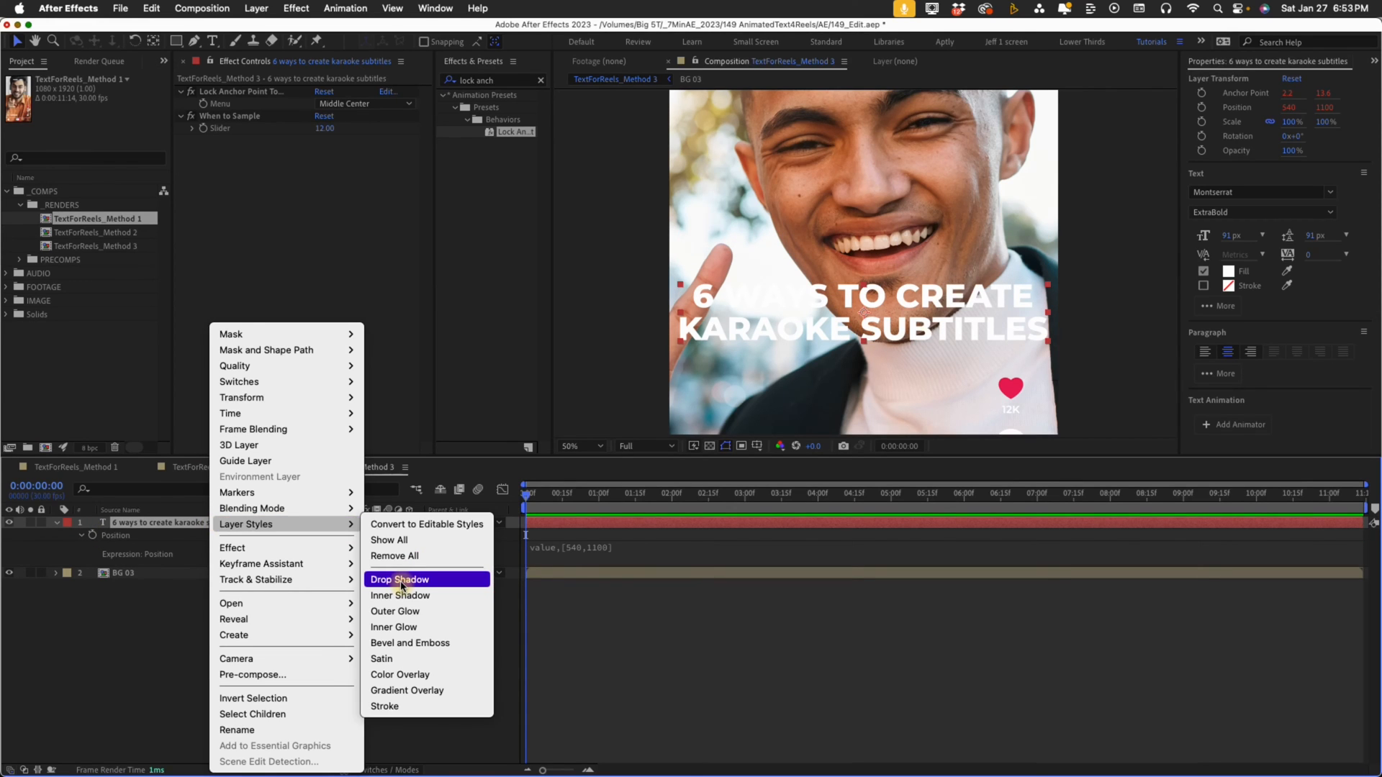
click(399, 578)
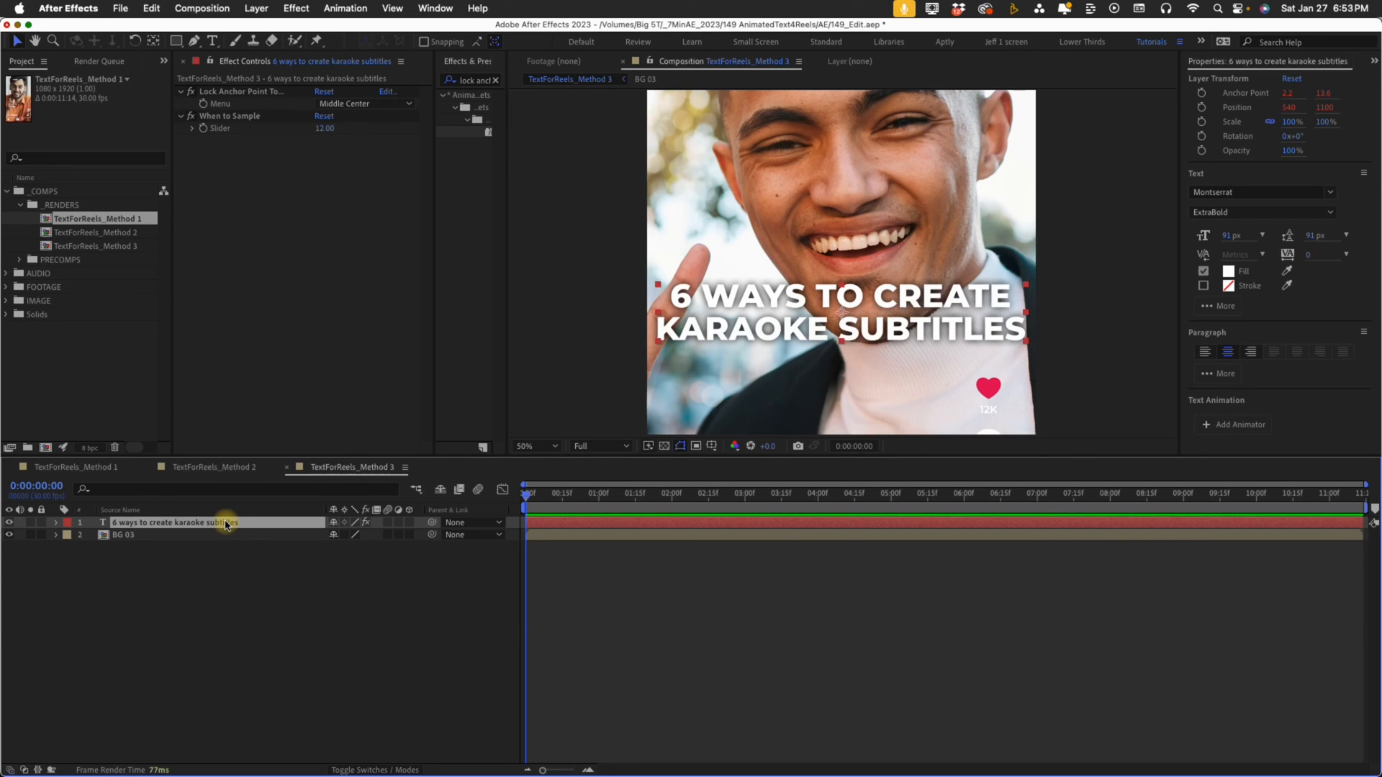
click(212, 466)
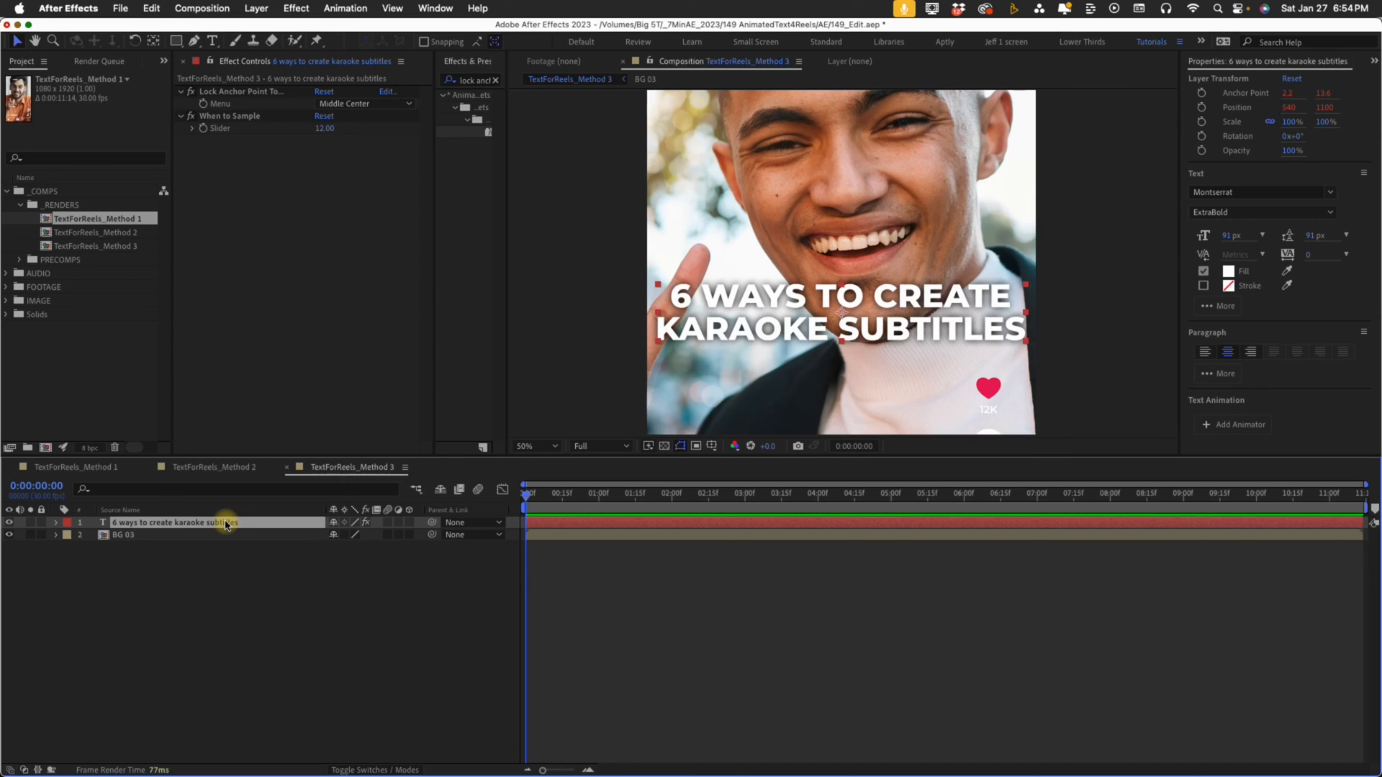
- Expose the title's Source Text property and move to an earlier time
click(56, 523)
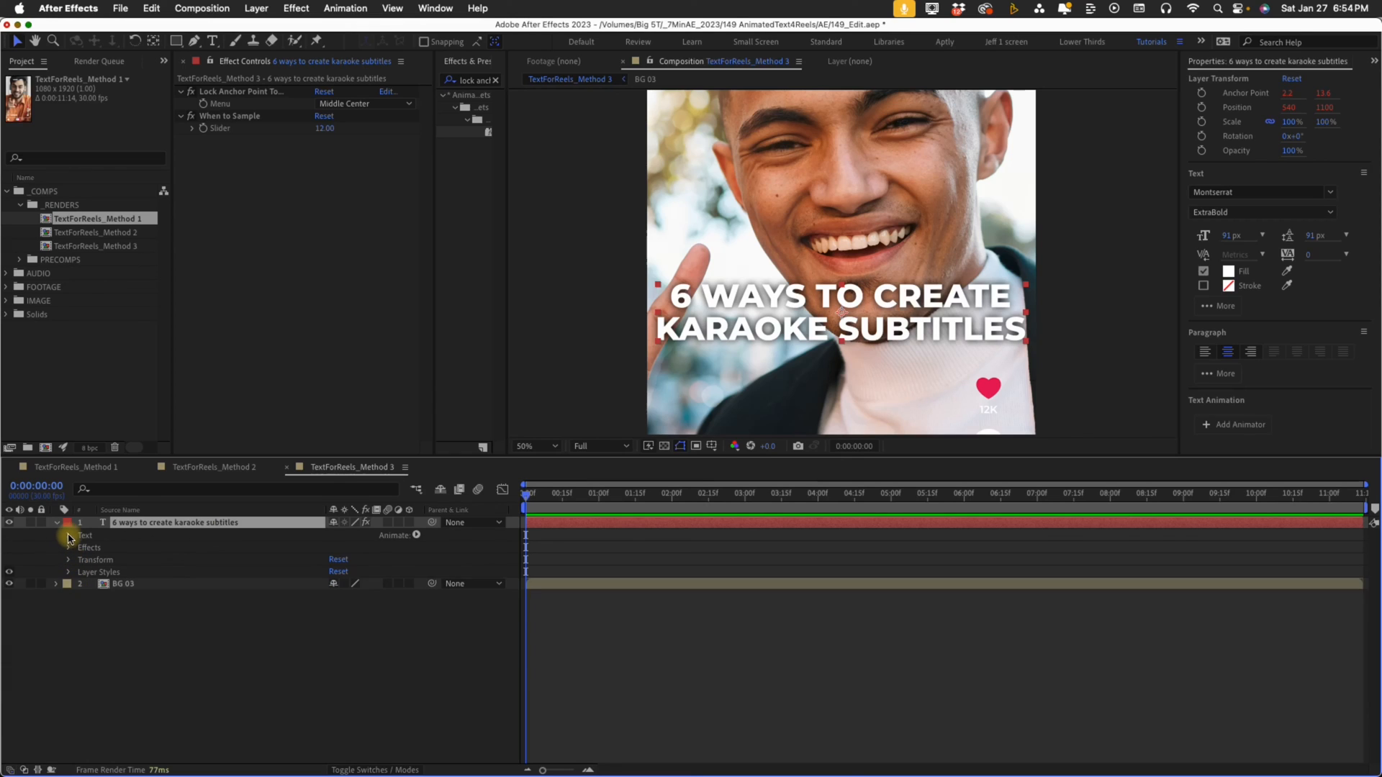
click(70, 536)
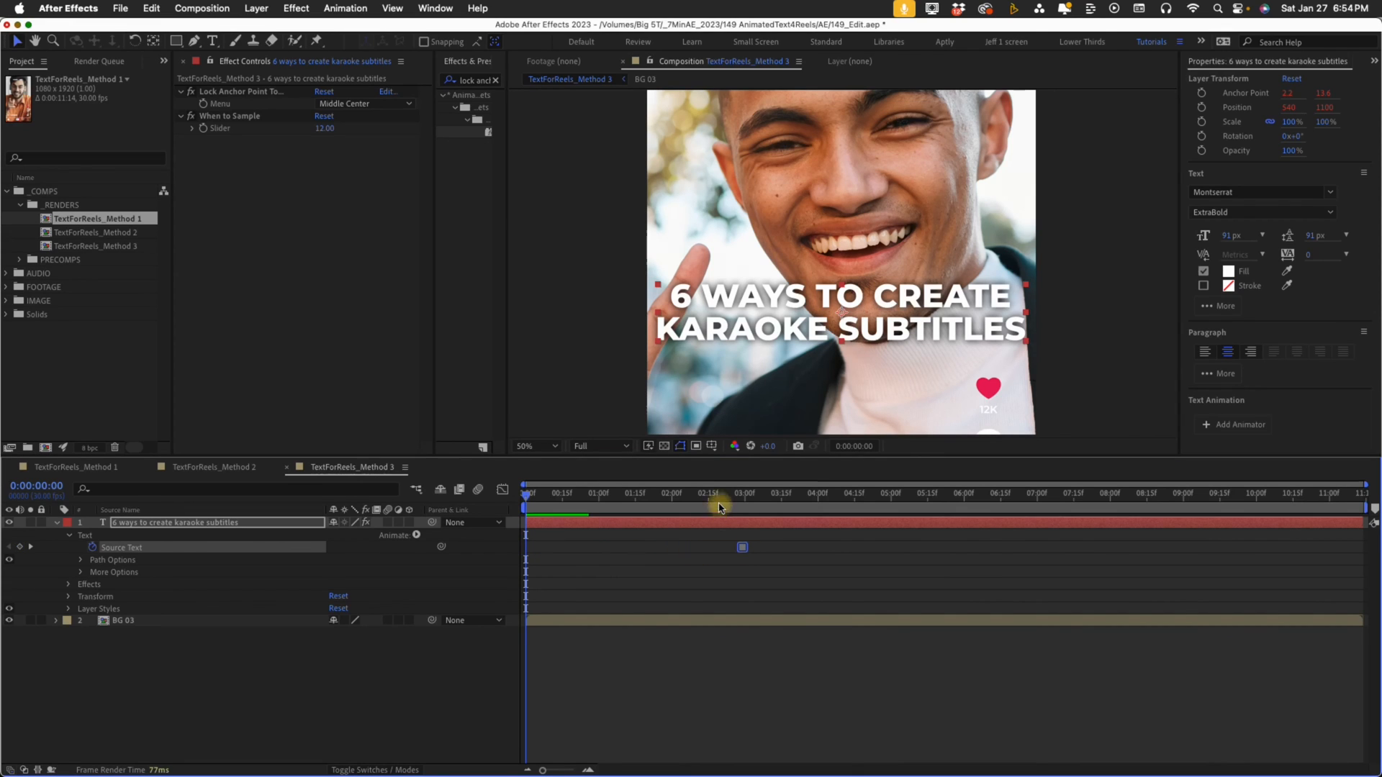
click(722, 492)
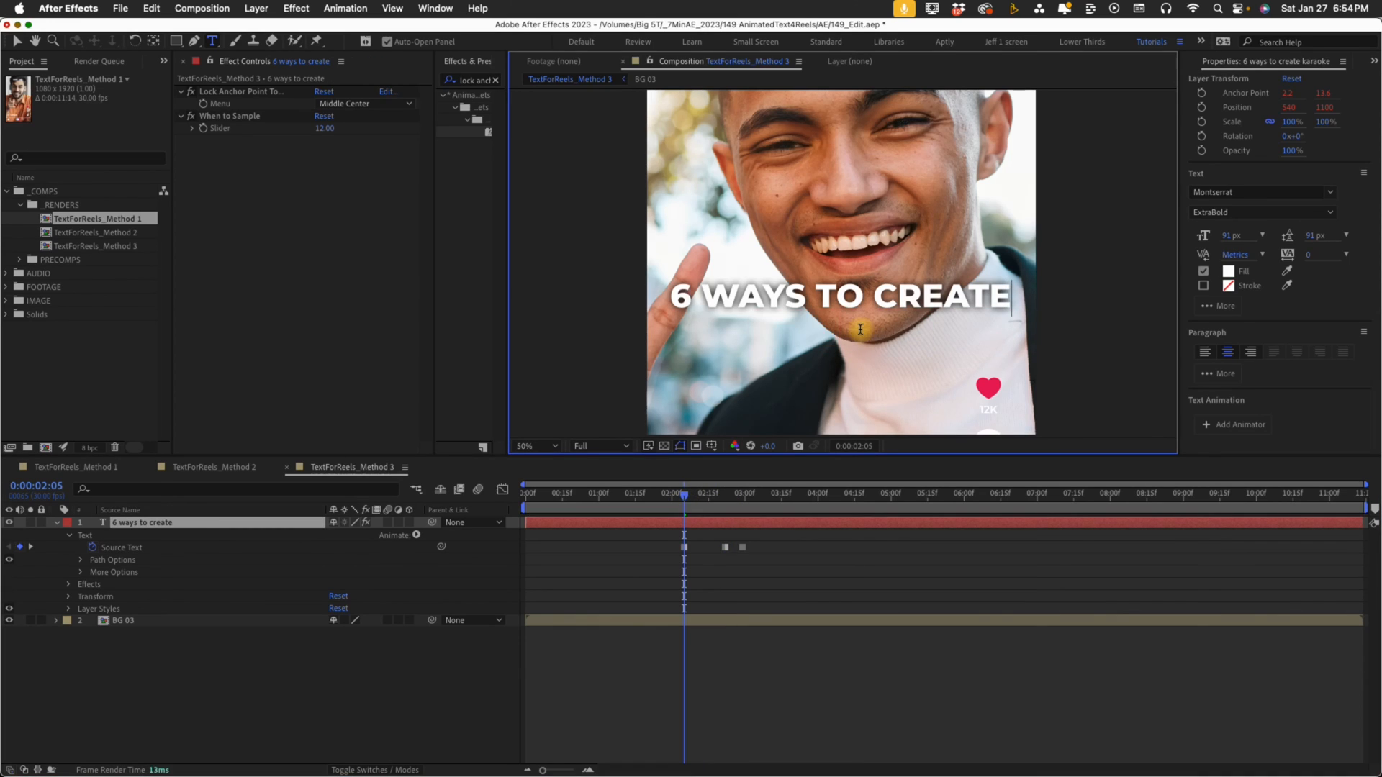
- Edit the title wording at successive times to create word-by-word Source Text keyframes
click(599, 494)
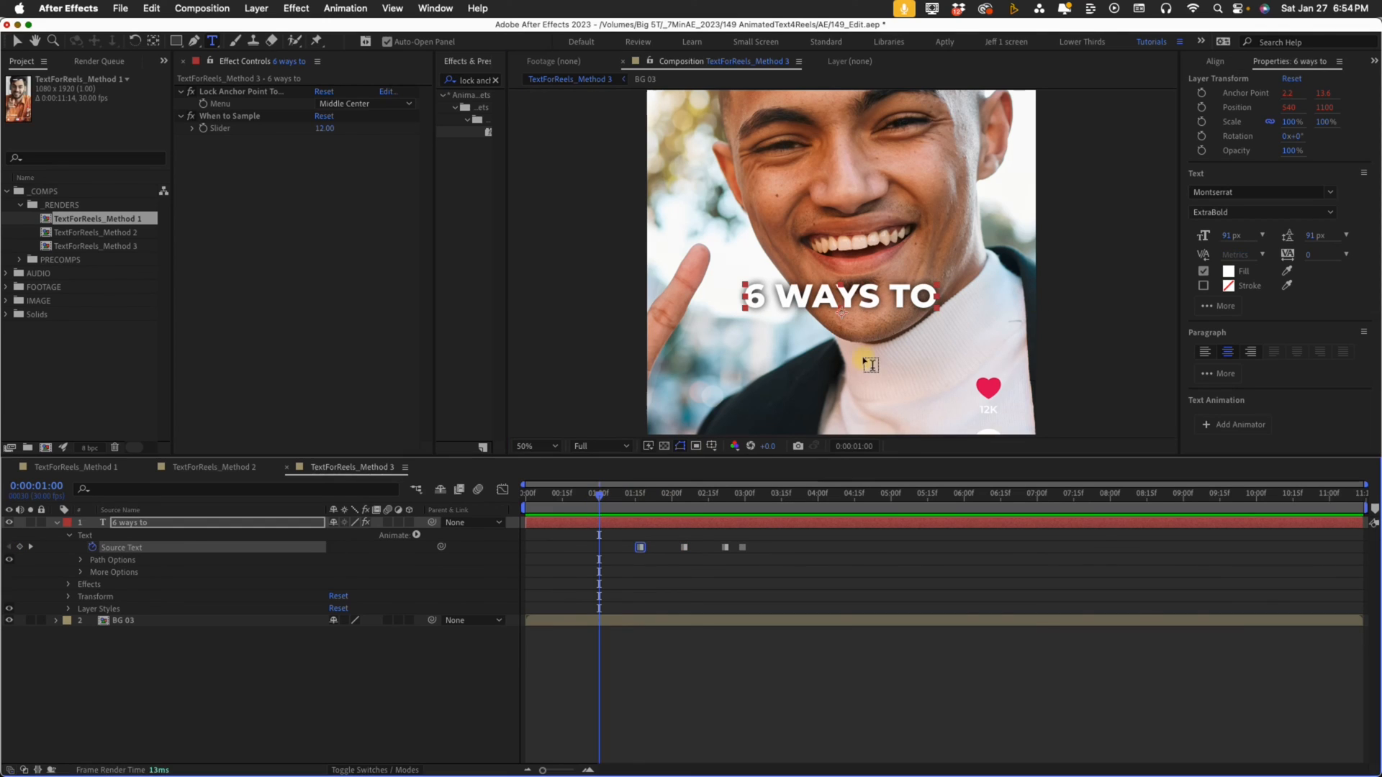
click(569, 492)
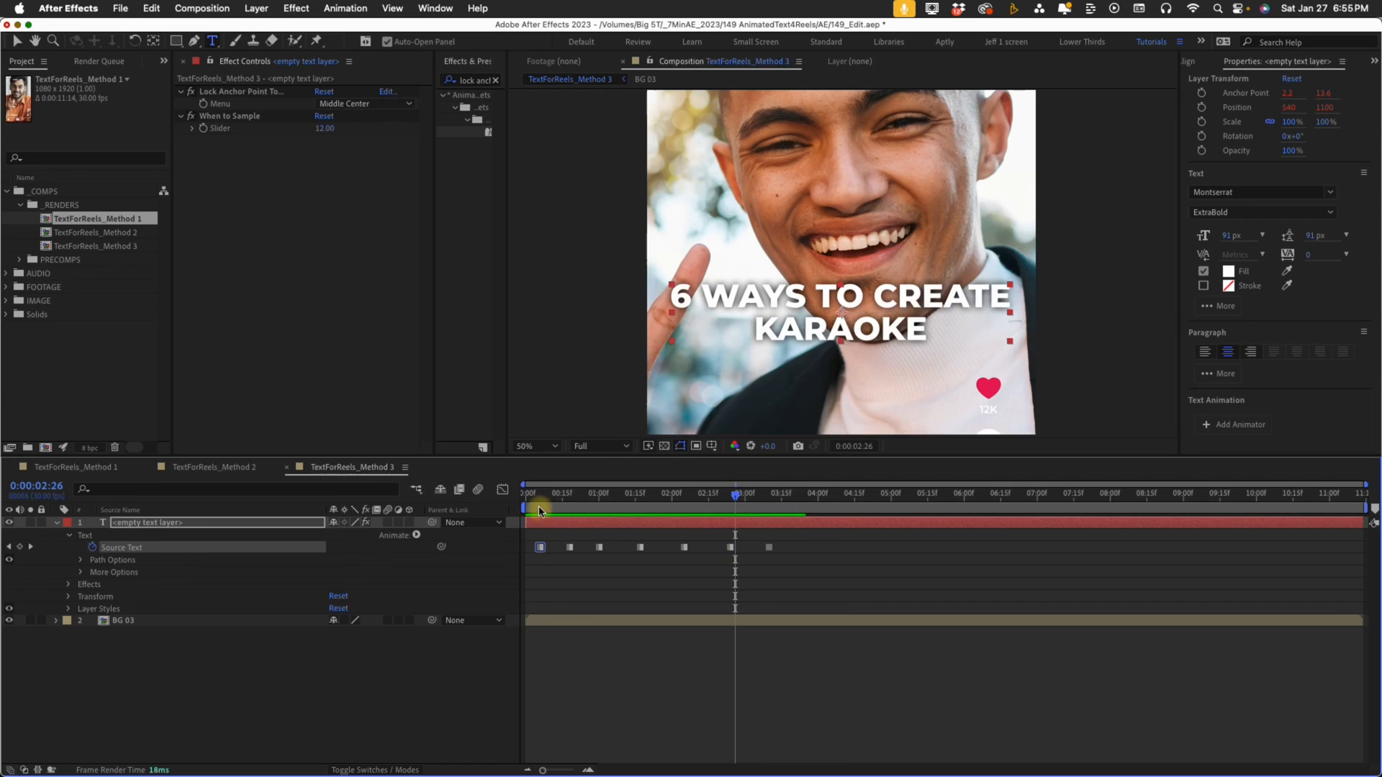
click(826, 492)
text(simple)
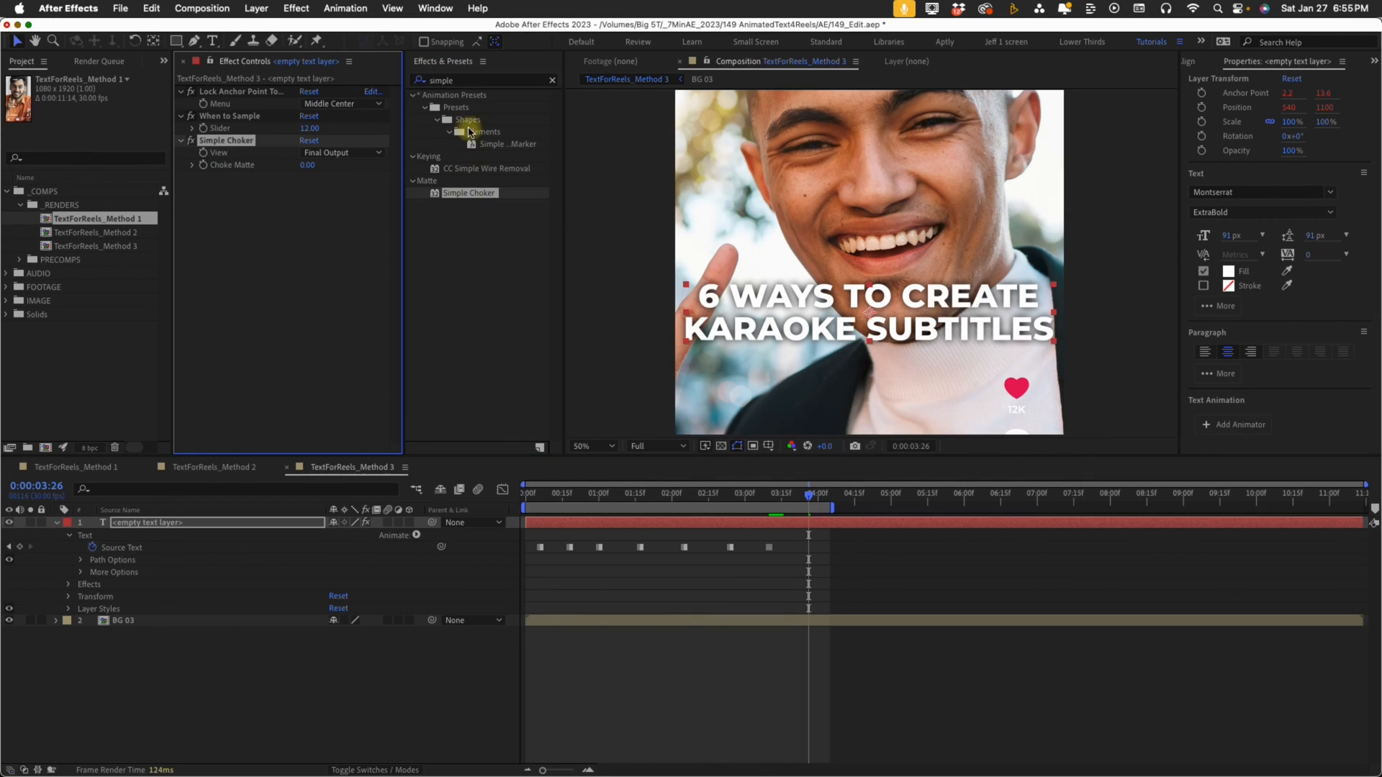
- Add Minimax, set View to Matte, Channel to Alpha and Radius 20, then preview the resizing black box
text(minimax)
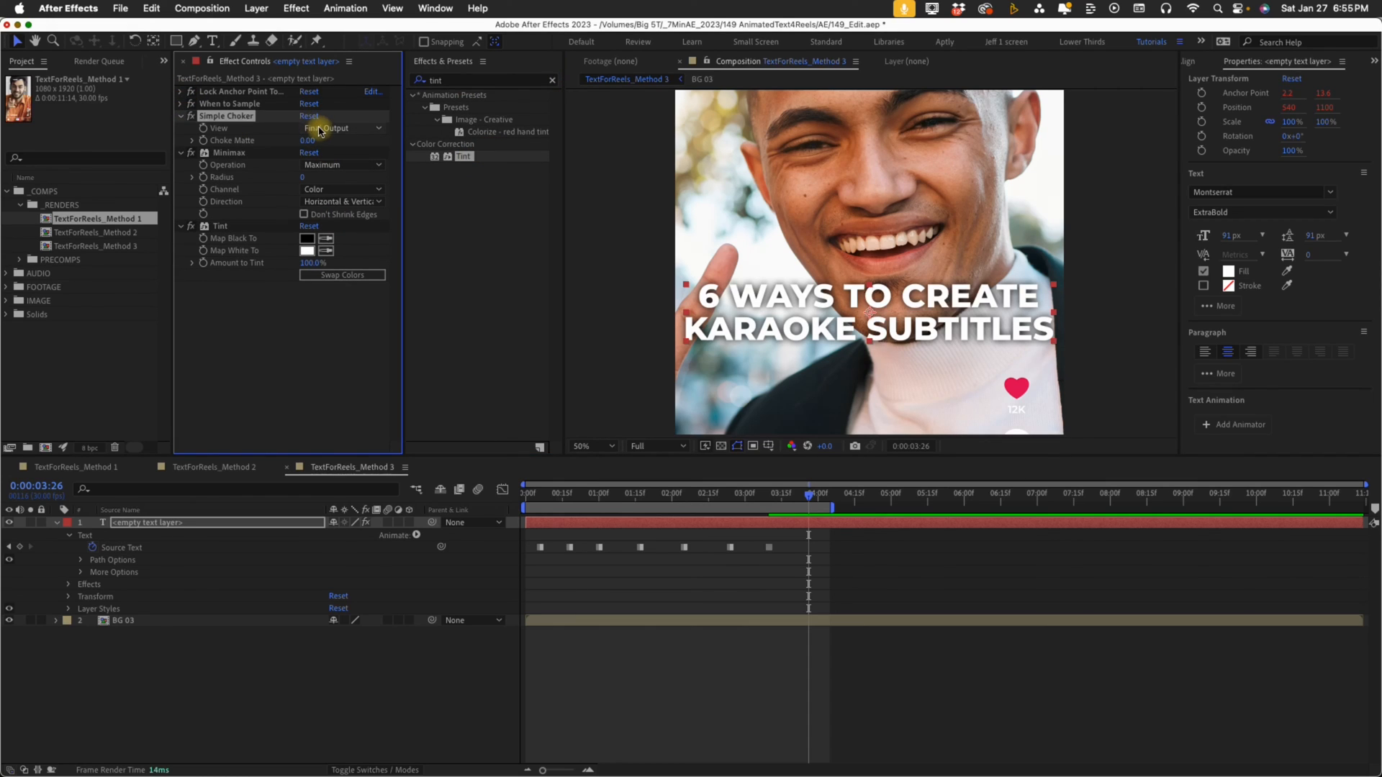
click(343, 128)
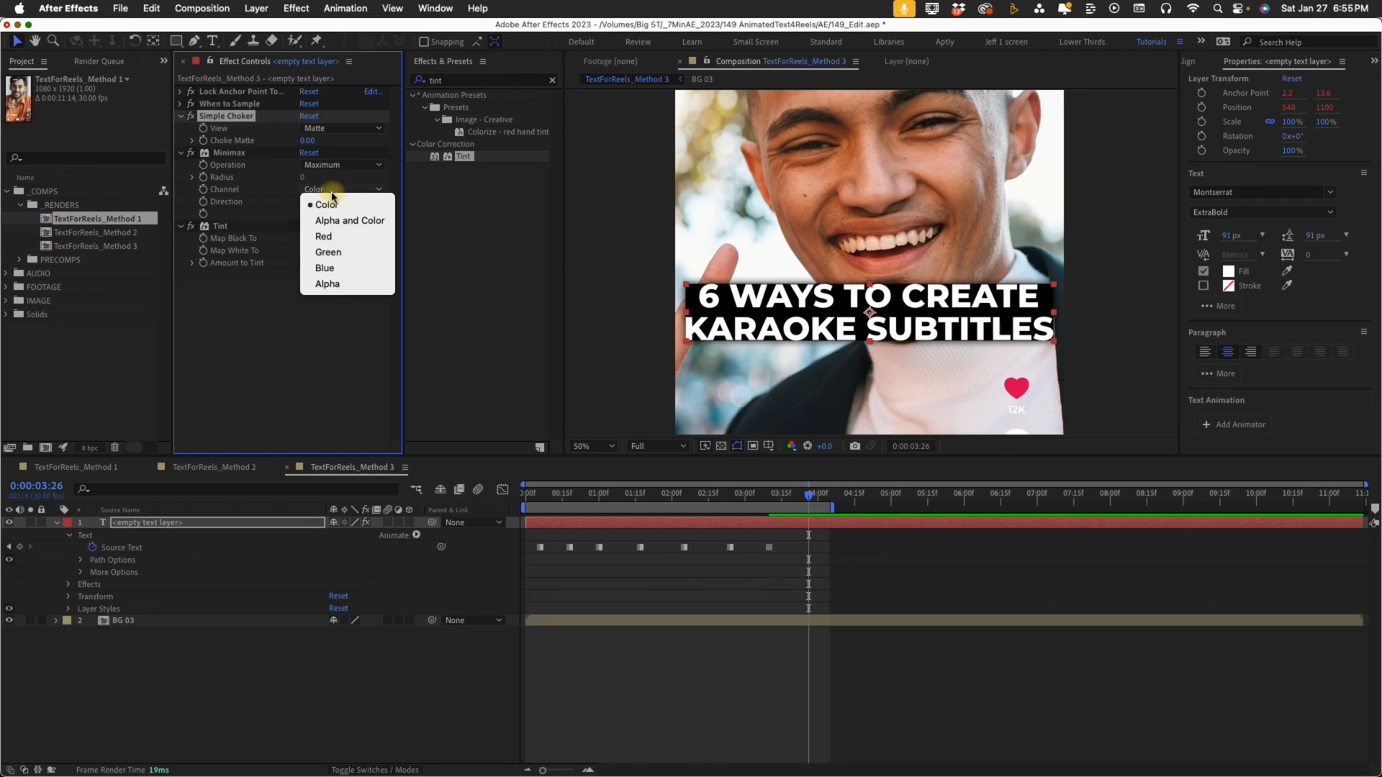
click(327, 283)
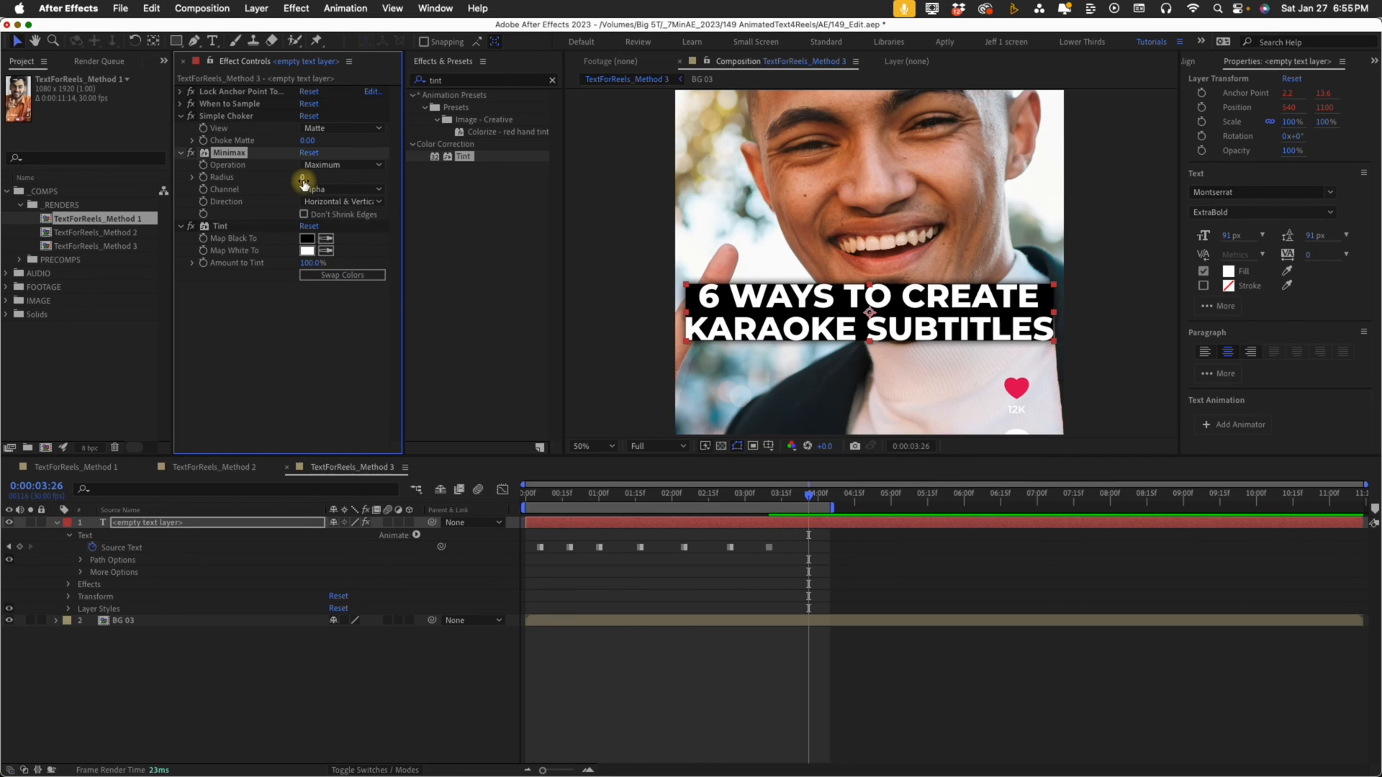
click(308, 177)
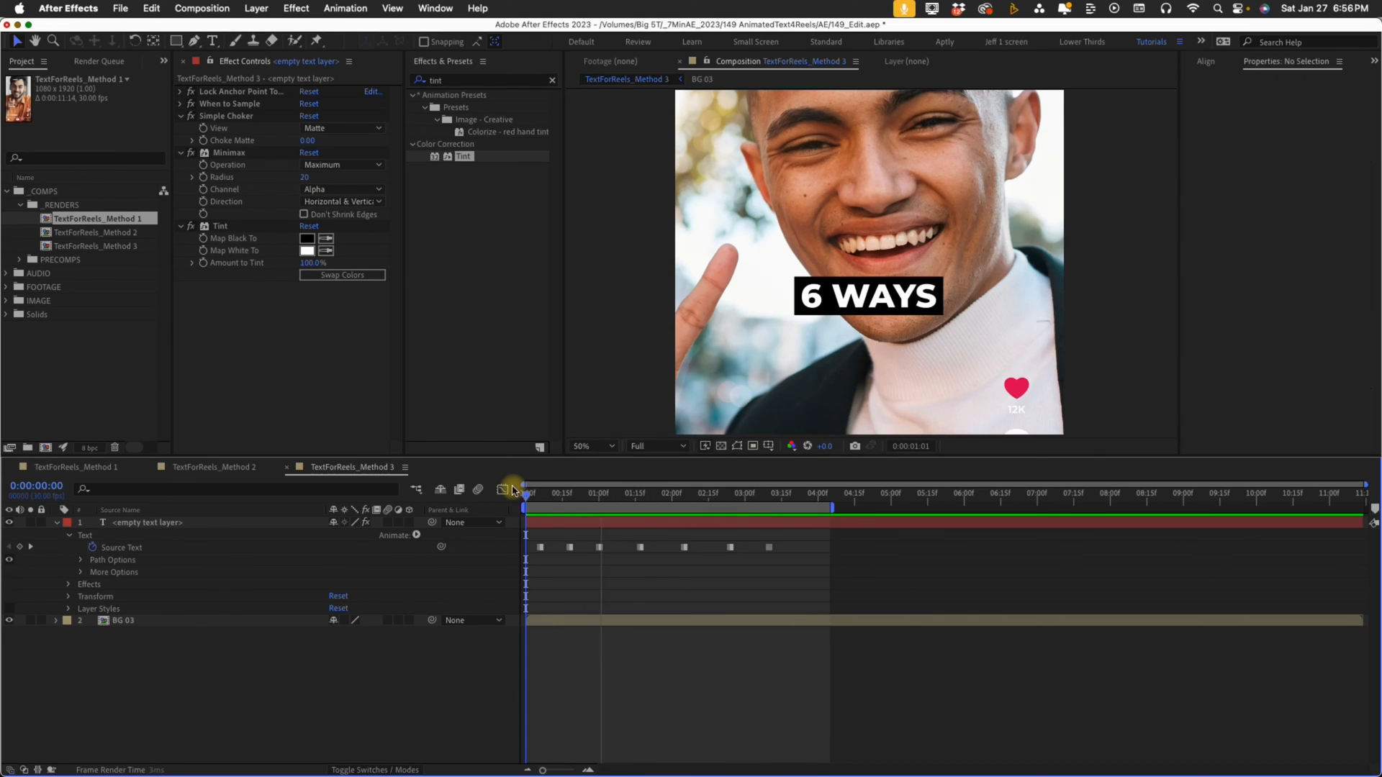
click(772, 493)
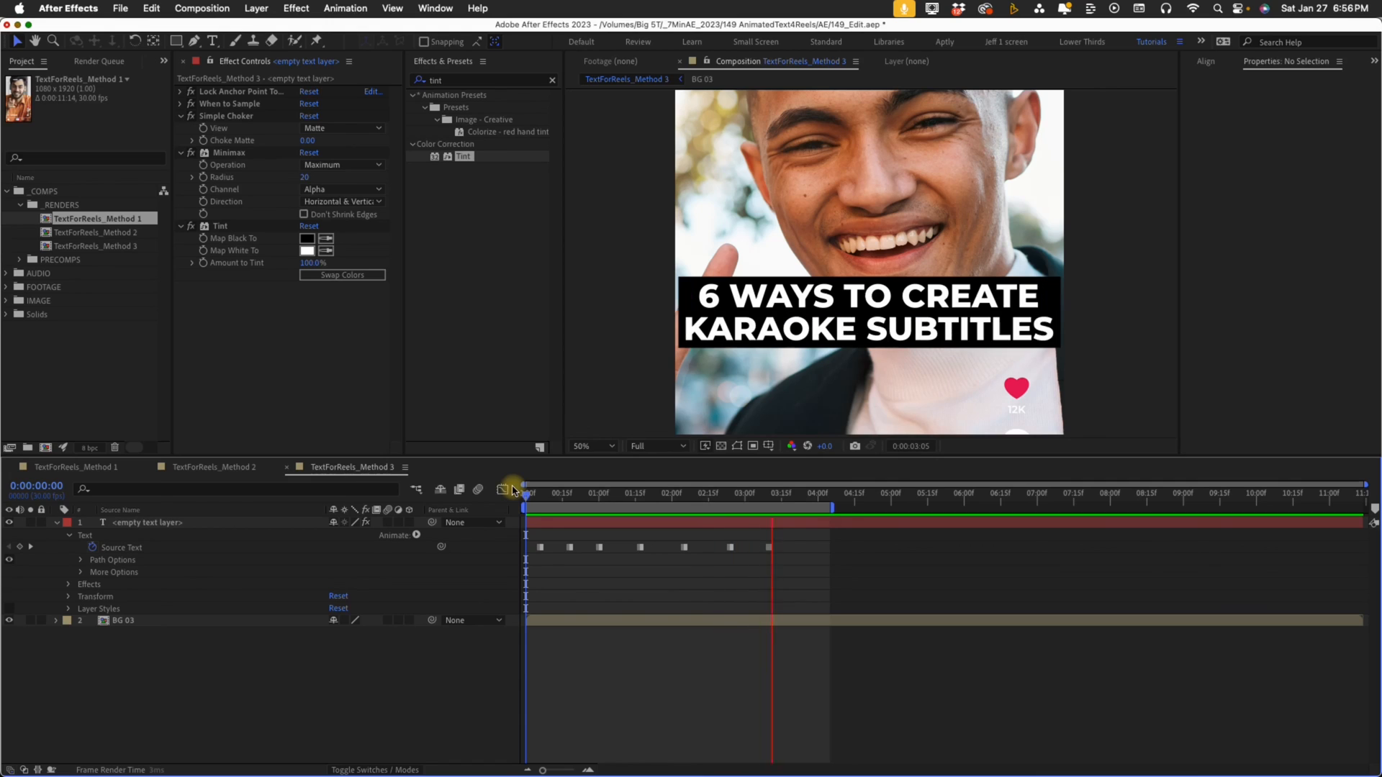